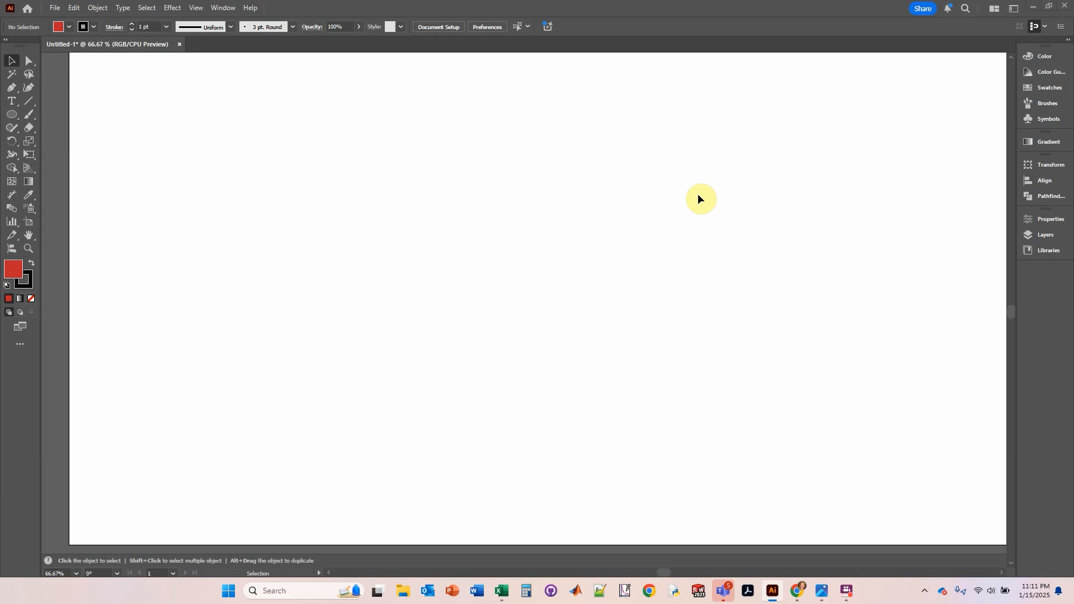
mouse_move(459, 177)
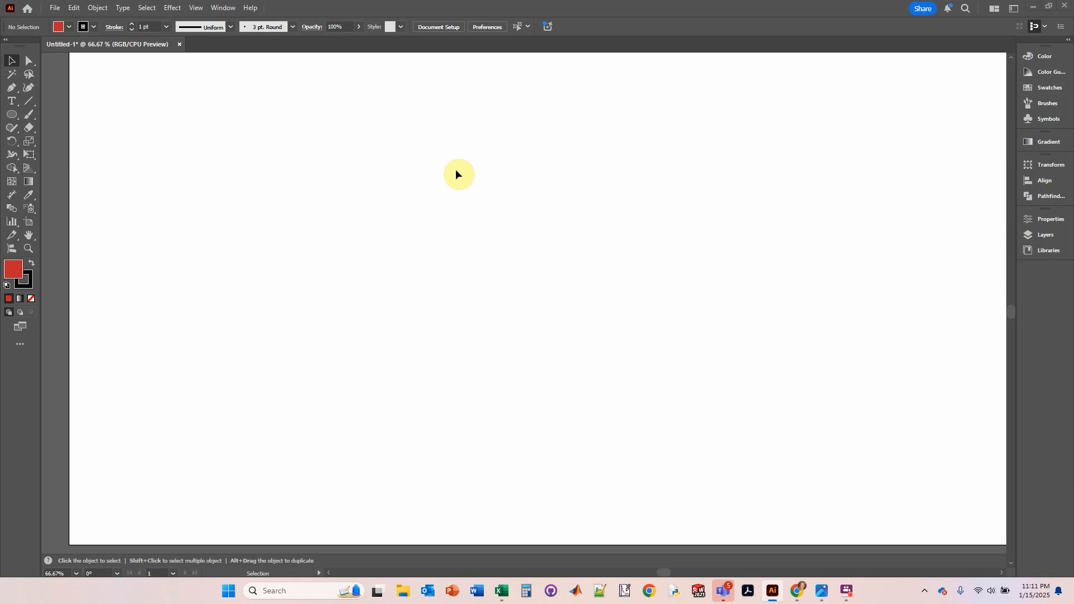
mouse_move(21, 122)
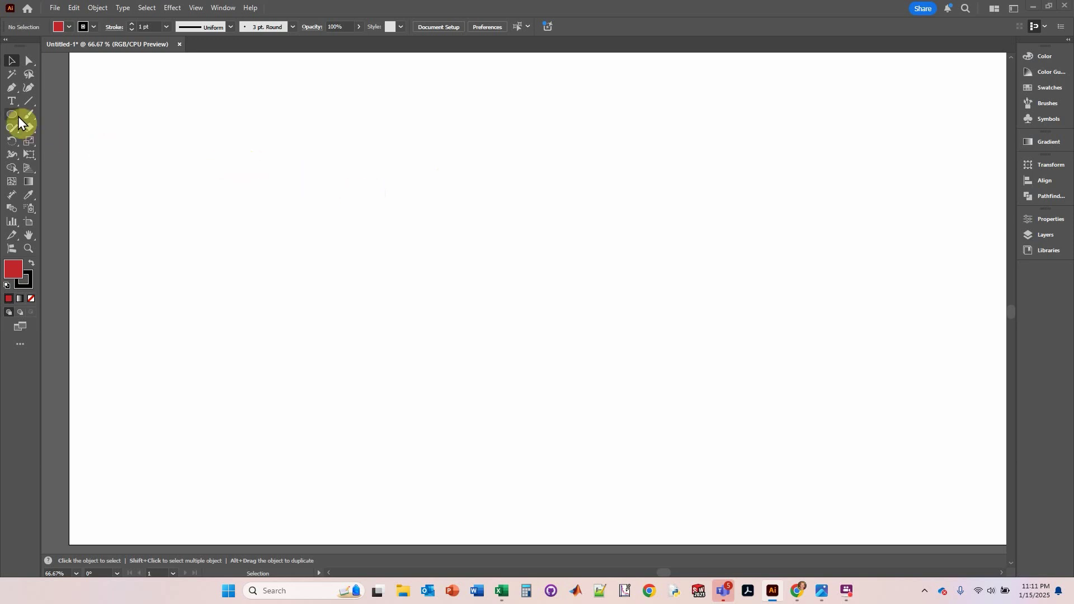
Step: Pick the Ellipse Tool and set stroke to None to draw a 287 px red circle
click(11, 113)
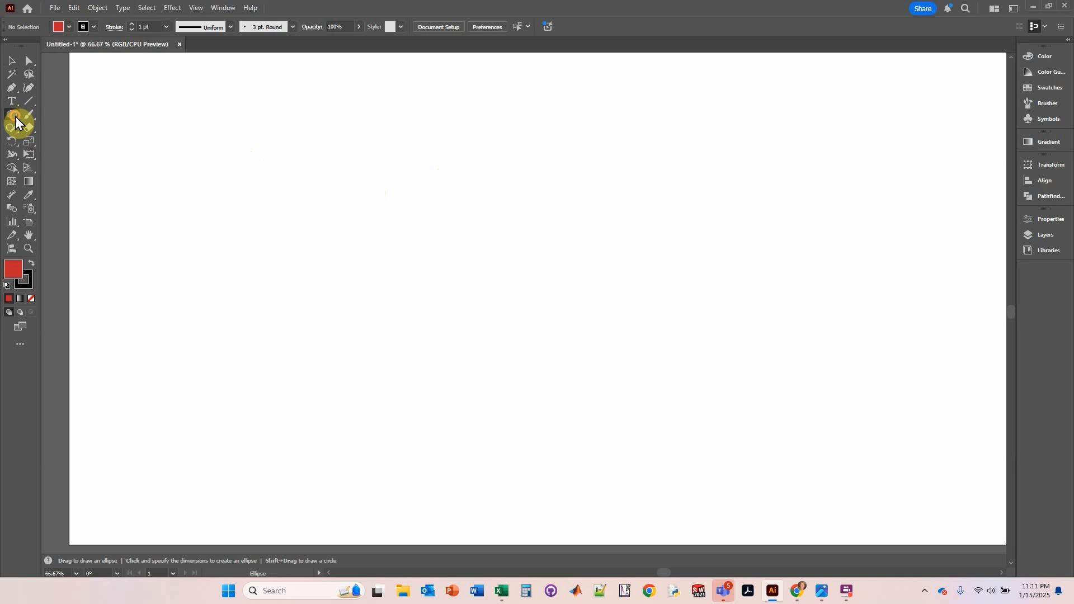
click(12, 124)
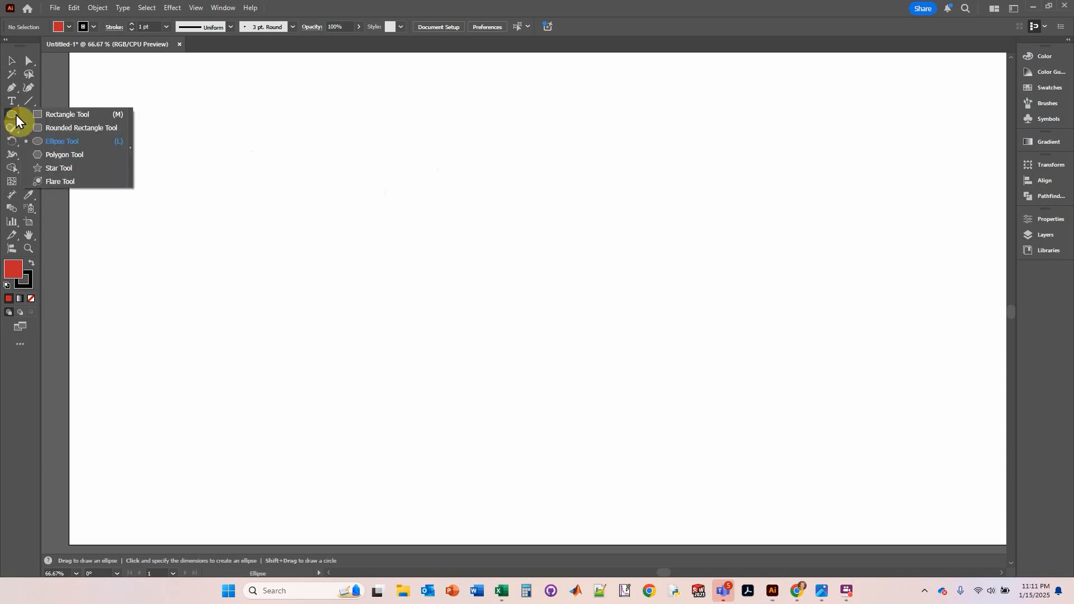
mouse_move(56, 116)
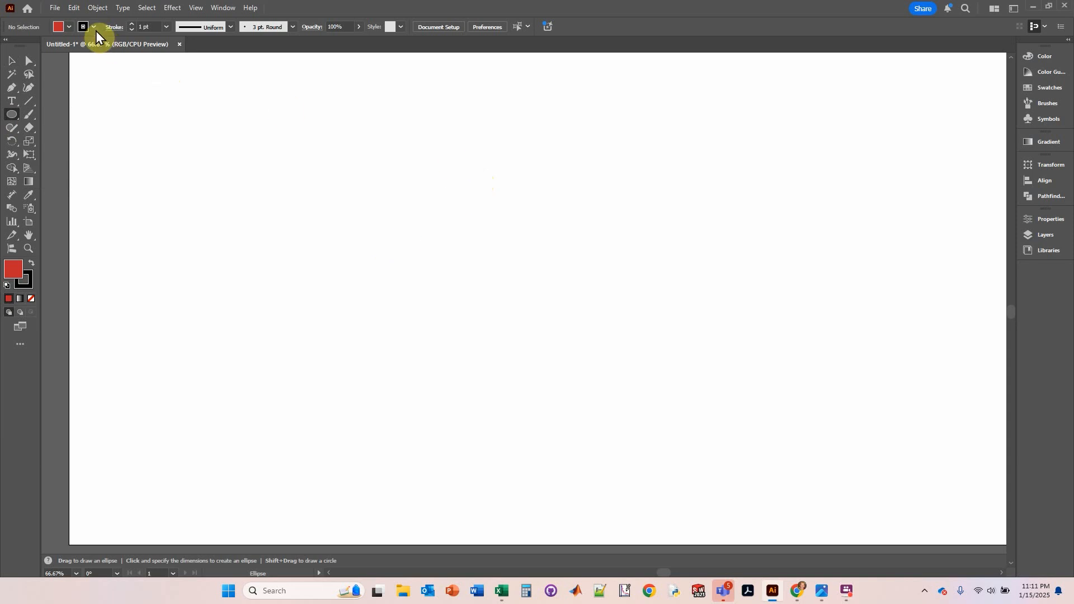
click(92, 27)
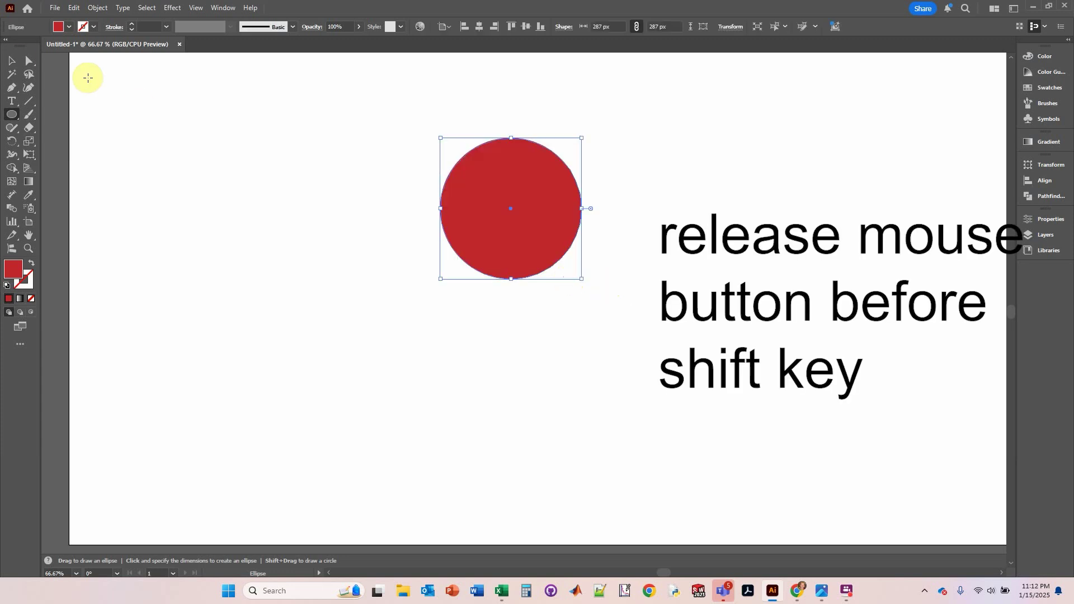
Step: Select the red circle with the Selection Tool to duplicate it twice
click(11, 61)
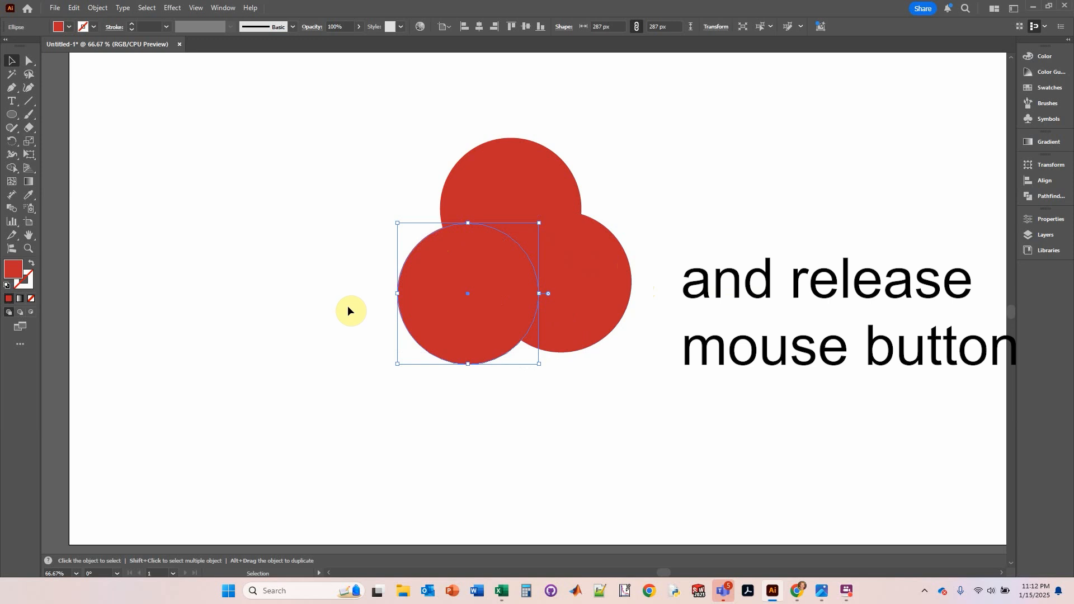
Step: Fill the lower-left circle cyan and the lower-right circle green, then deselect
click(92, 27)
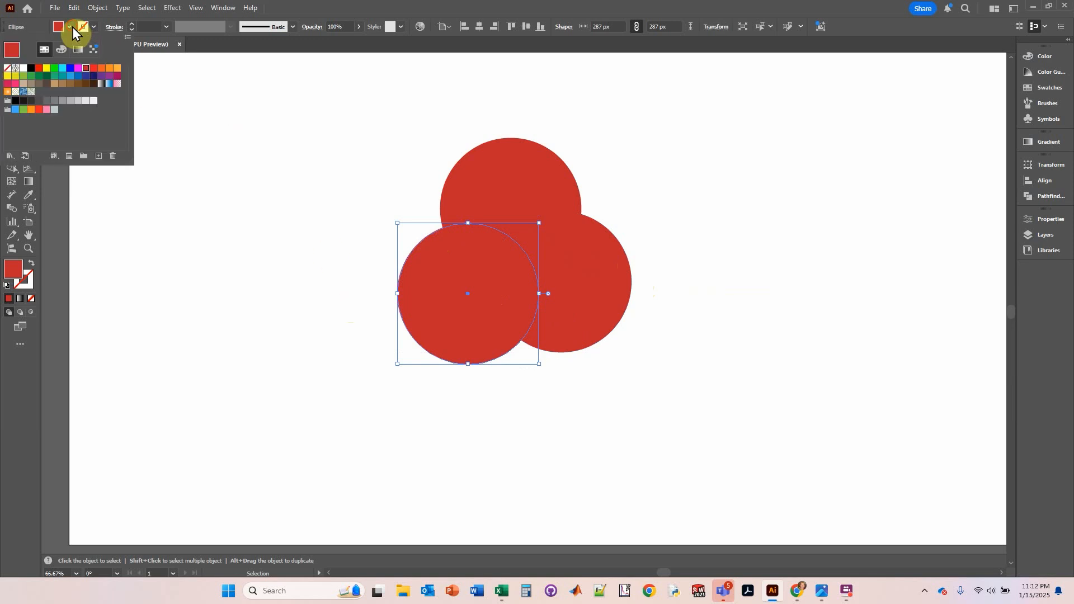
click(62, 68)
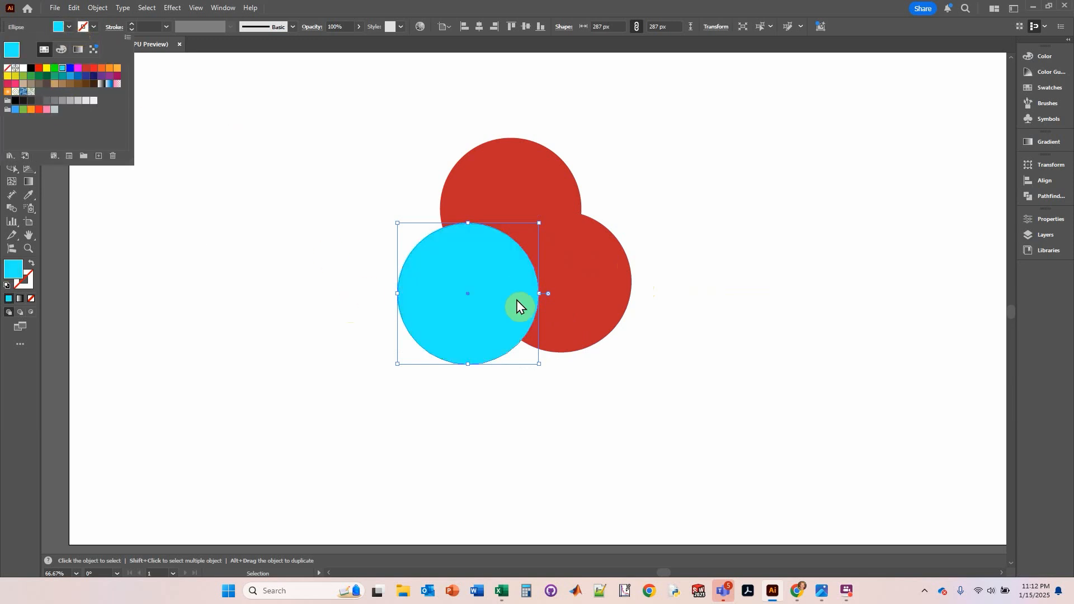
click(560, 282)
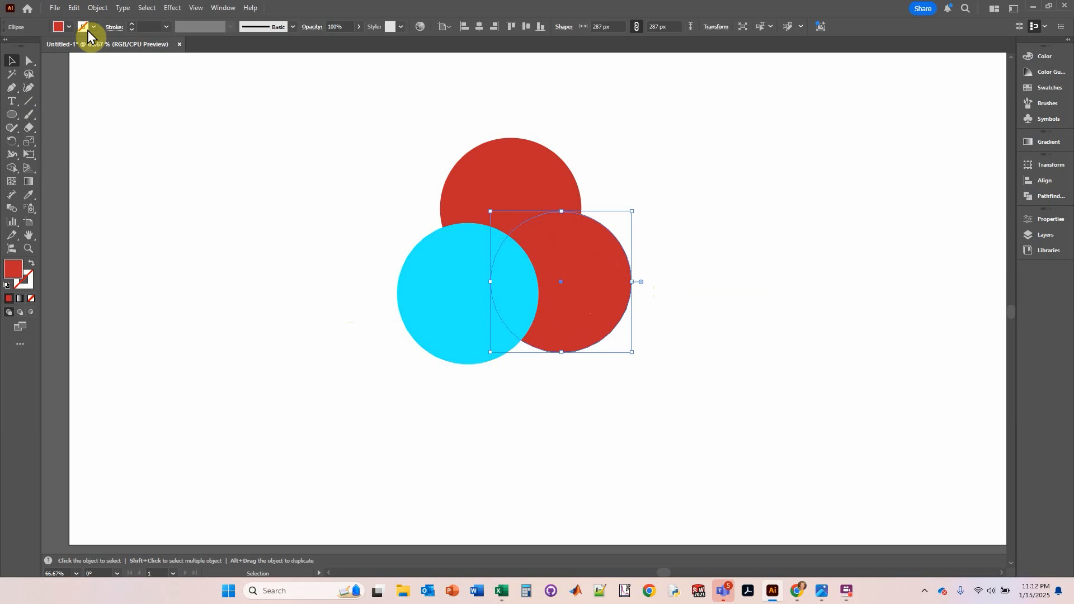
click(93, 27)
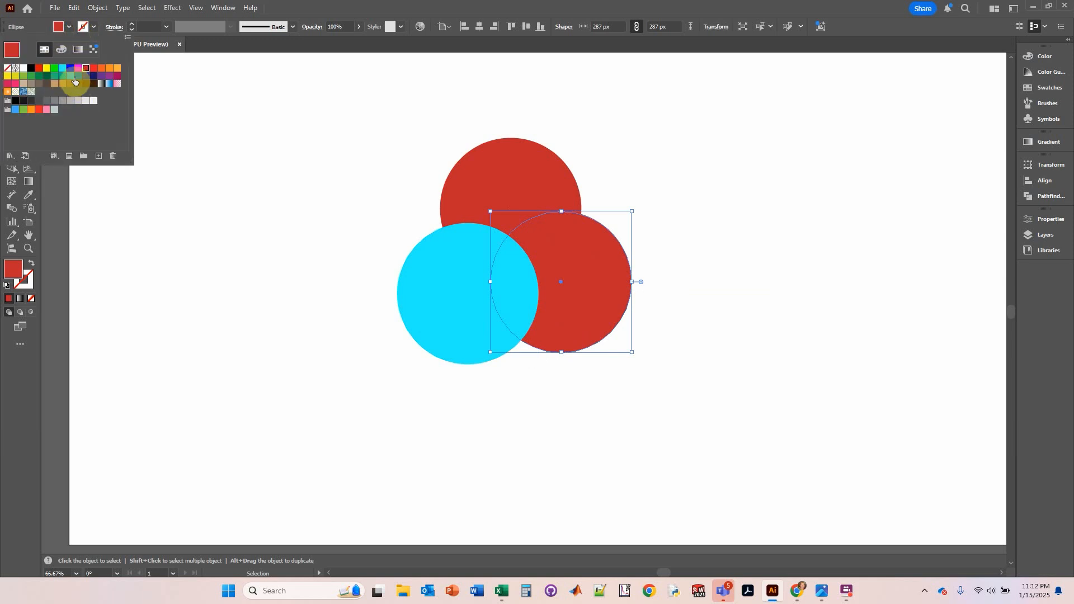
click(47, 75)
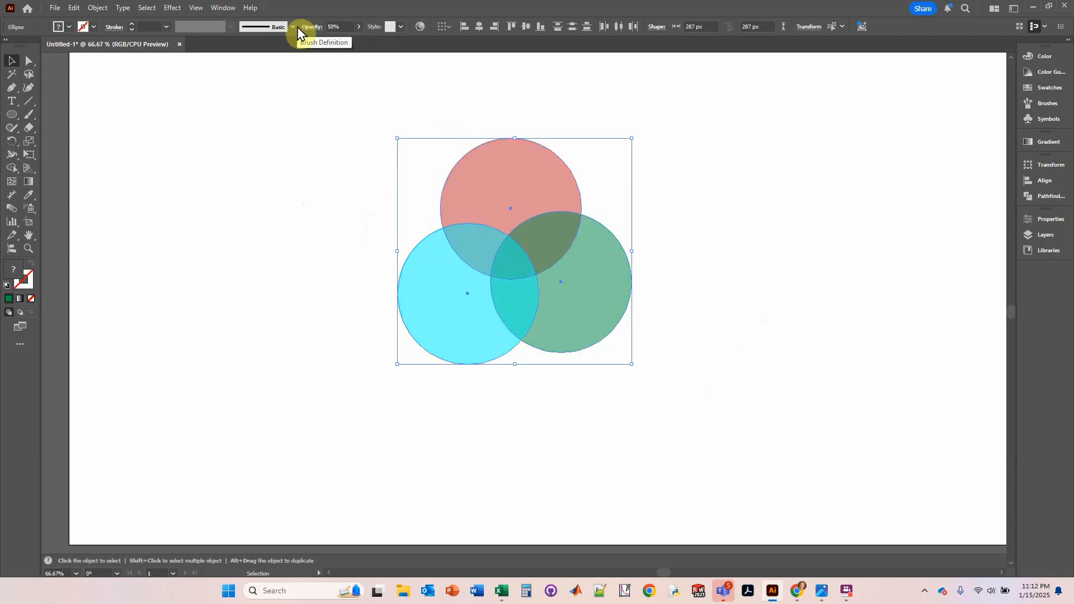
mouse_move(349, 186)
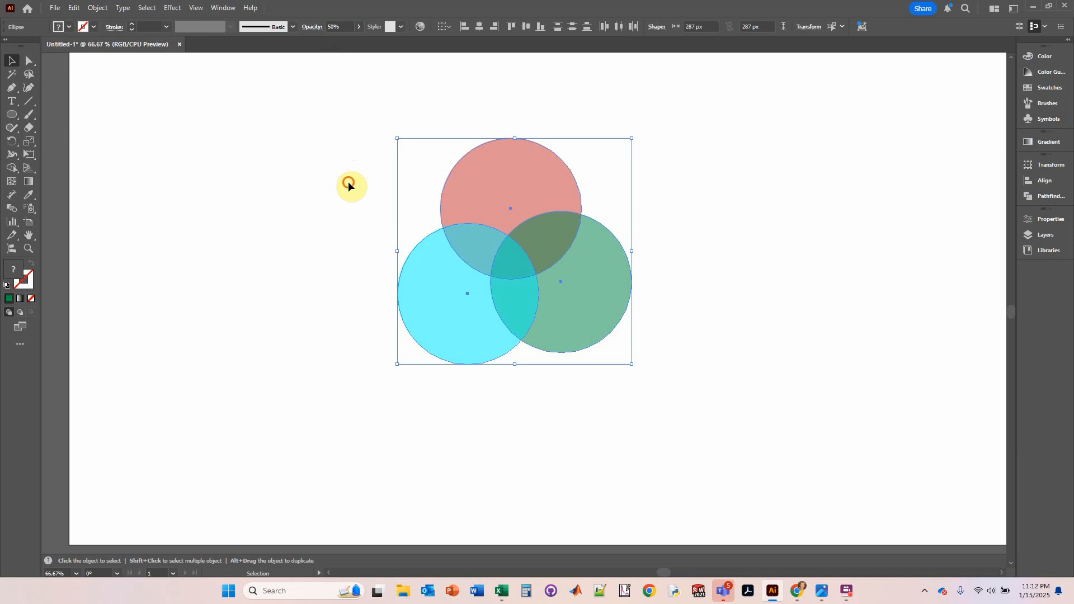
click(316, 330)
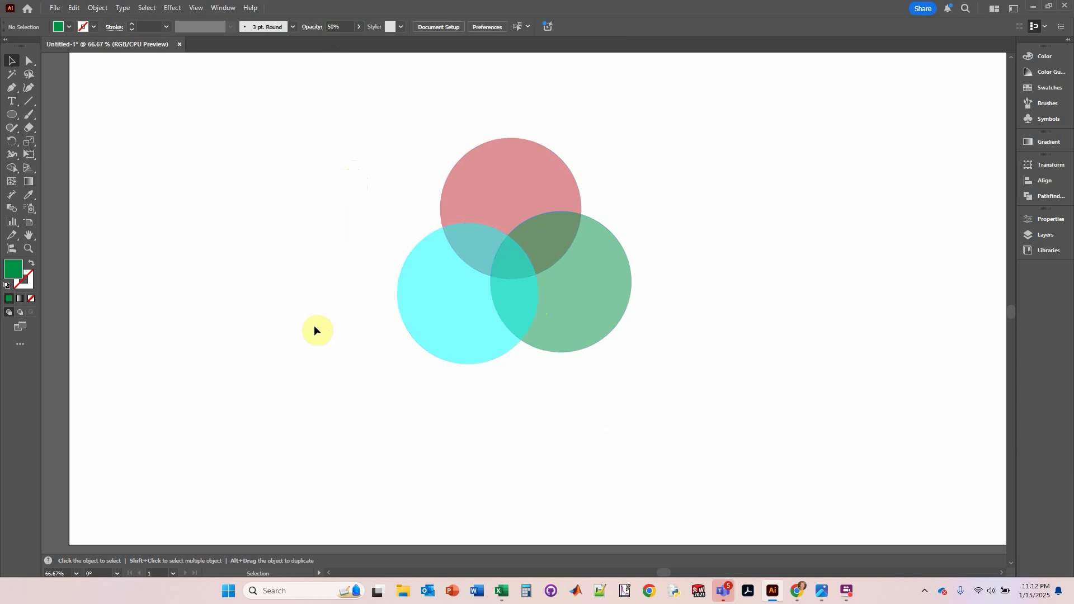
Step: Horizontally centre the circles with the Align options, then deselect them
click(498, 331)
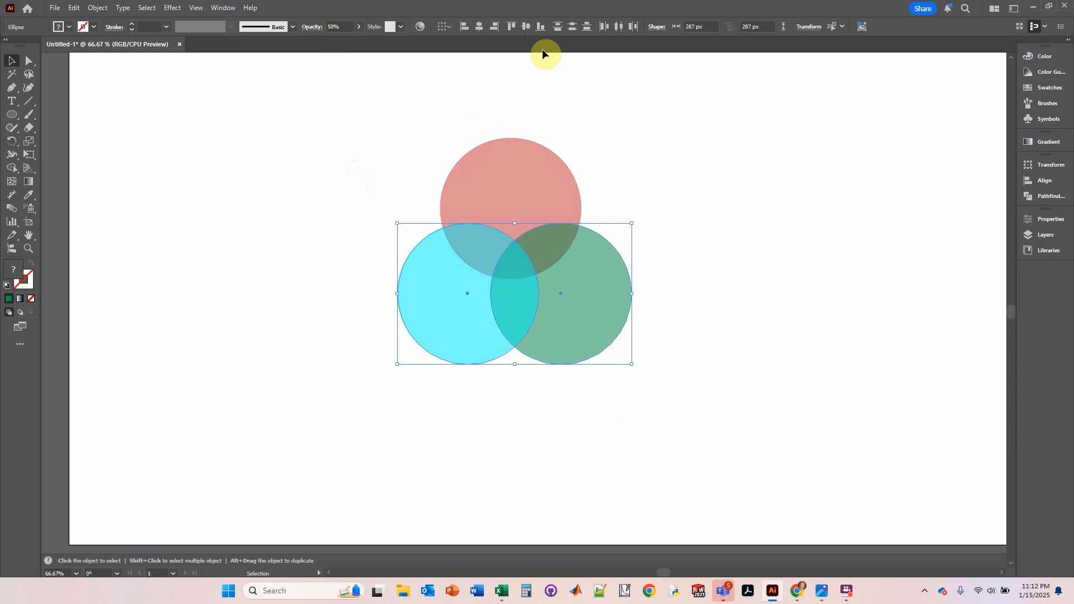
mouse_move(429, 38)
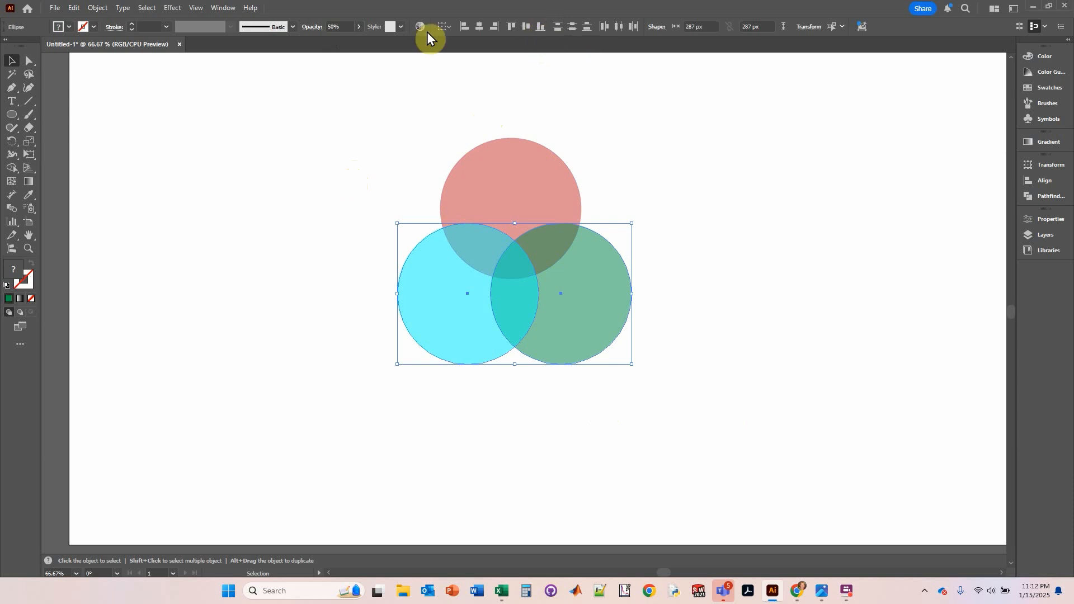
mouse_move(247, 8)
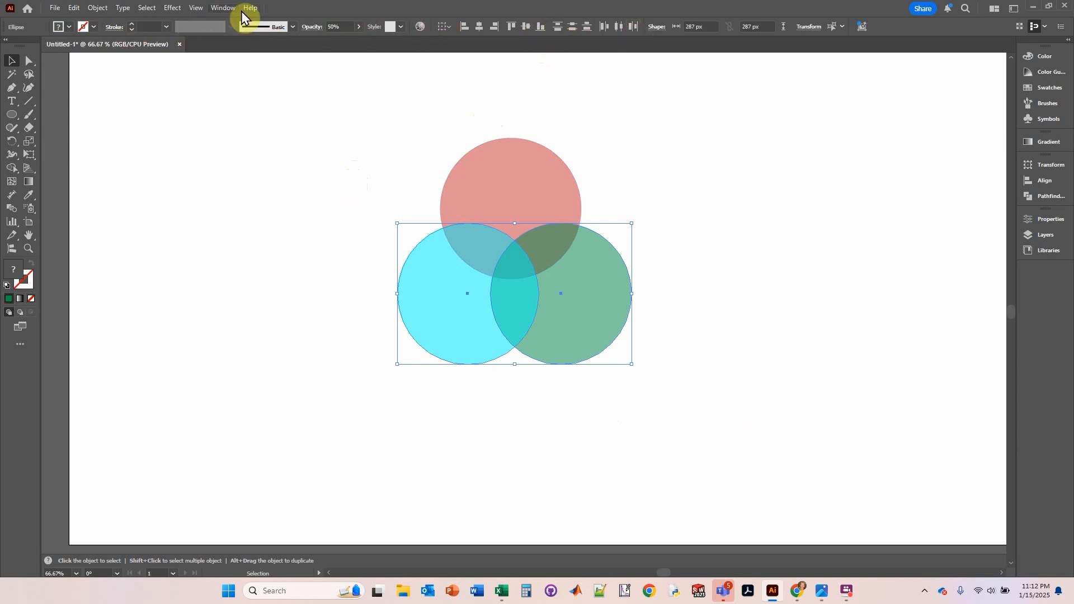
click(223, 8)
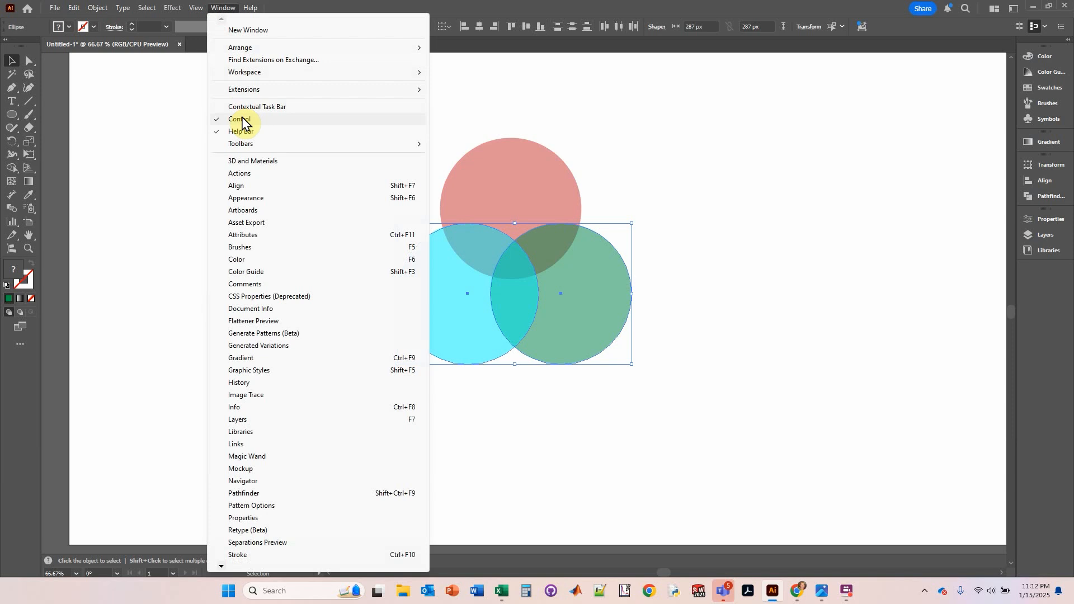
mouse_move(471, 12)
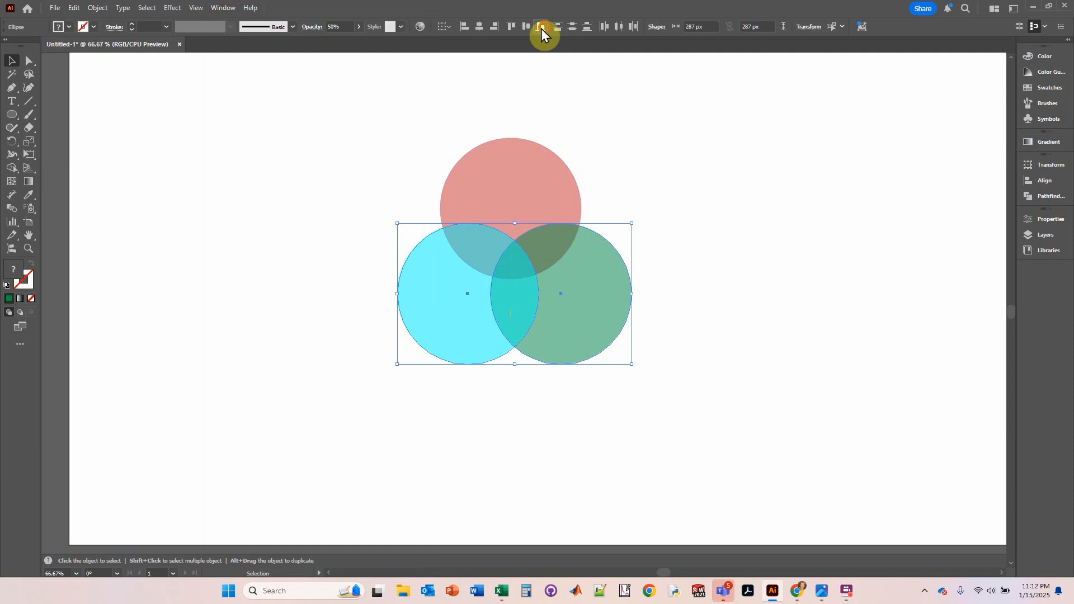
click(349, 123)
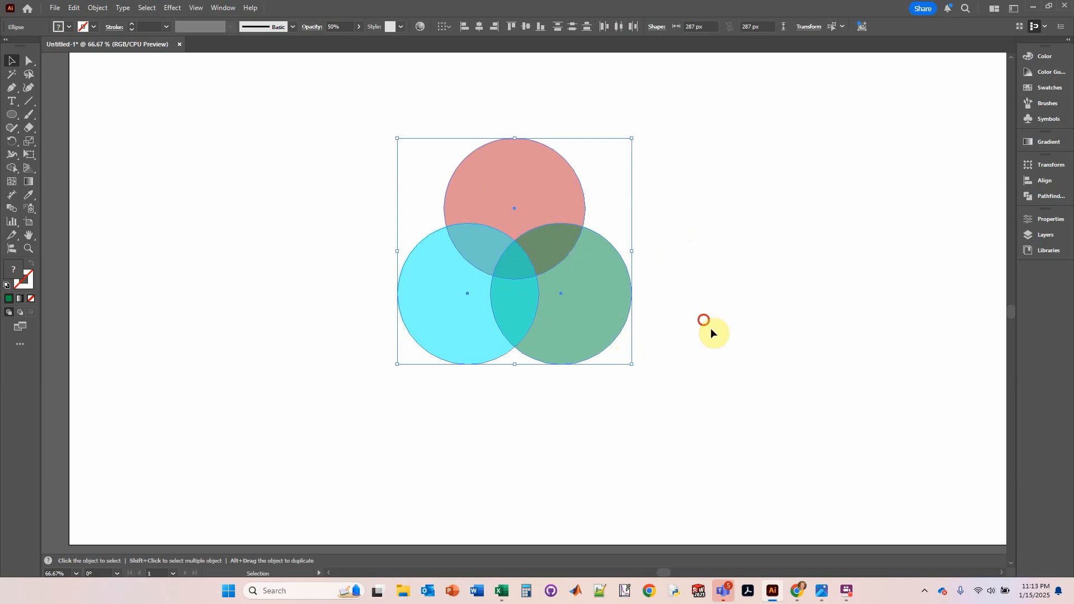
click(707, 323)
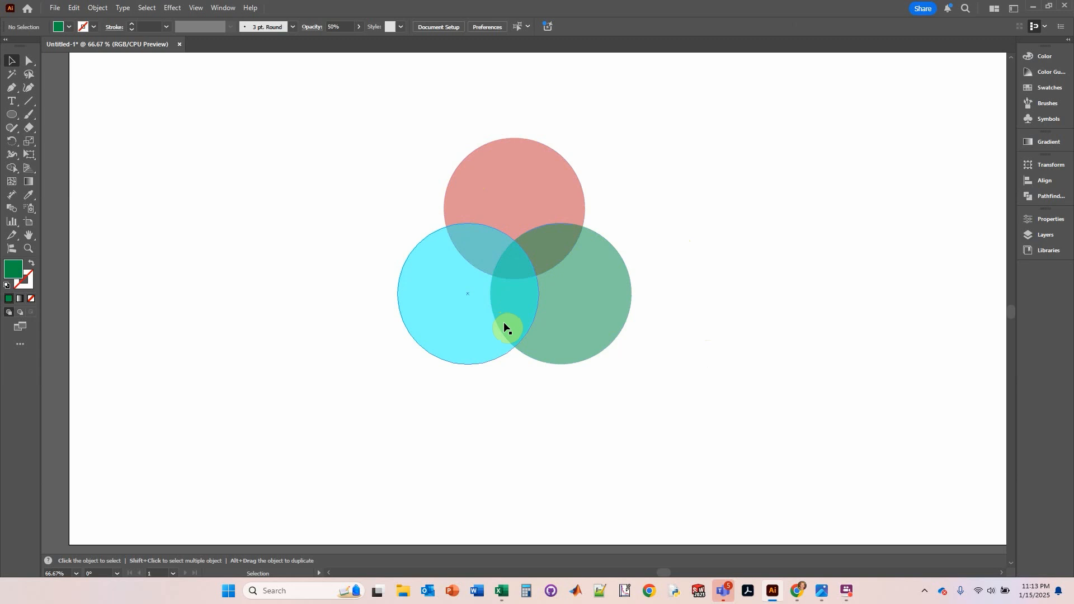
mouse_move(446, 319)
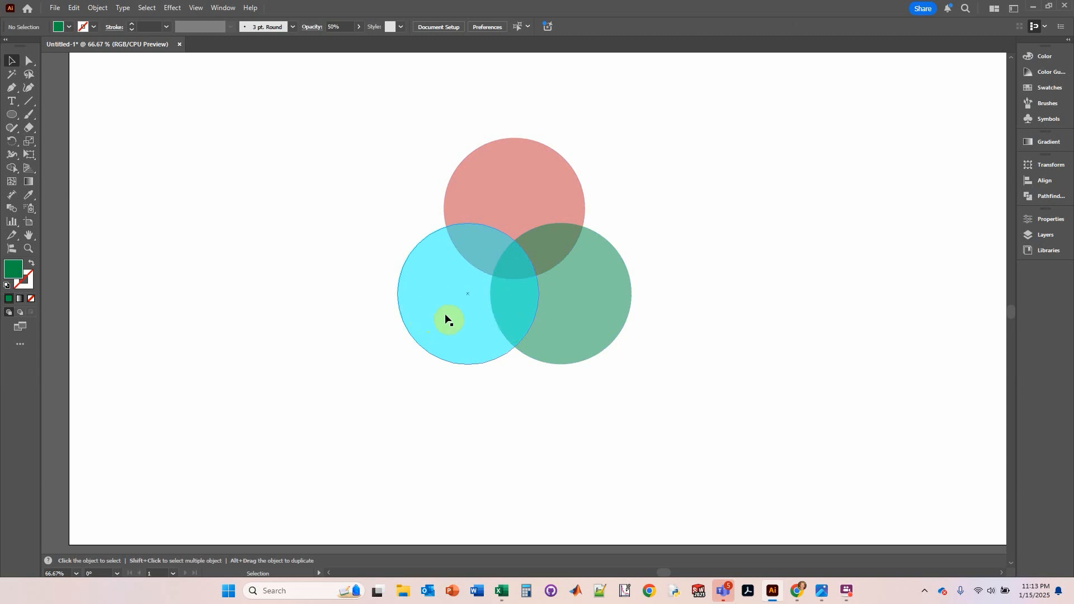
mouse_move(561, 328)
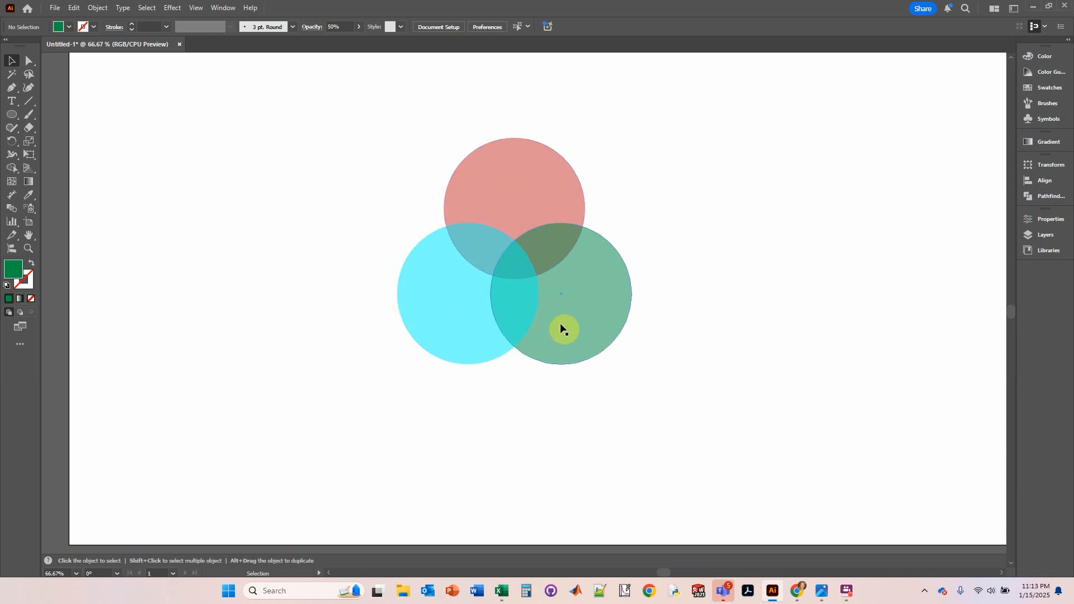
mouse_move(567, 317)
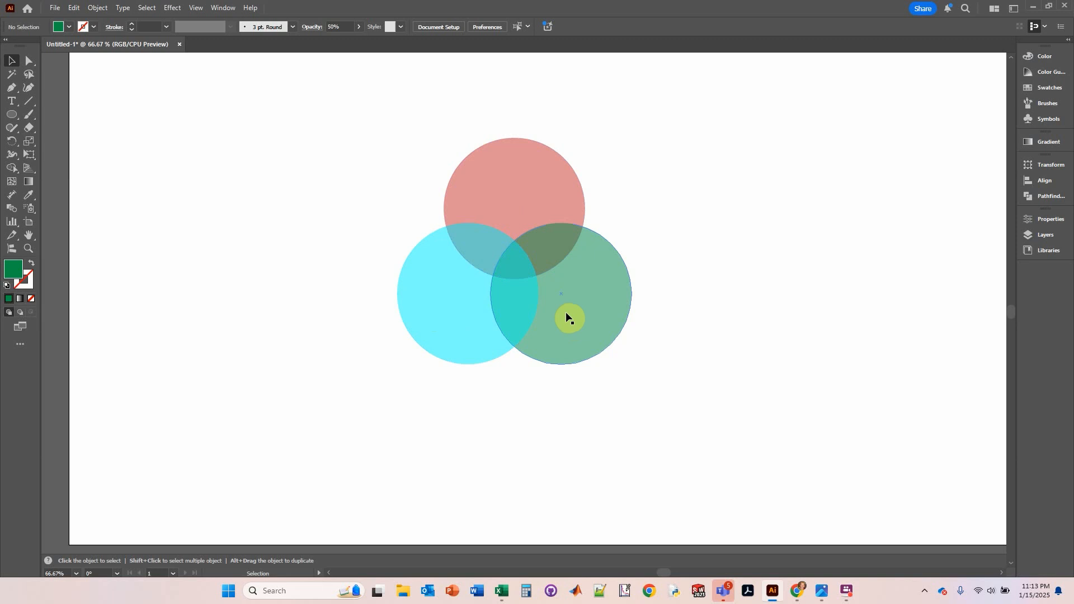
mouse_move(437, 233)
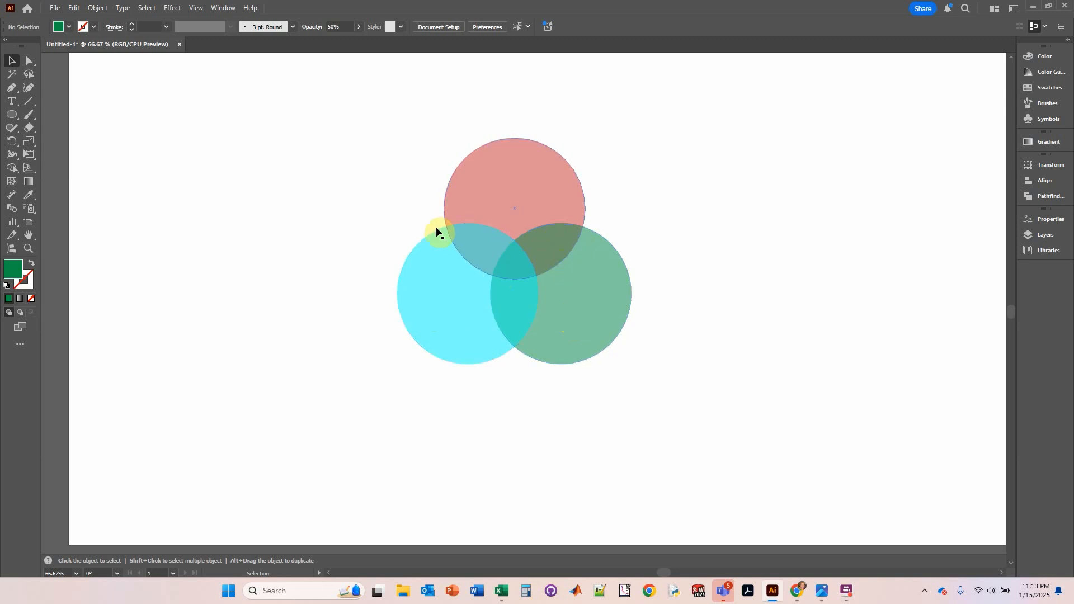
mouse_move(411, 430)
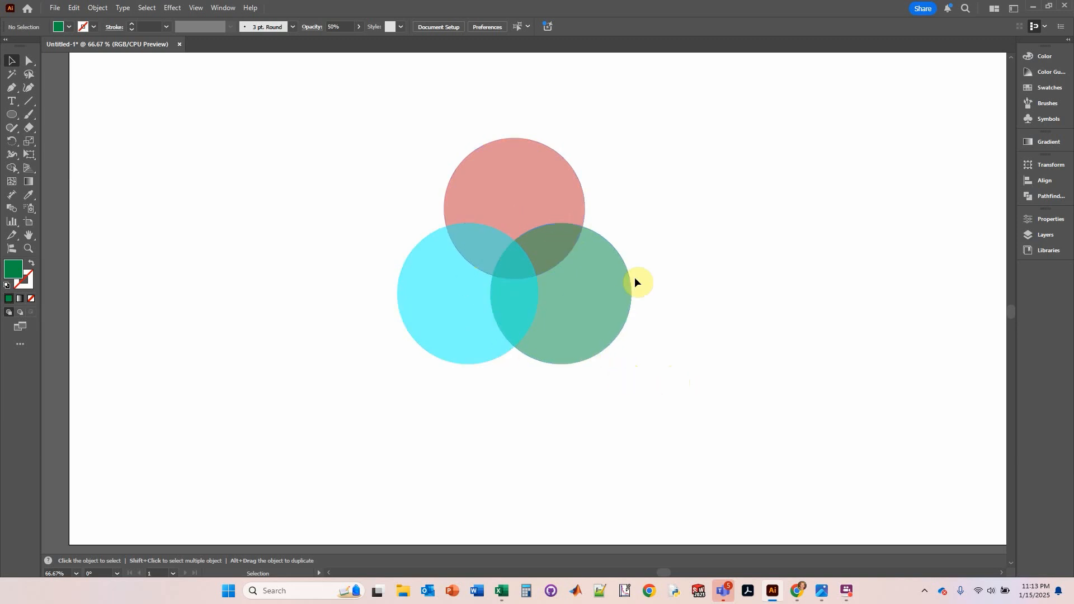
mouse_move(500, 180)
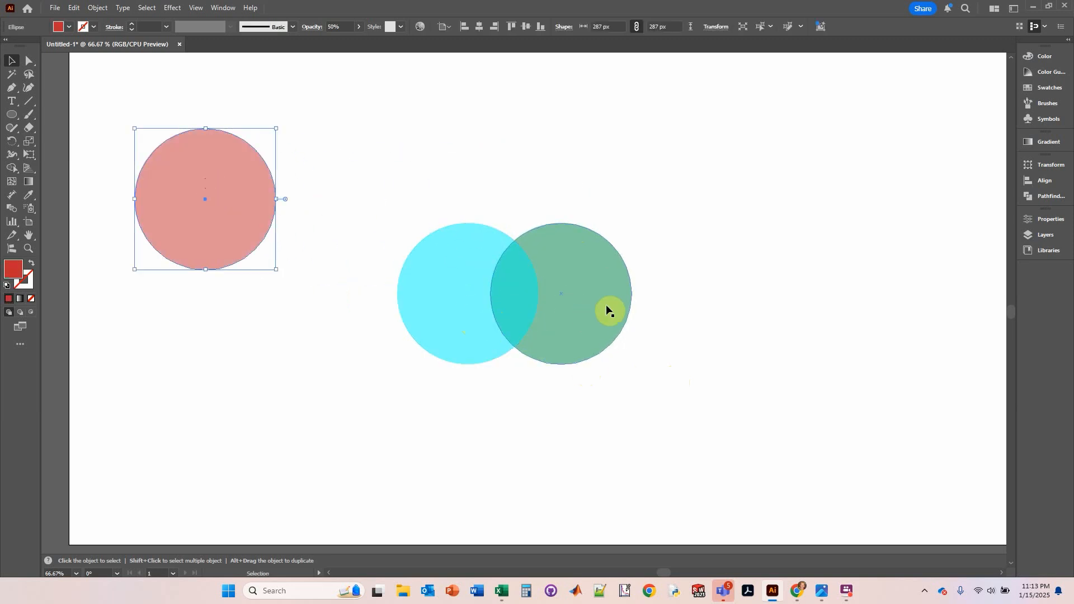
mouse_move(605, 308)
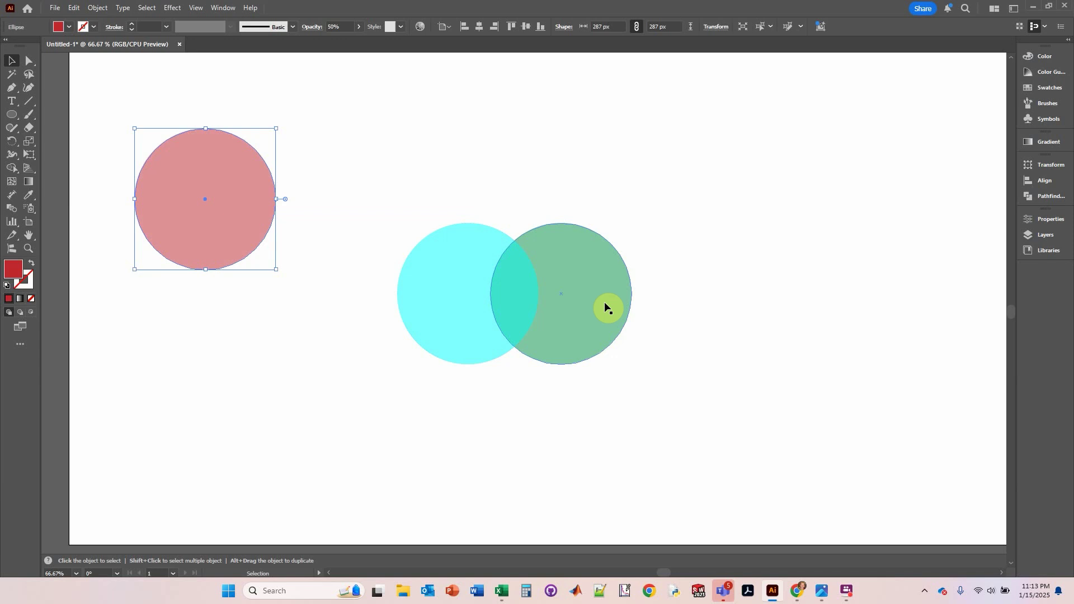
mouse_move(595, 308)
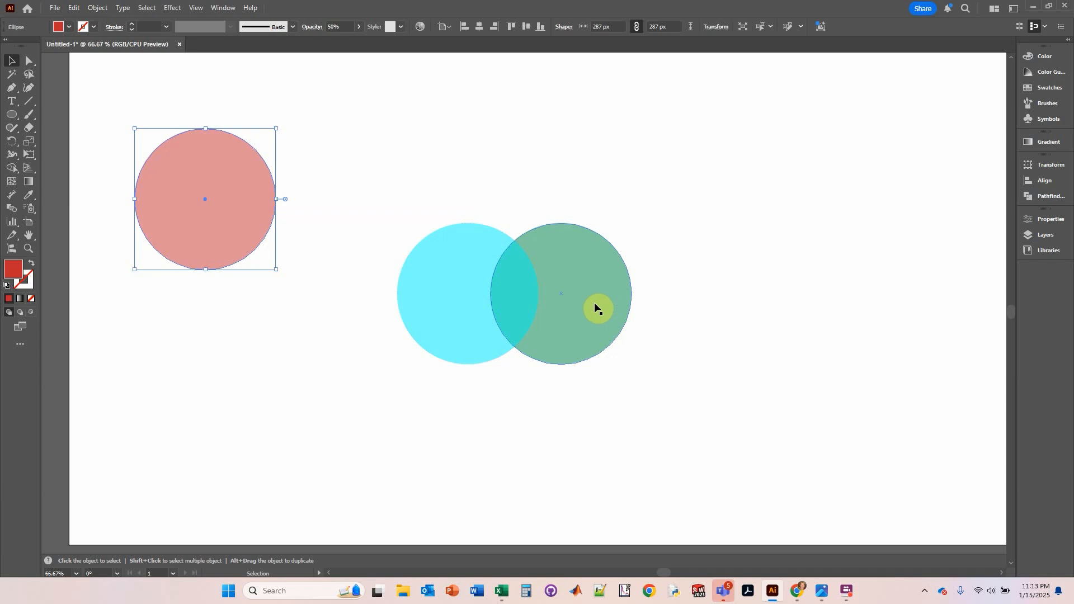
Step: Select the smaller cyan circle to check its 50% opacity and ~212 px size
click(455, 305)
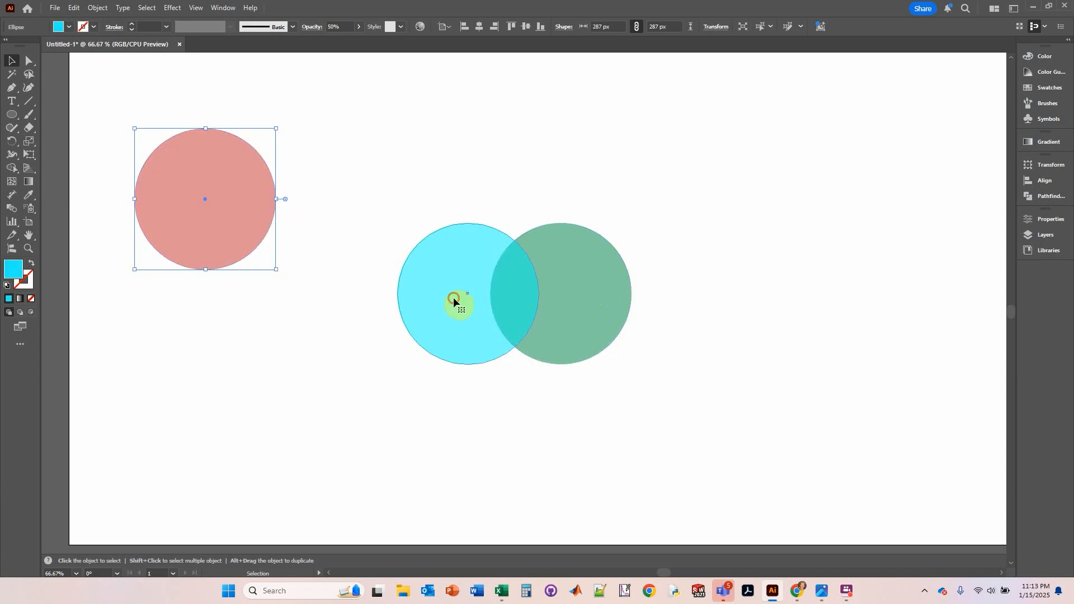
click(455, 301)
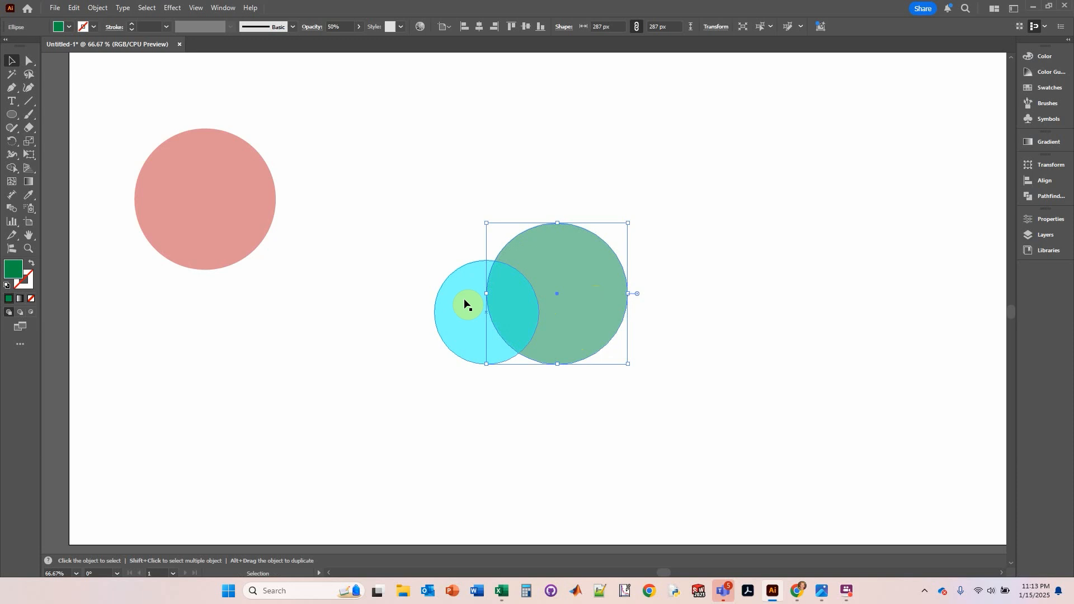
click(465, 305)
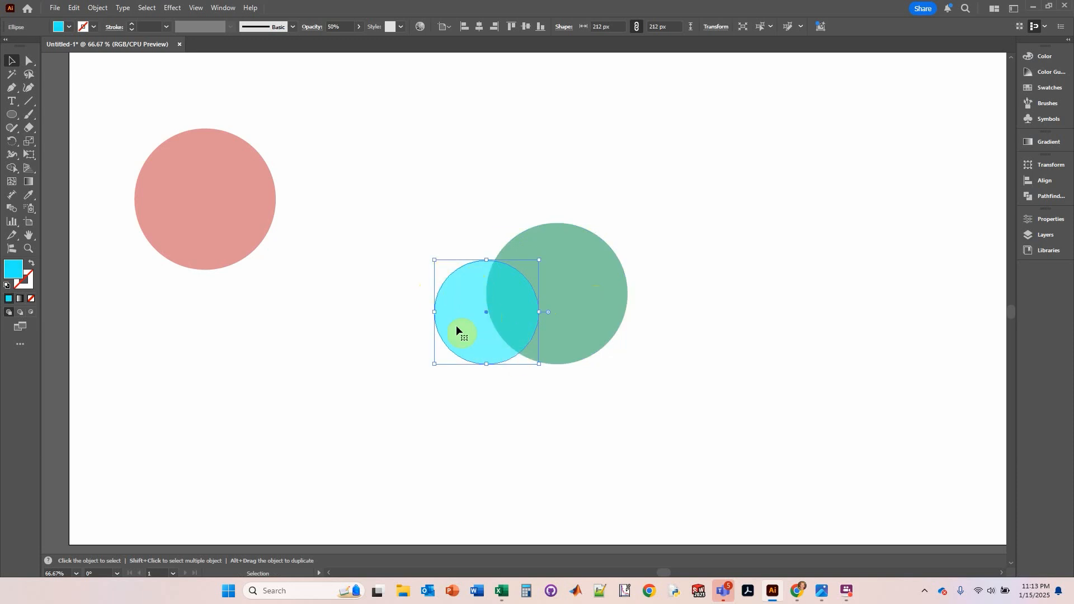
mouse_move(477, 315)
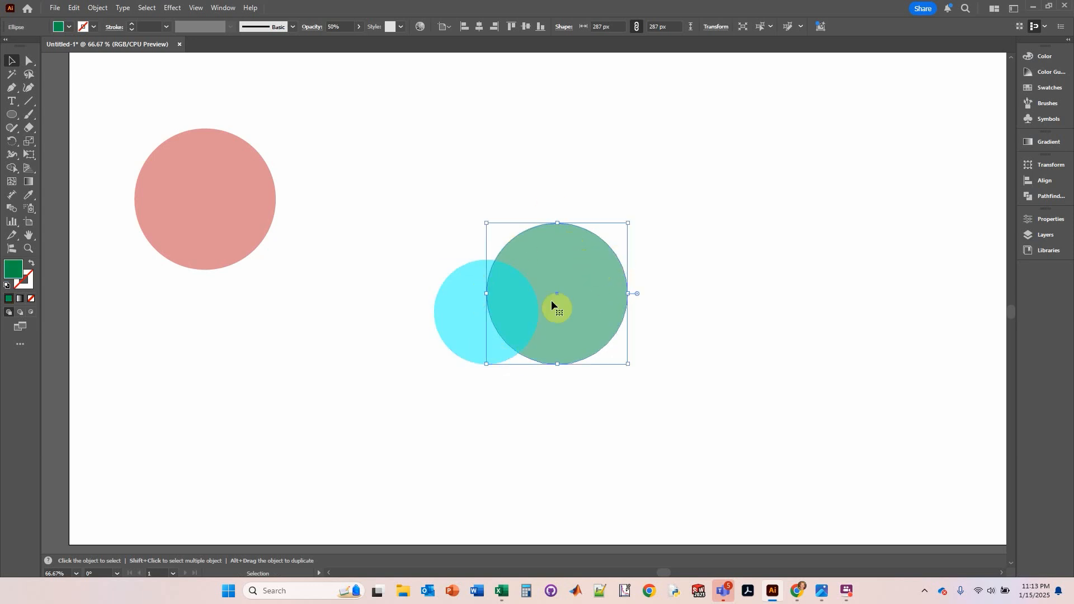
mouse_move(604, 279)
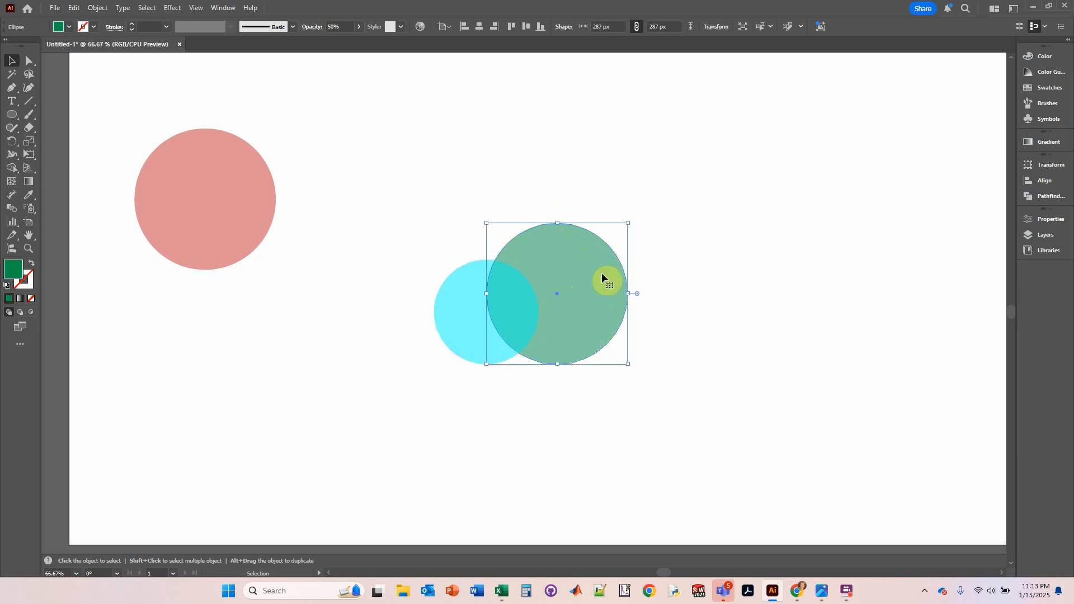
mouse_move(533, 317)
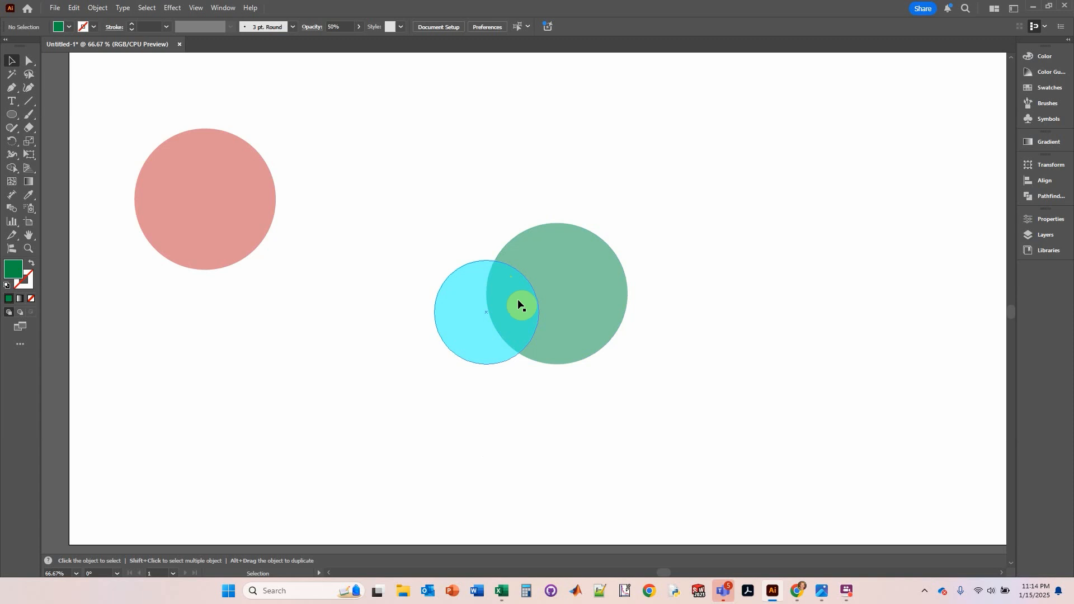
mouse_move(531, 307)
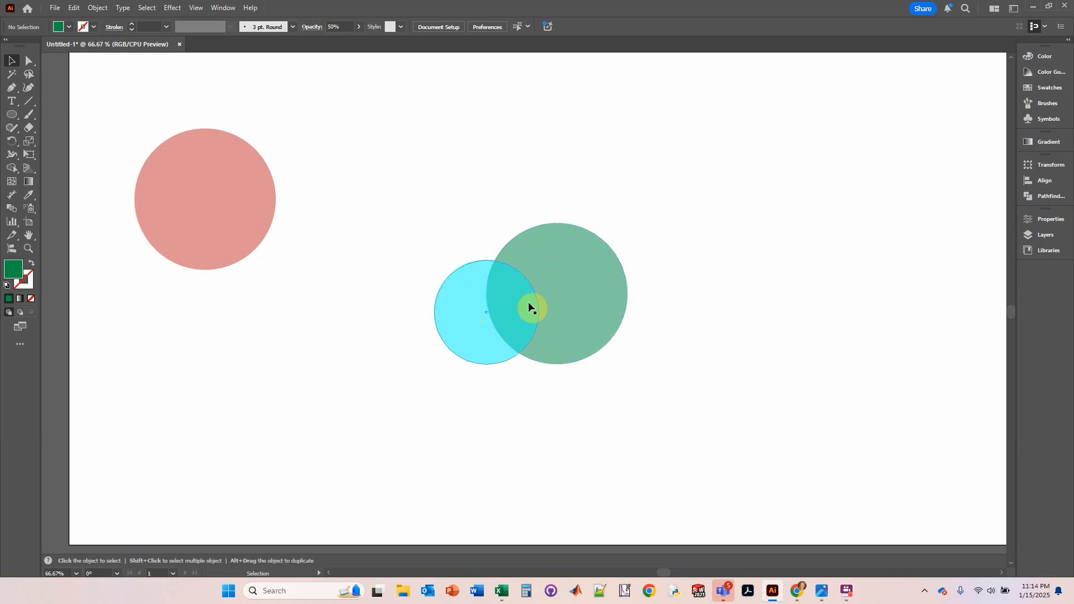
mouse_move(553, 285)
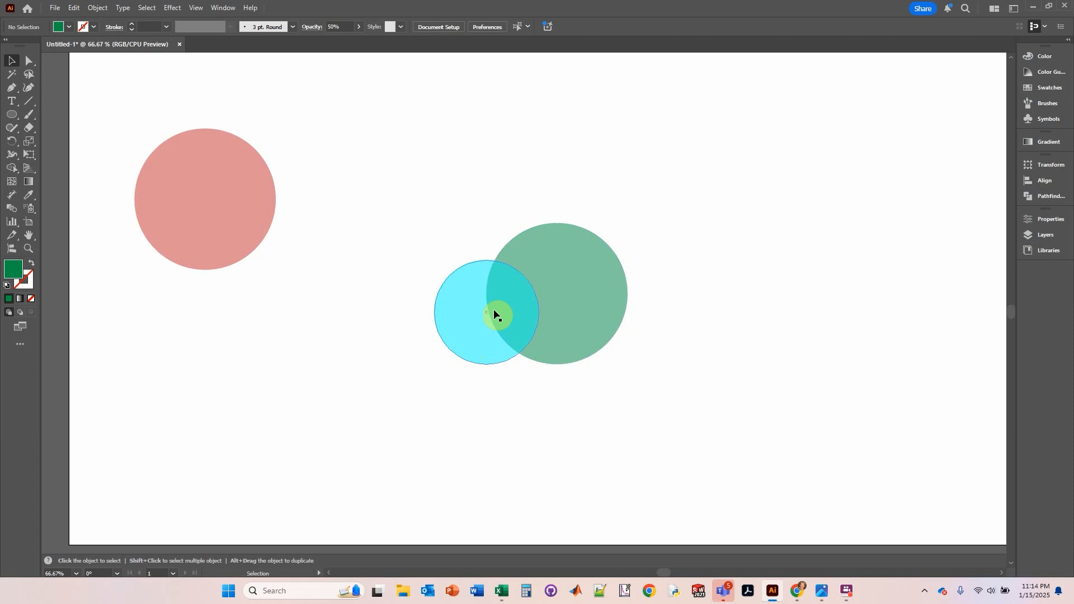
mouse_move(455, 433)
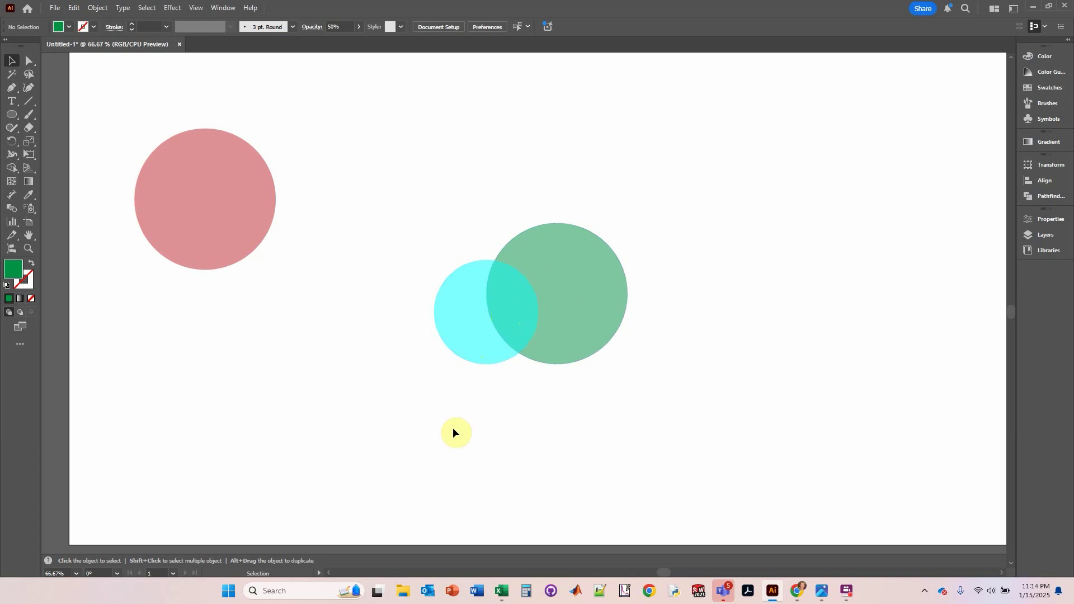
mouse_move(530, 400)
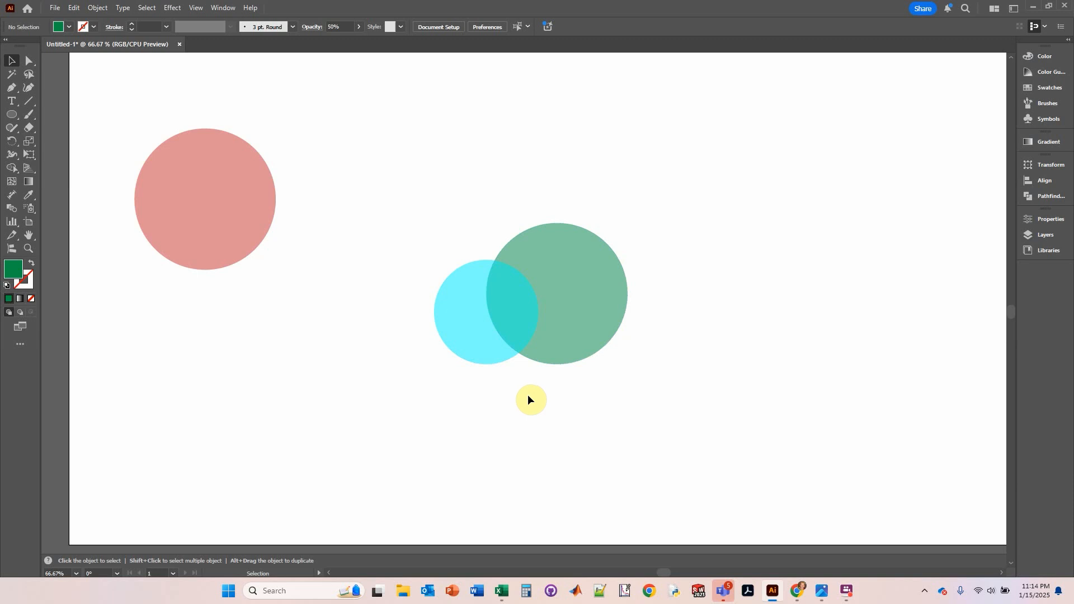
mouse_move(389, 286)
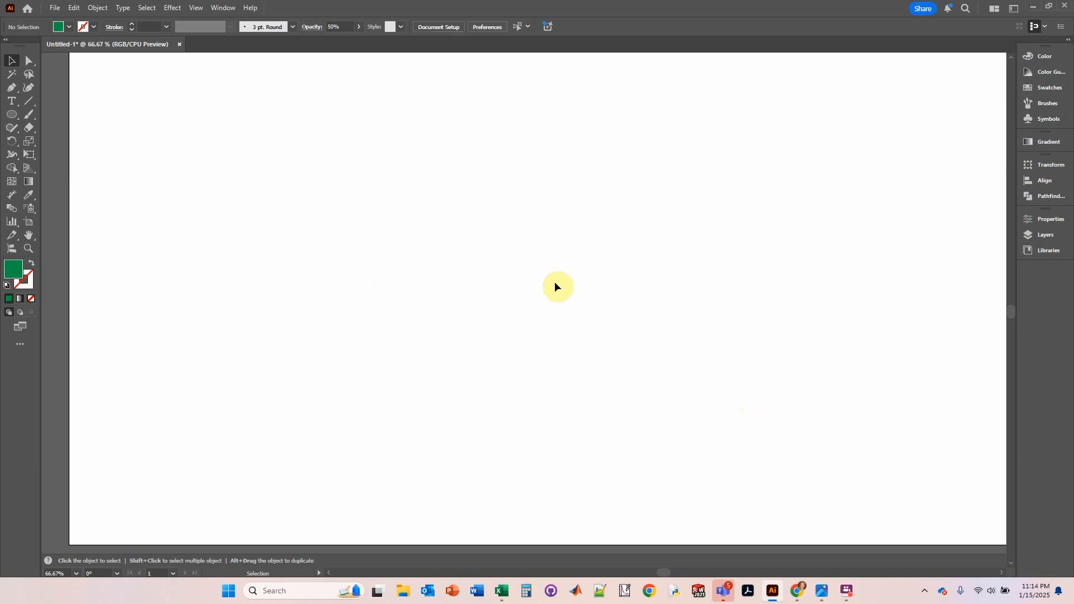
mouse_move(549, 387)
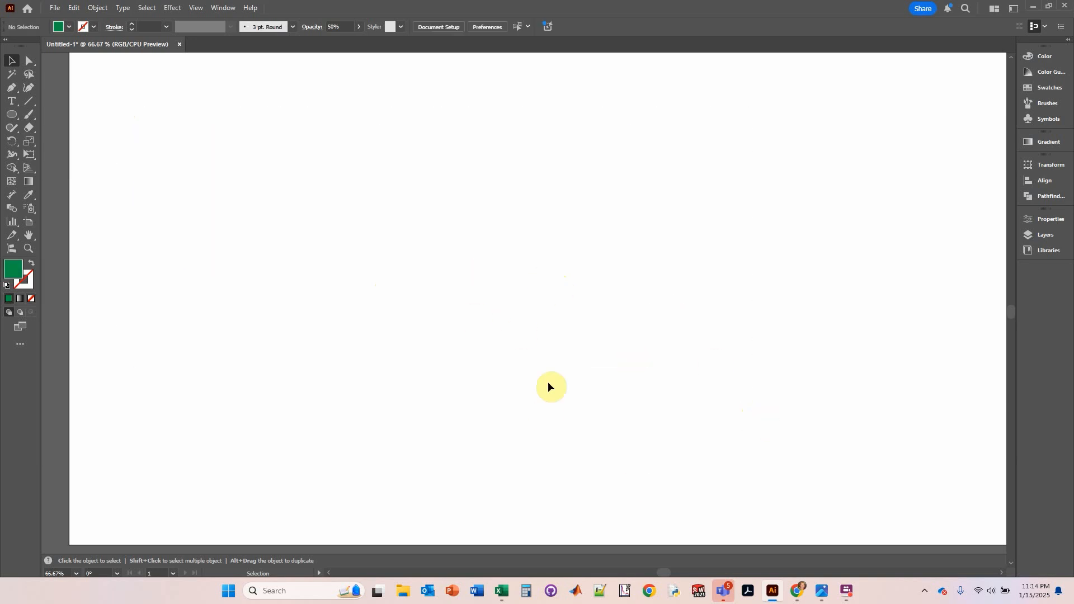
mouse_move(634, 591)
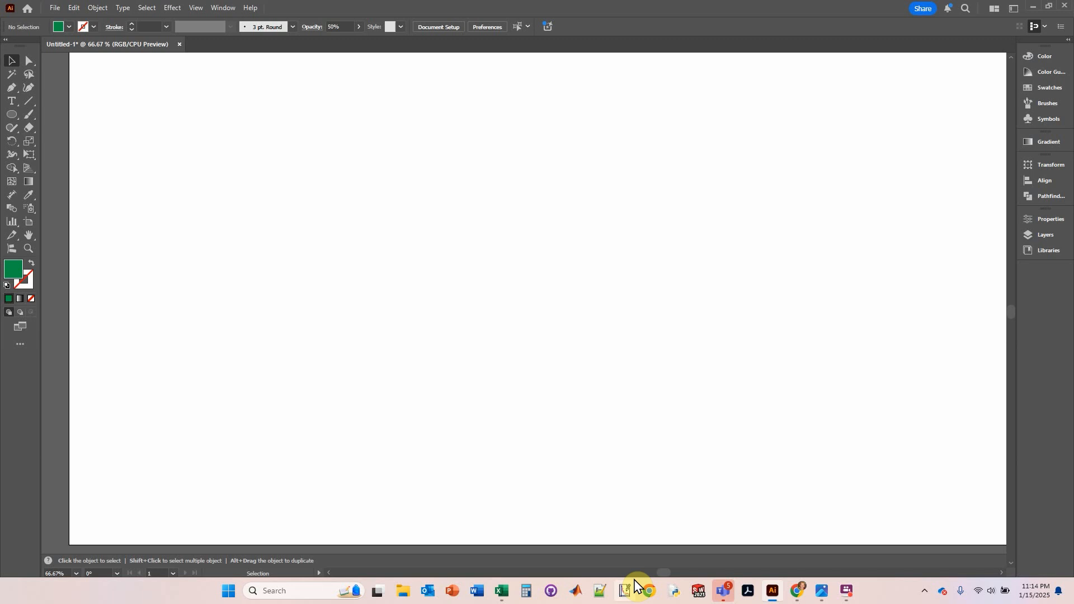
mouse_move(819, 590)
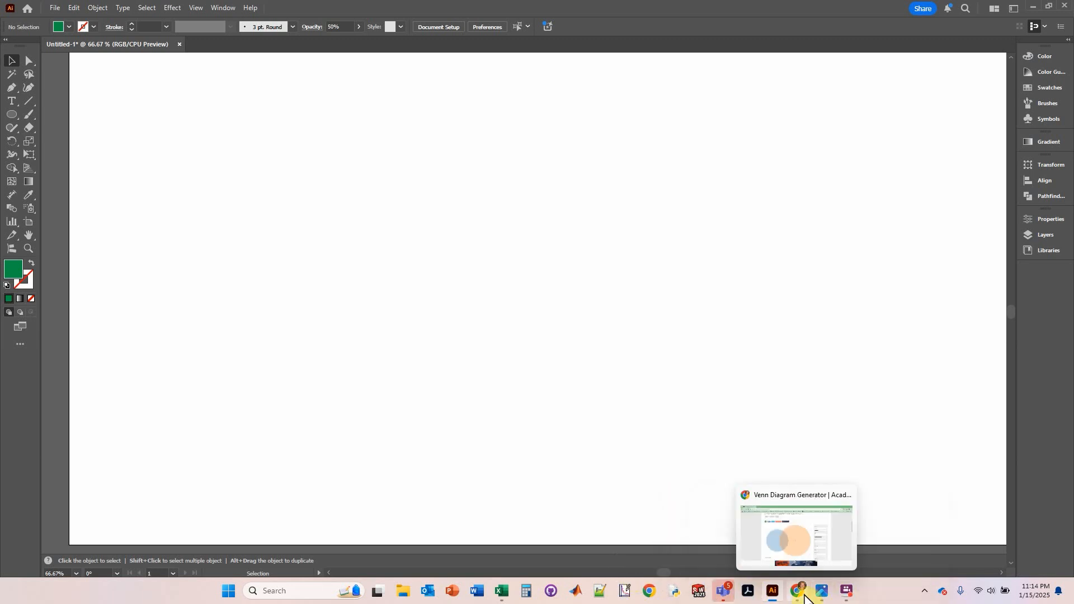
Step: Bring the Venn Diagram Generator page forward from Chrome in the taskbar
click(795, 527)
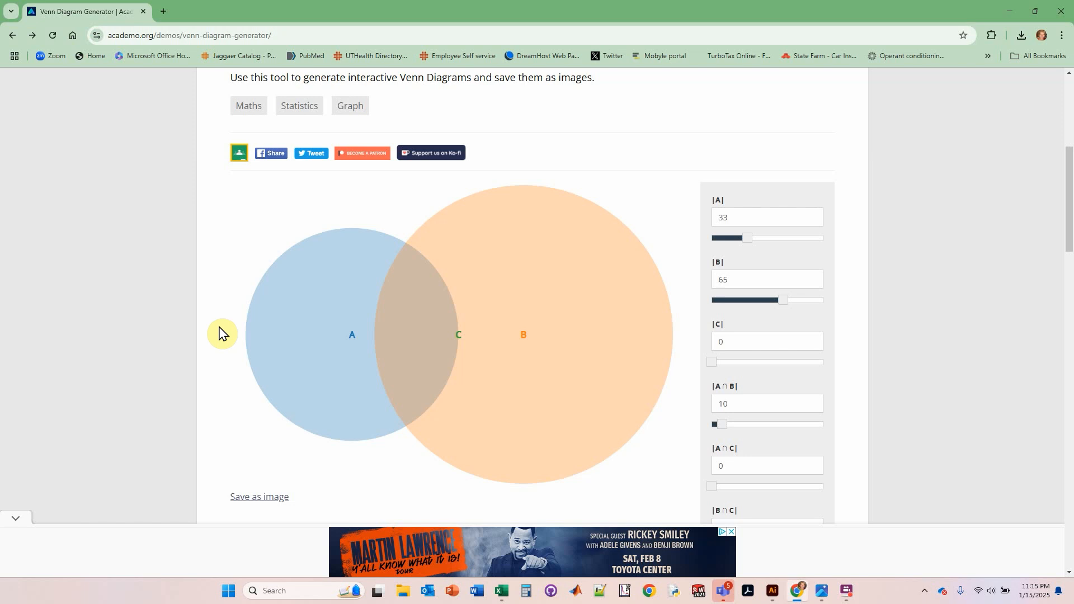
mouse_move(153, 56)
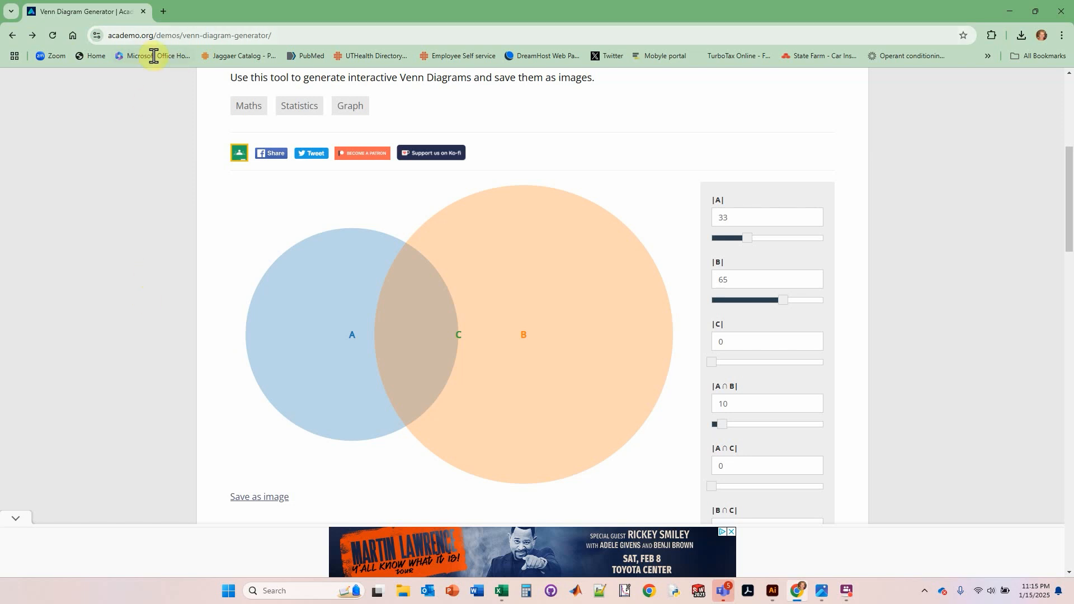
mouse_move(242, 35)
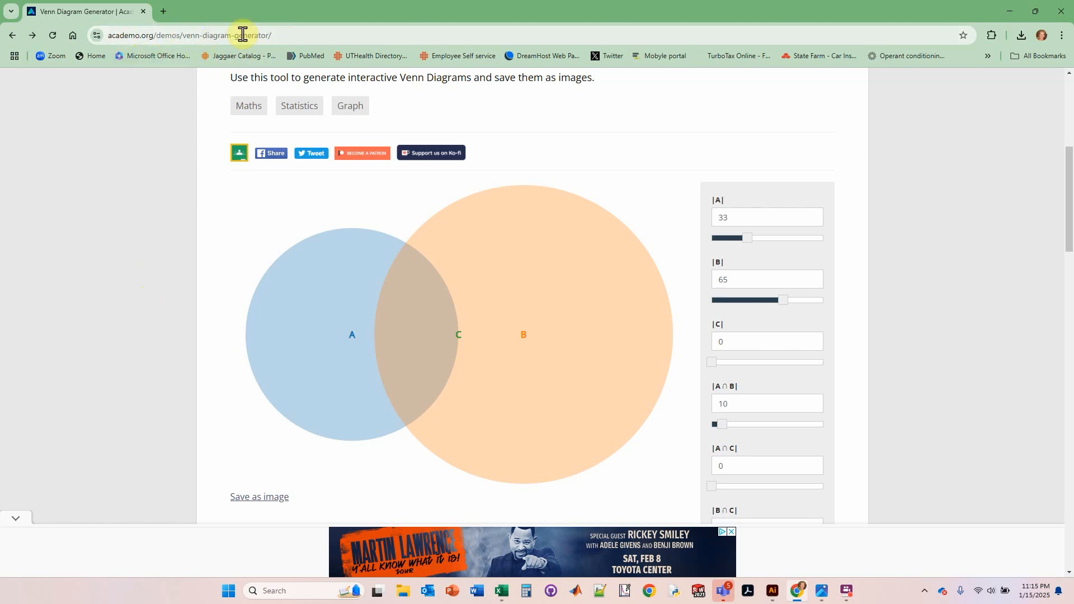
mouse_move(128, 34)
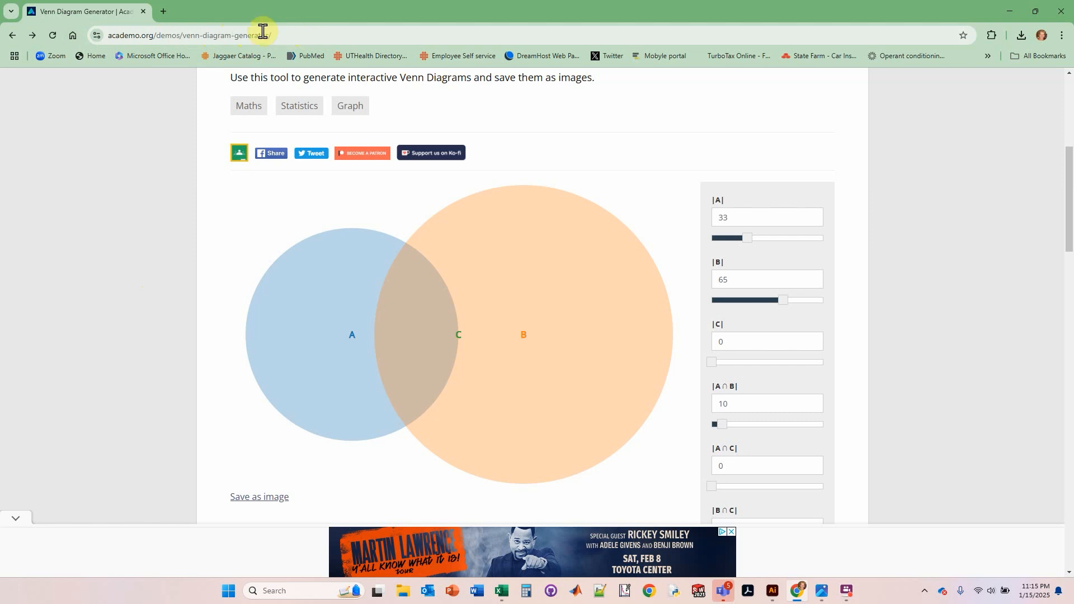
mouse_move(156, 61)
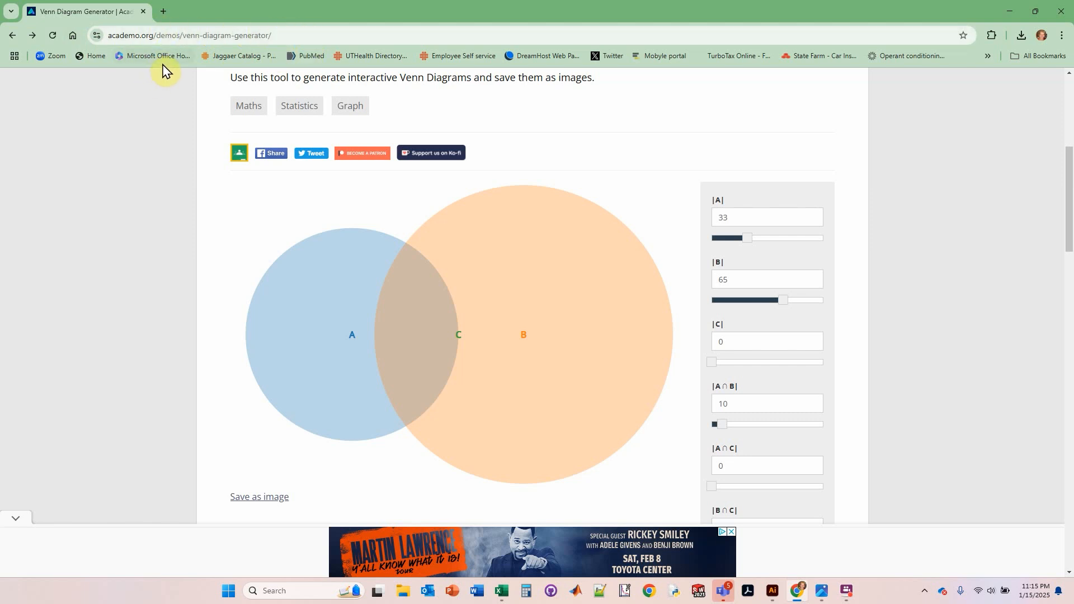
Step: Reset the generator, set |A| to 62 with set C at 0, and save as image
click(52, 35)
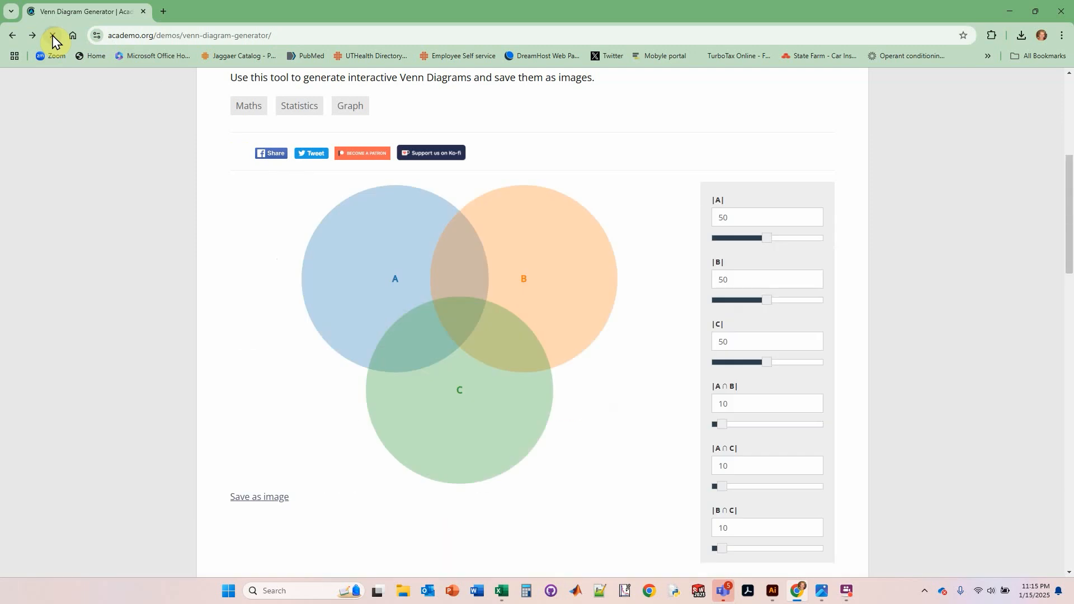
scroll(up, 3)
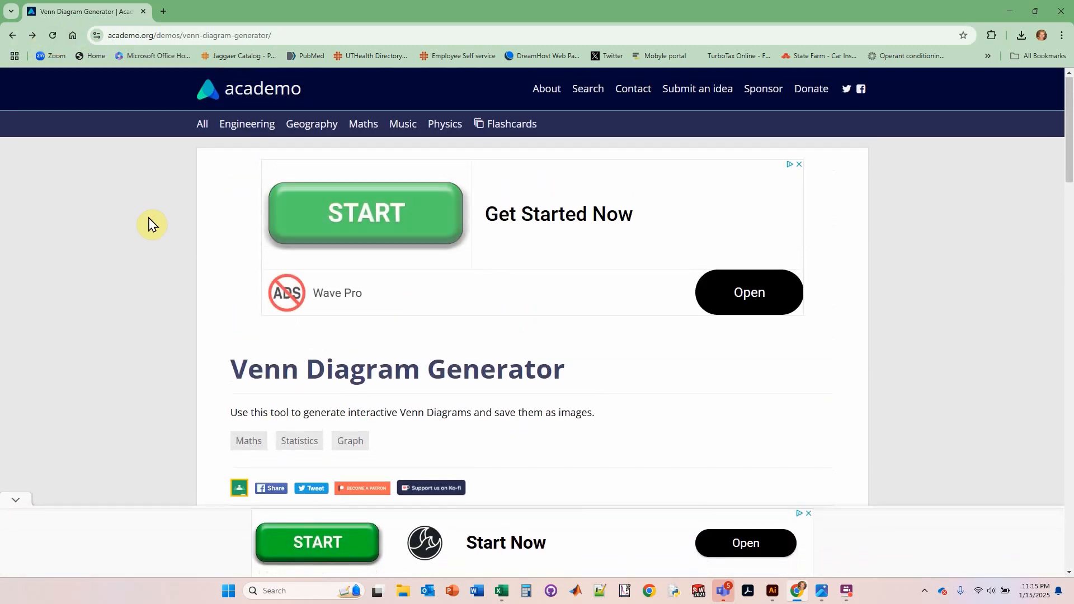
scroll(down, 3)
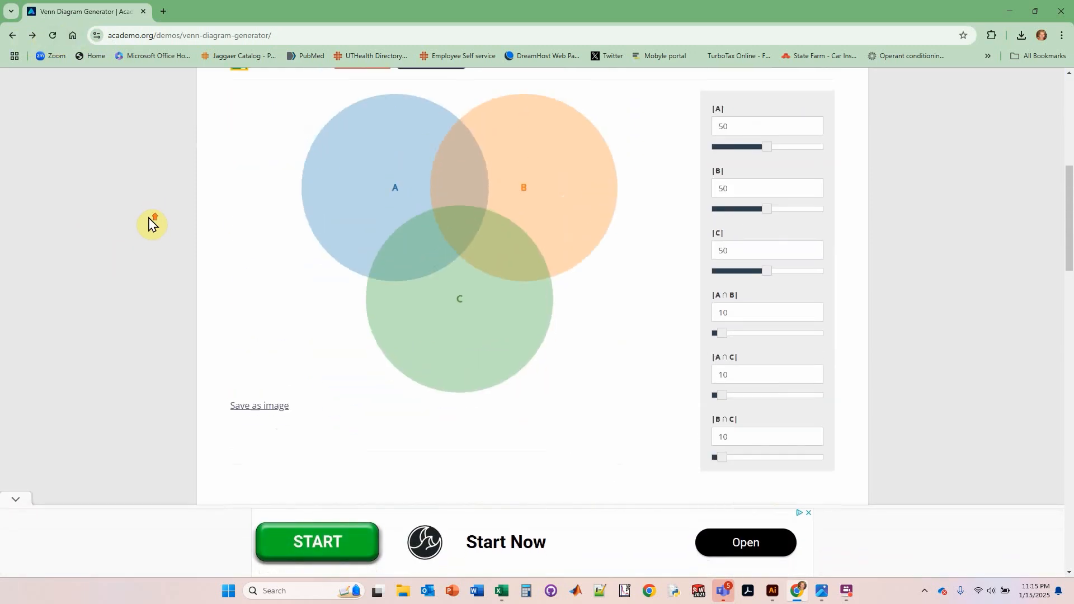
scroll(up, 3)
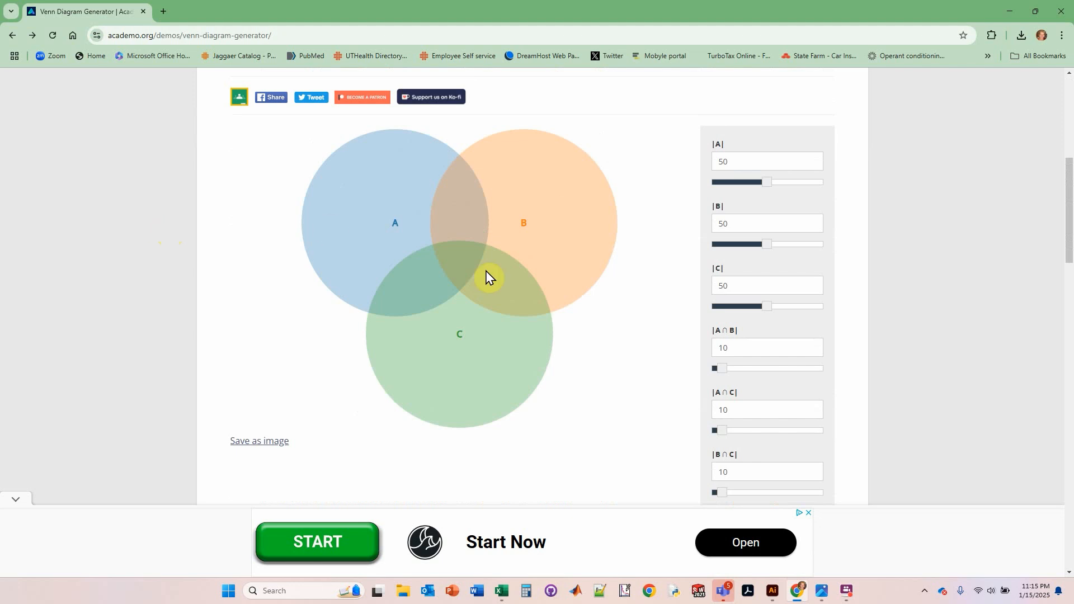
mouse_move(441, 210)
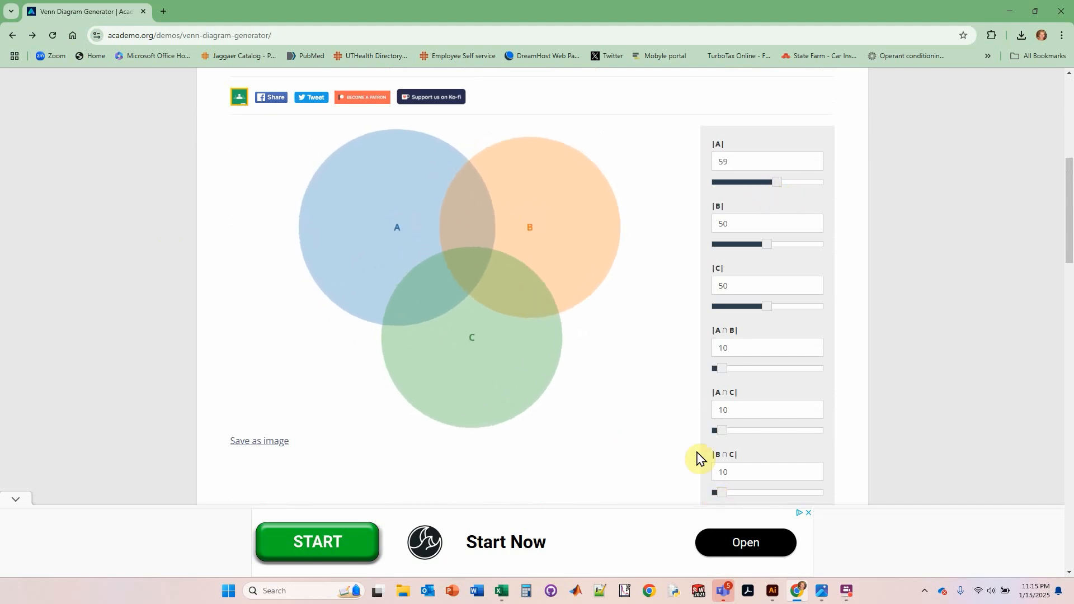
scroll(down, 3)
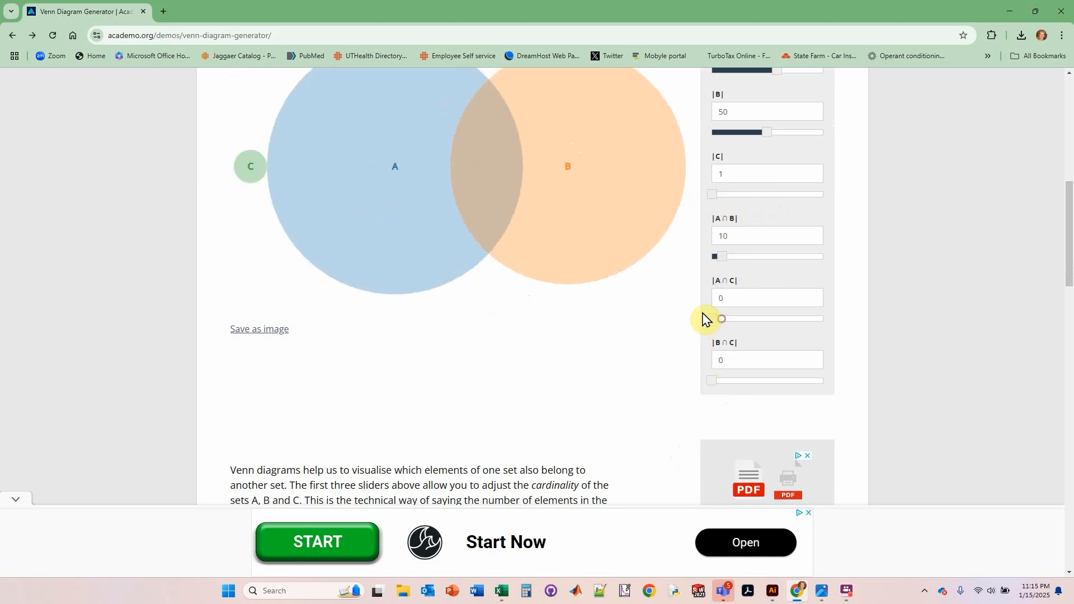
scroll(up, 3)
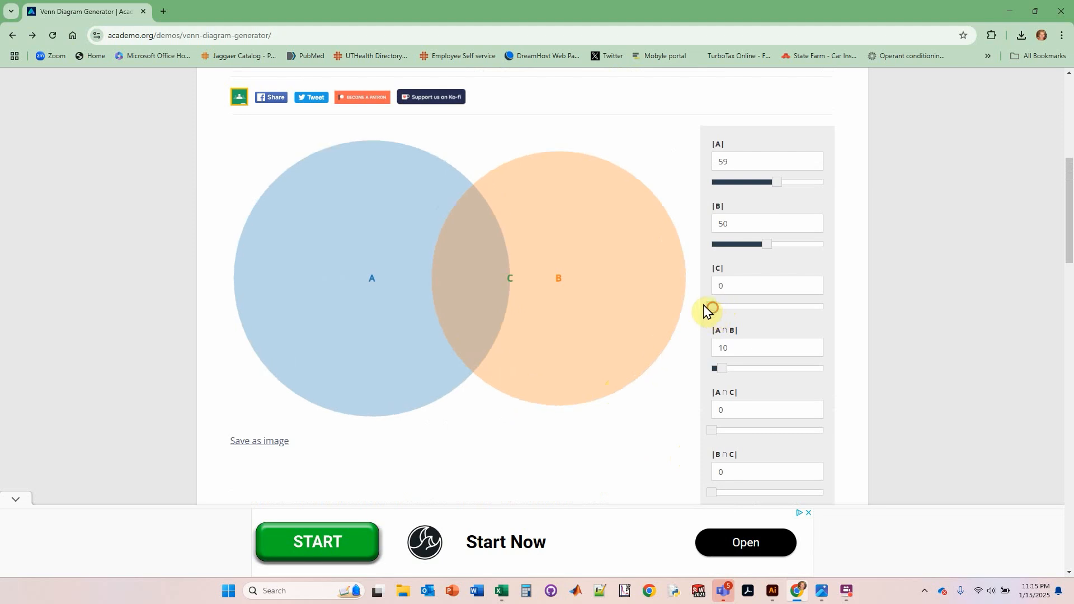
mouse_move(675, 253)
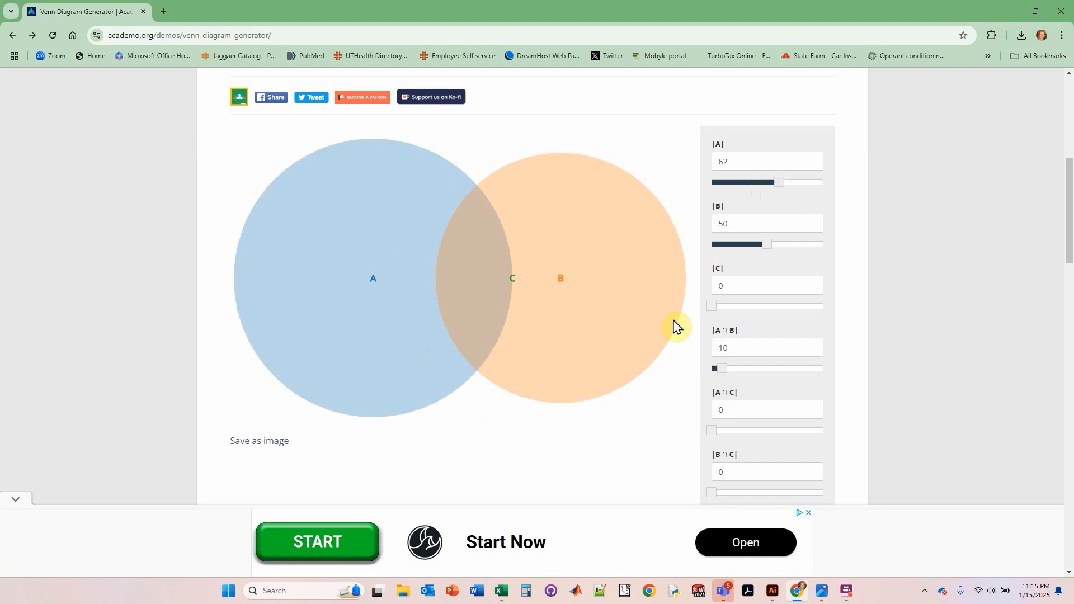
mouse_move(259, 442)
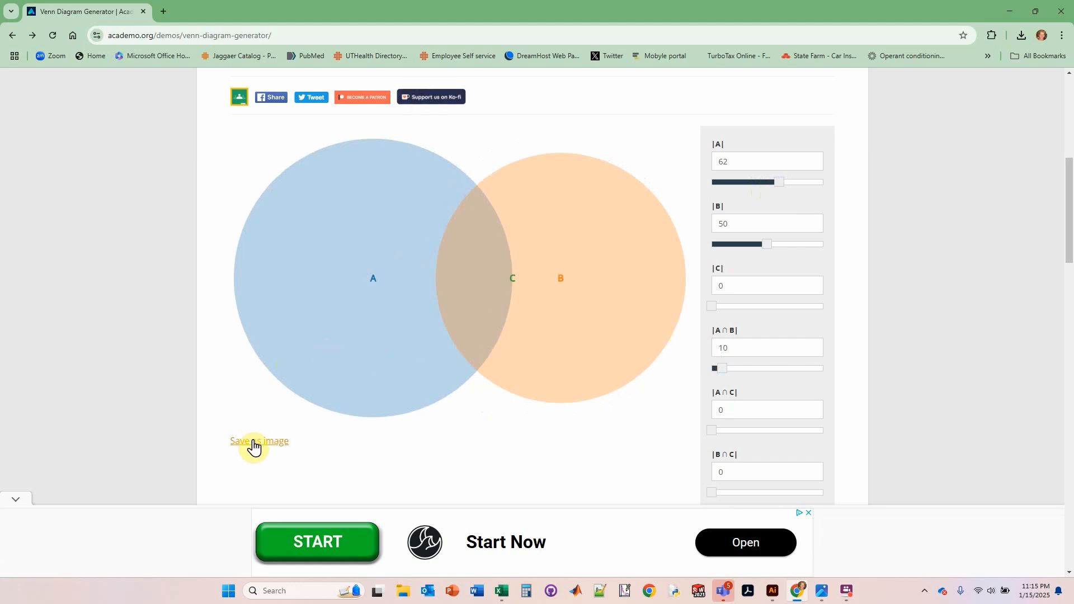
click(259, 440)
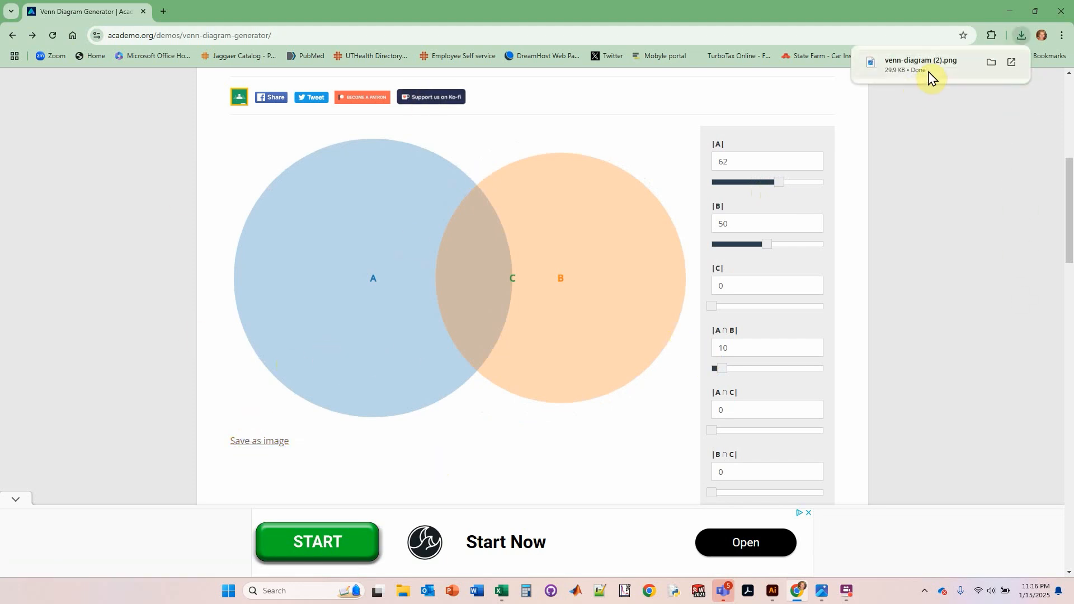
Step: Open the downloaded Venn PNG in Photos, copy it, and return to Illustrator
click(928, 62)
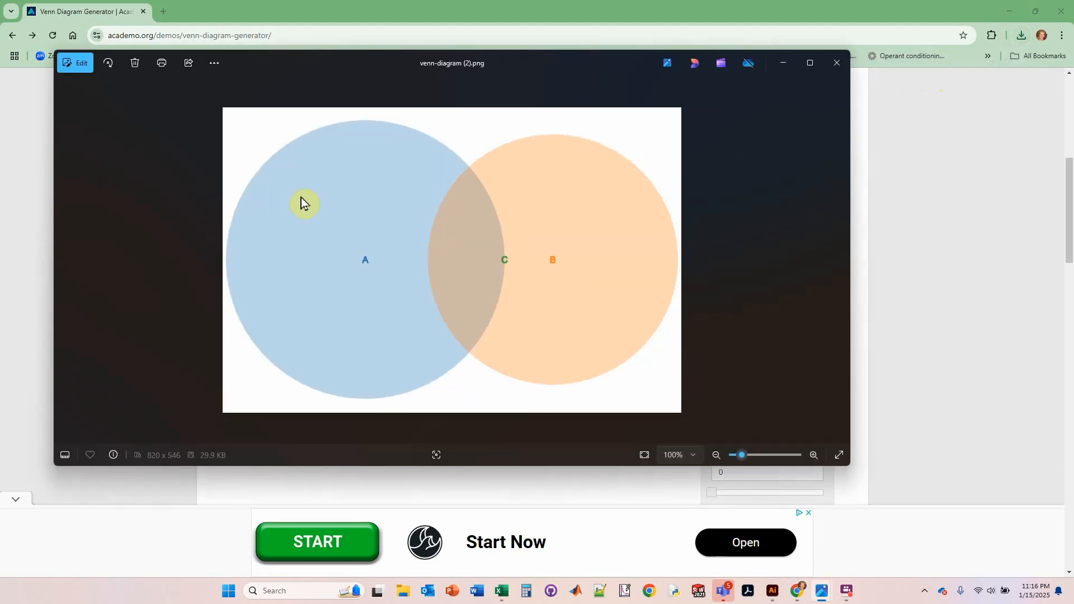
right_click(301, 273)
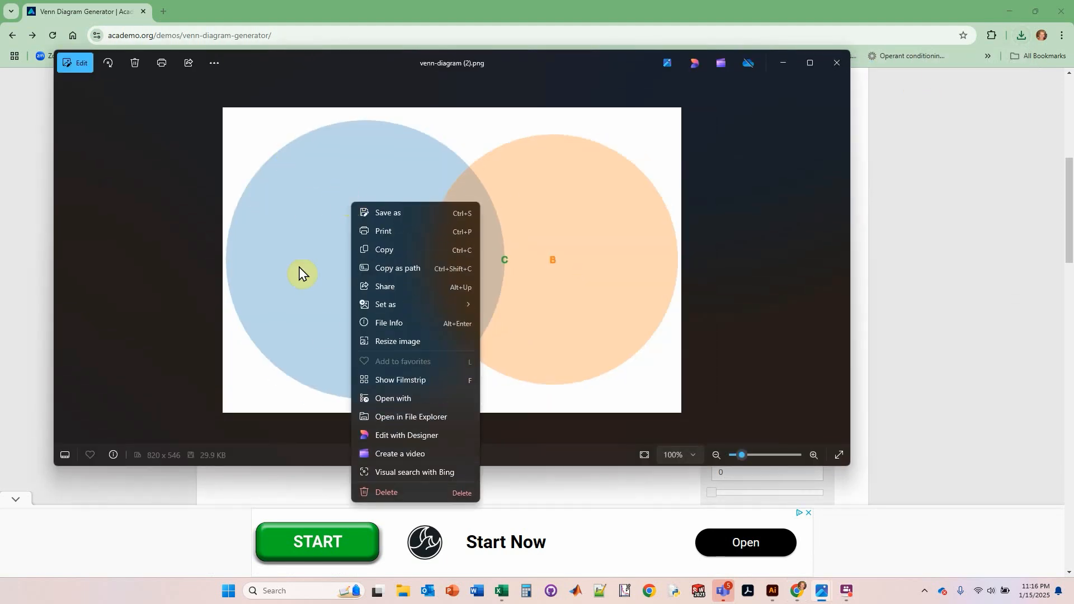
click(384, 250)
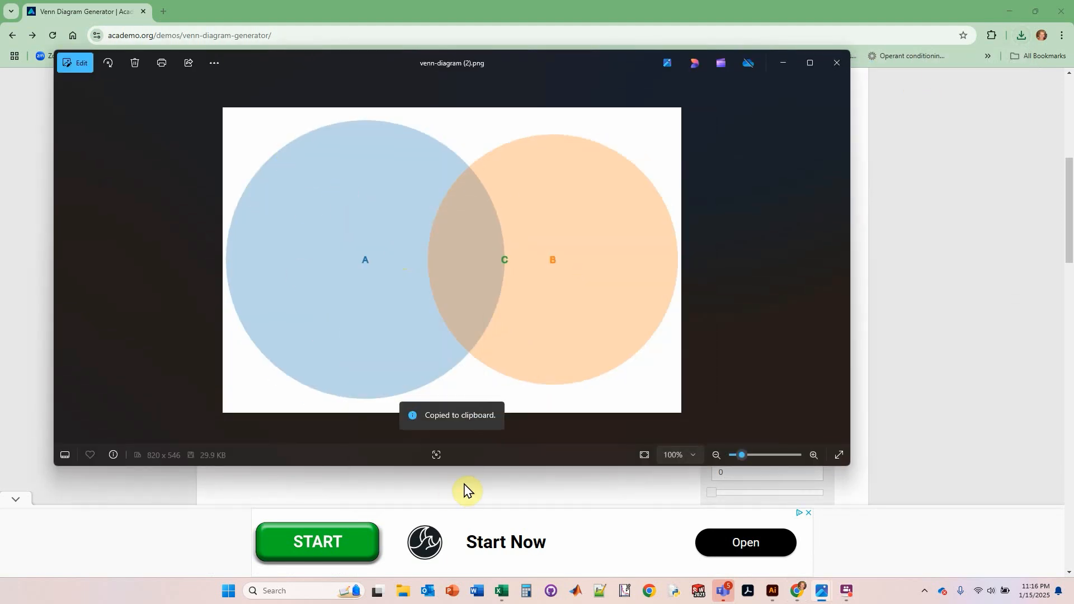
click(772, 594)
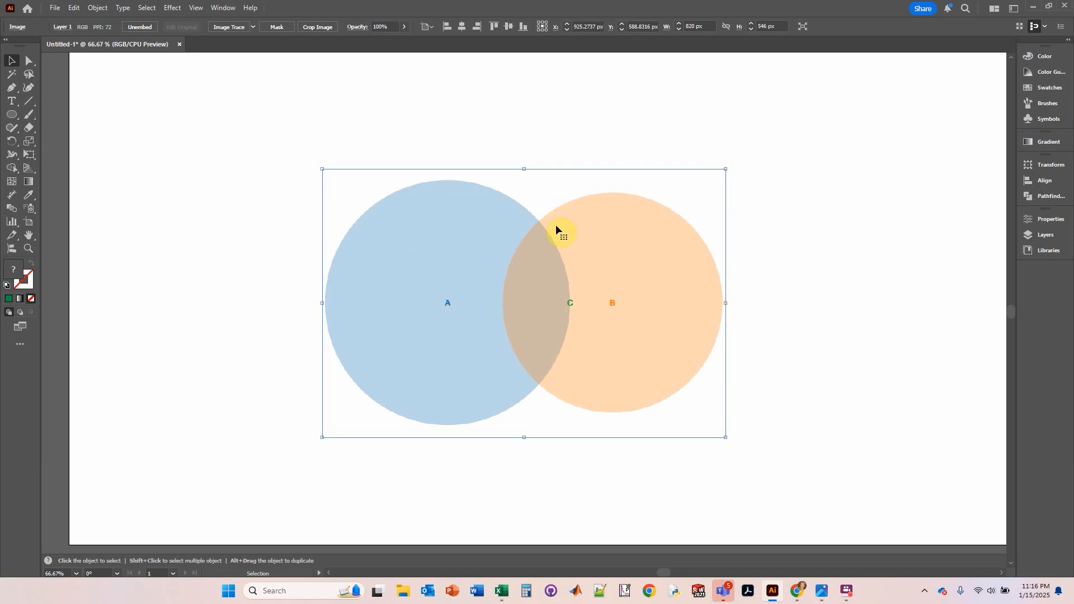
mouse_move(486, 262)
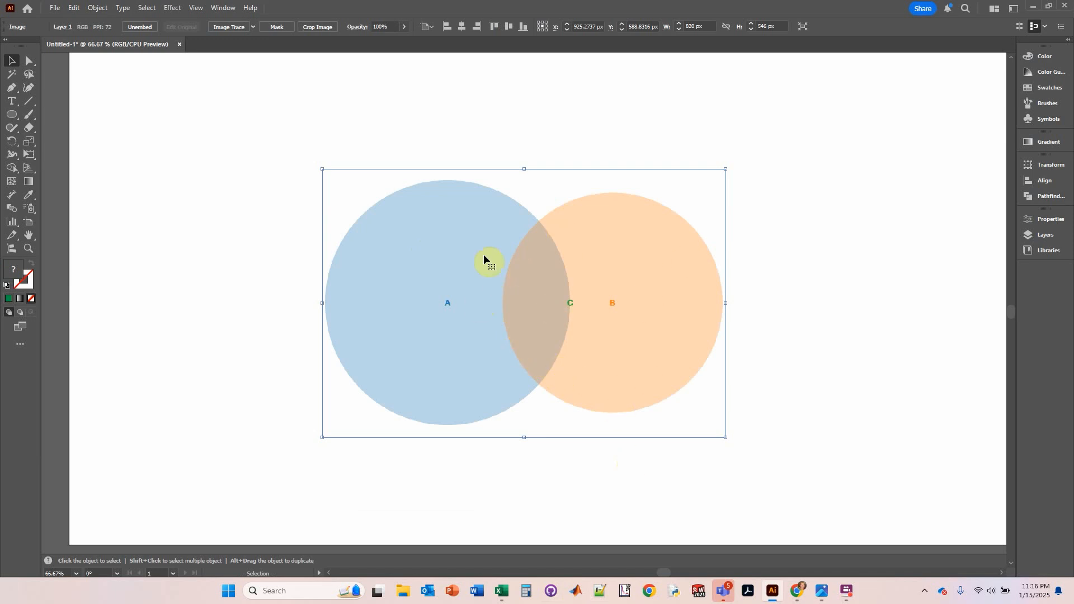
mouse_move(213, 265)
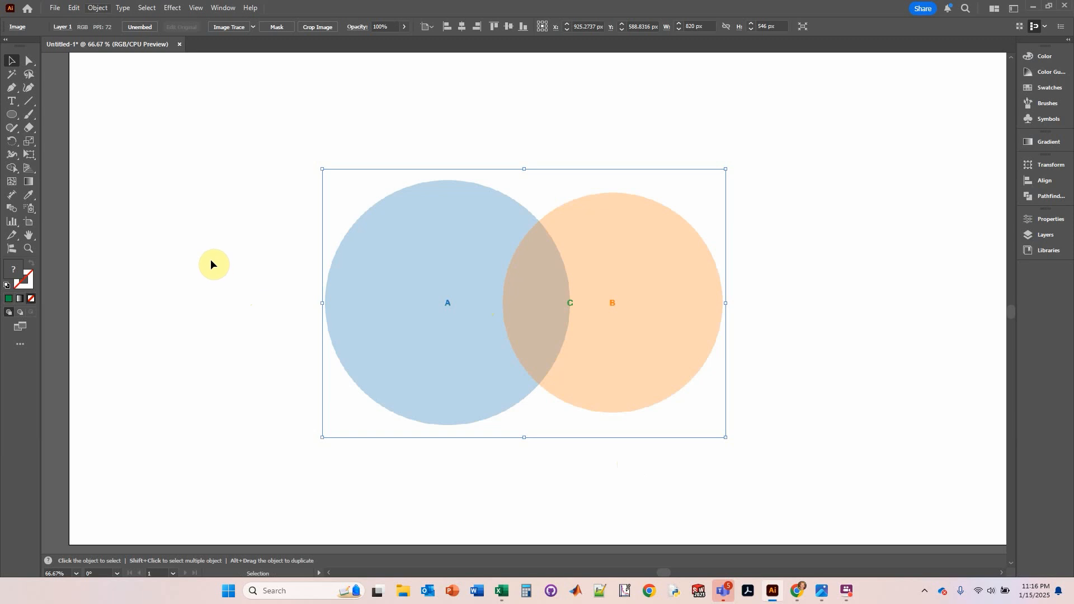
Step: Activate the Ellipse Tool with the pasted Venn image kept as reference
click(11, 115)
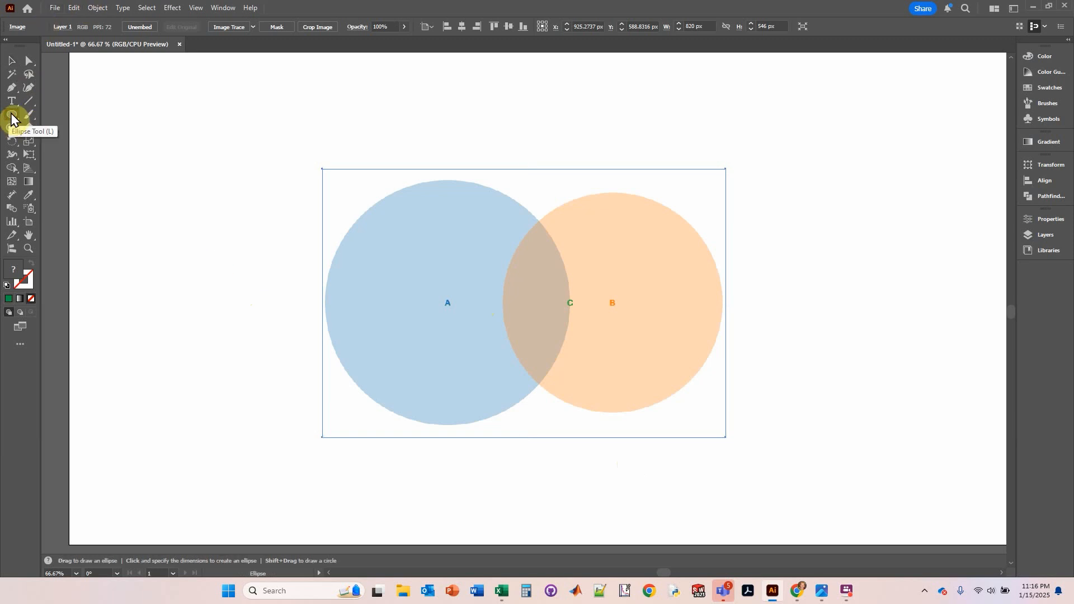
Step: Choose the Ellipse Tool, set new shapes to no fill, then return to the Selection Tool
click(11, 61)
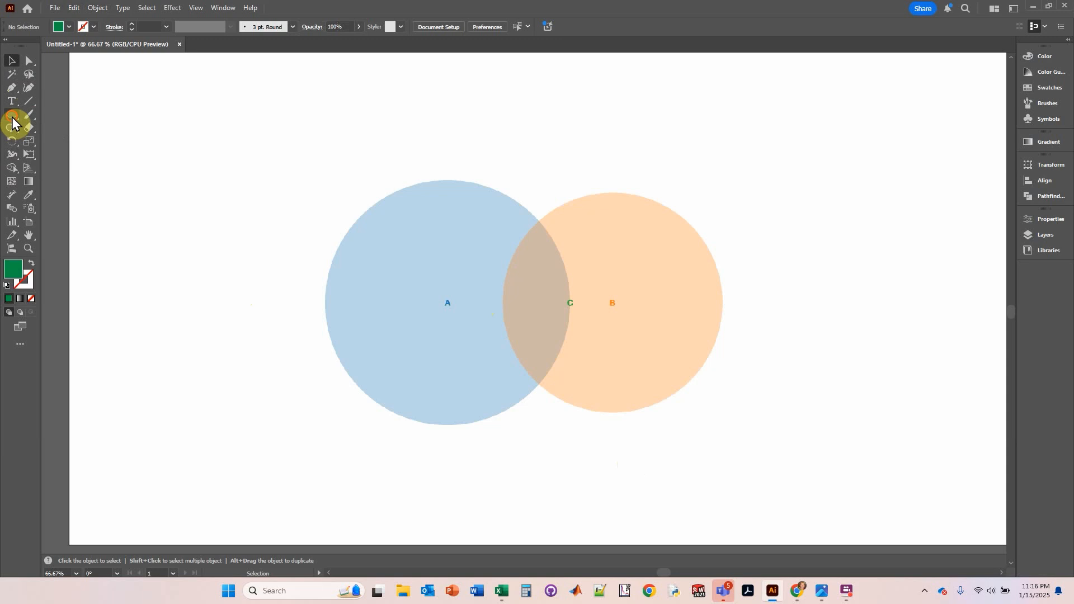
click(13, 115)
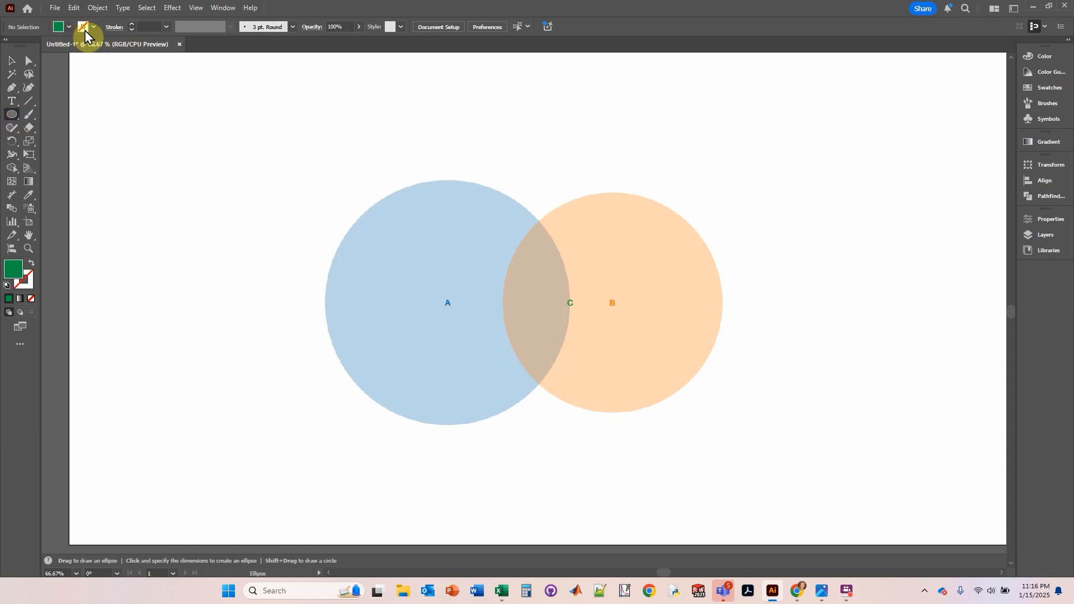
click(83, 27)
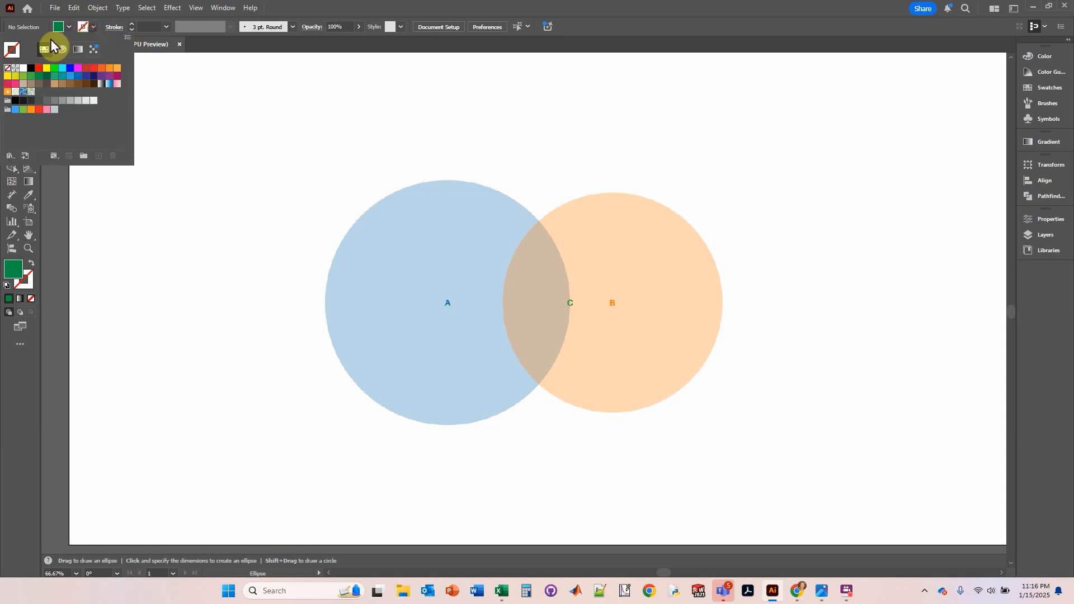
click(81, 27)
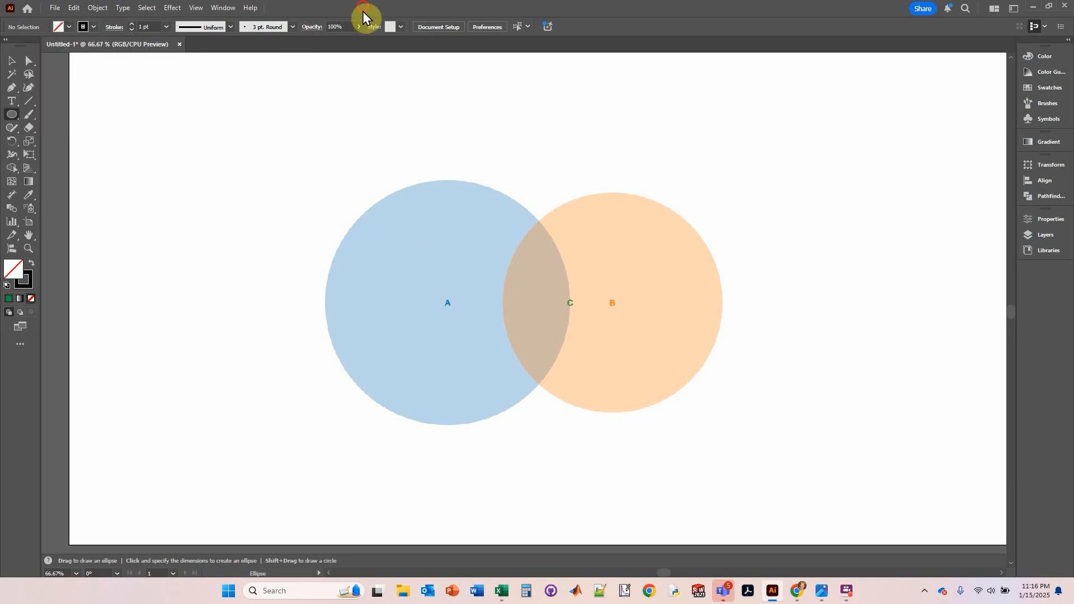
mouse_move(92, 28)
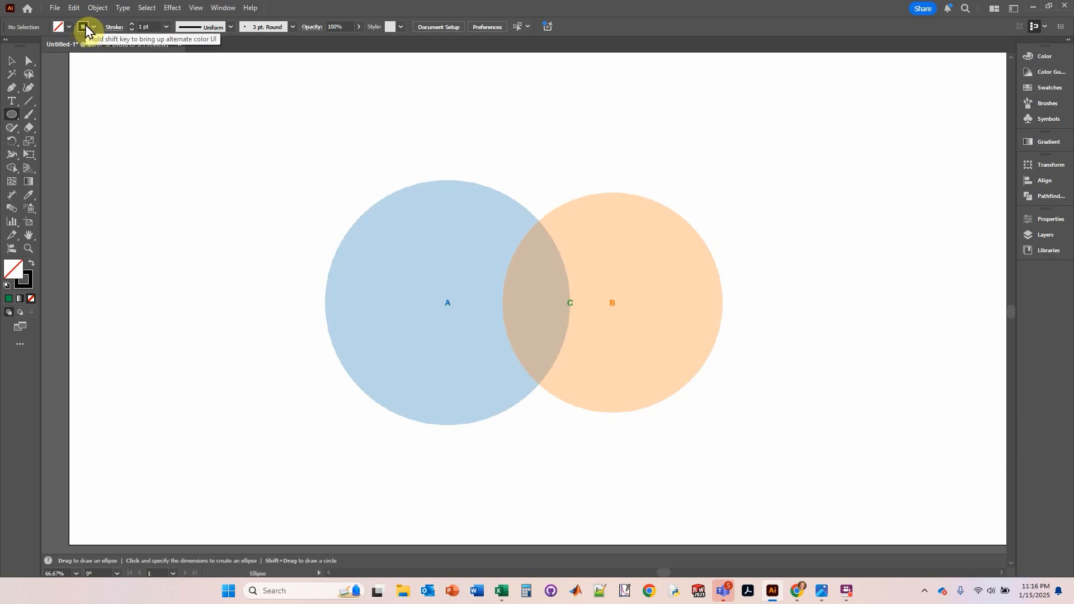
mouse_move(12, 116)
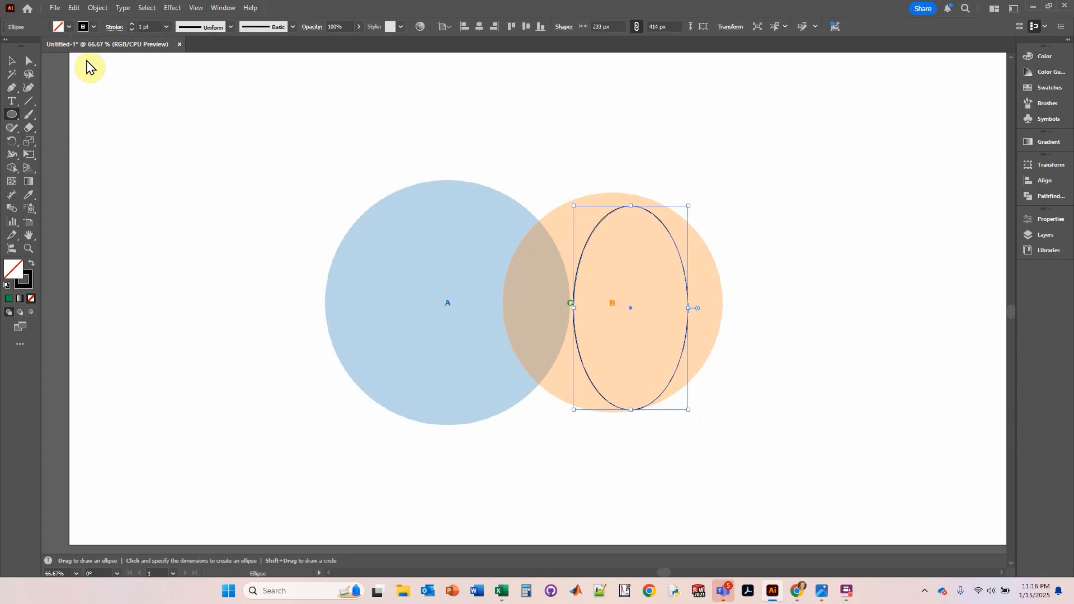
click(11, 61)
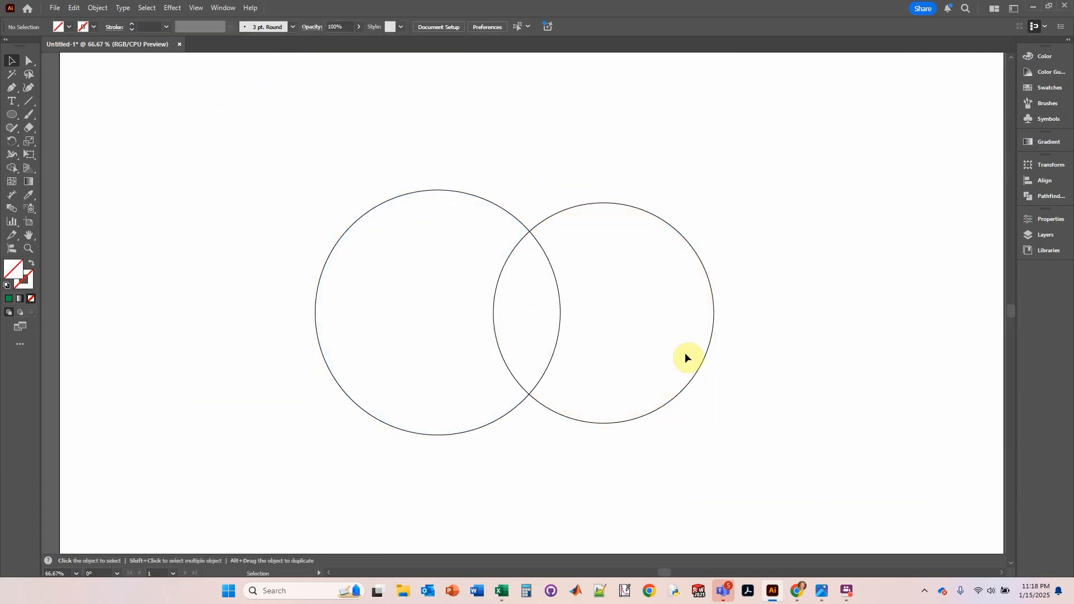
mouse_move(275, 201)
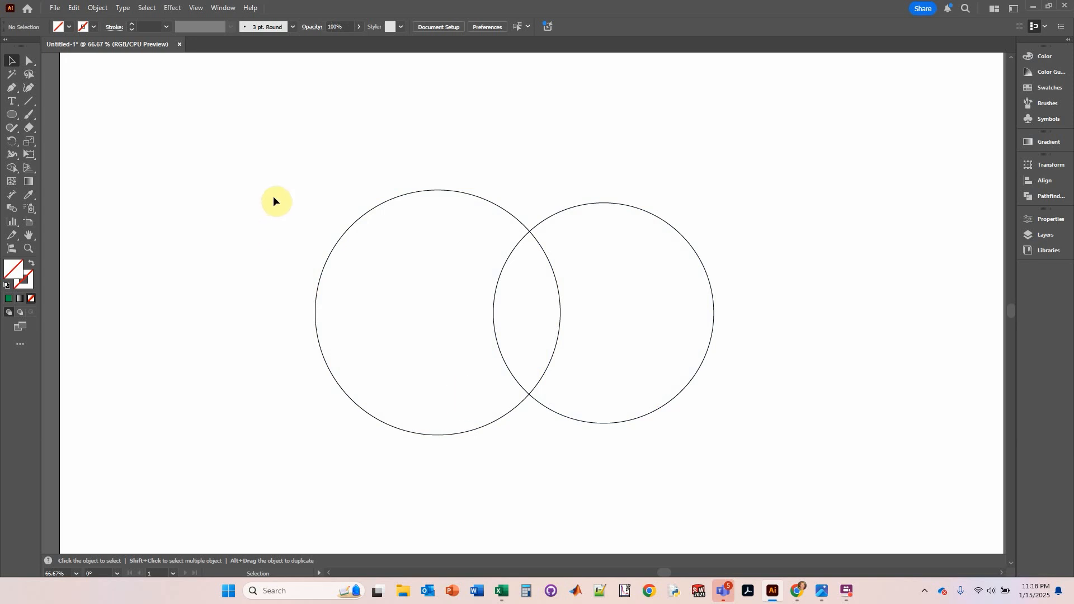
mouse_move(297, 201)
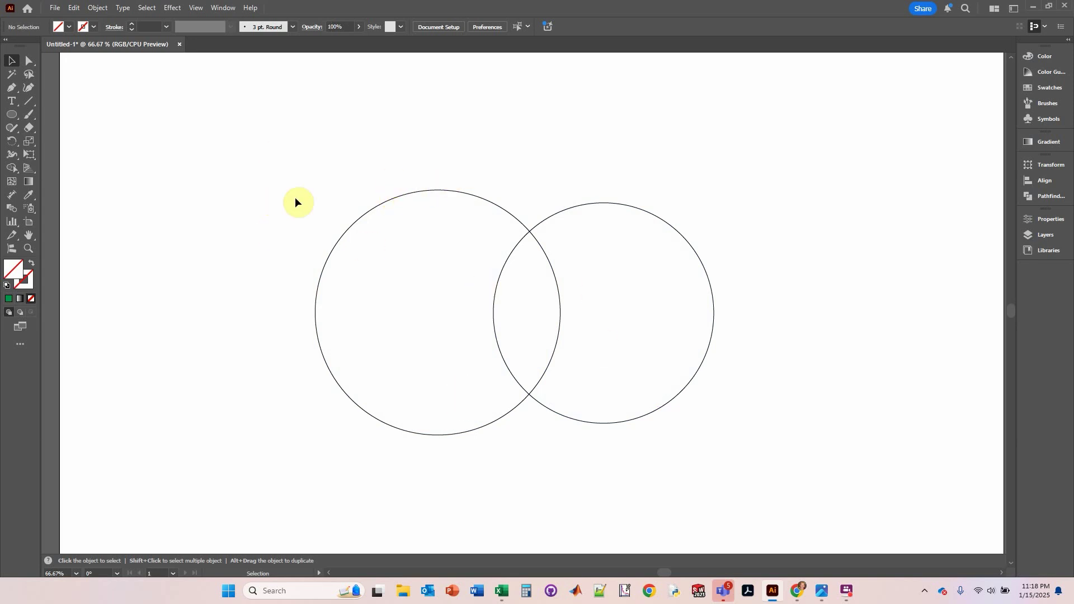
Step: Thicken both circles' black outlines to a 6 pt stroke weight
click(418, 211)
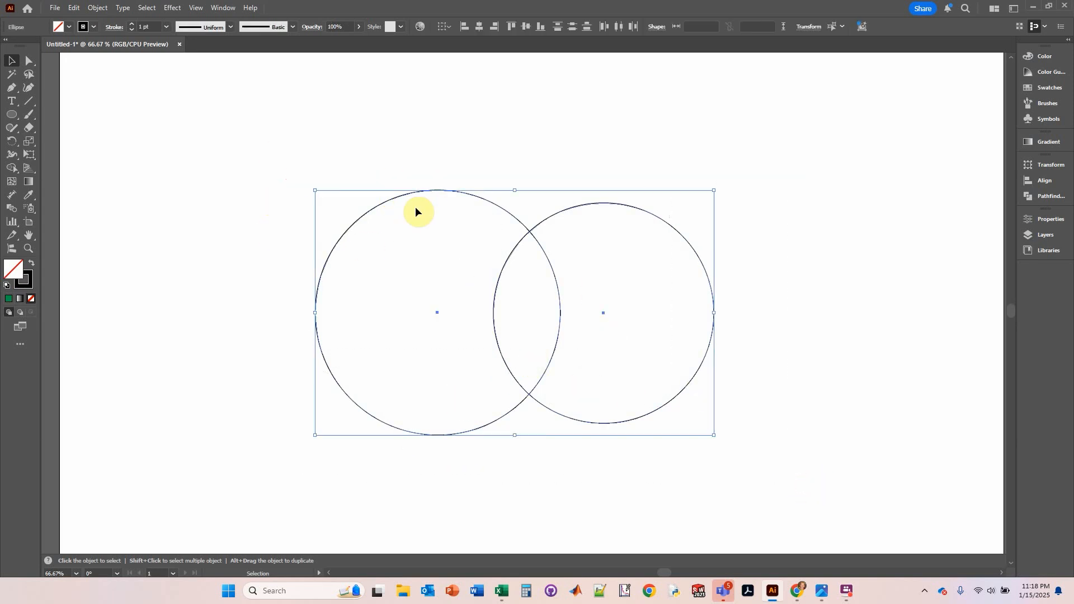
mouse_move(144, 9)
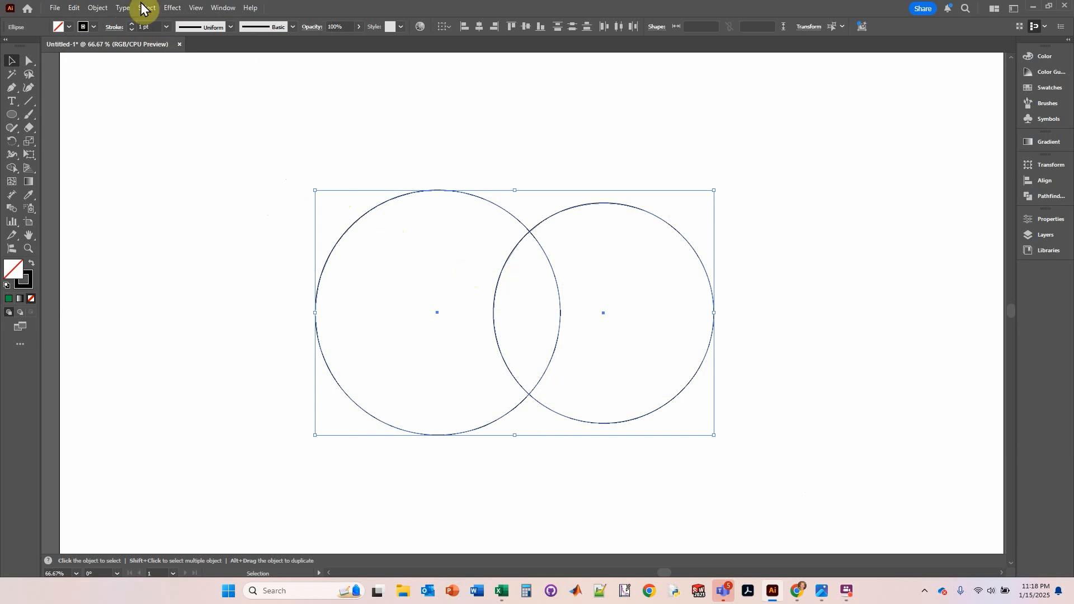
click(132, 24)
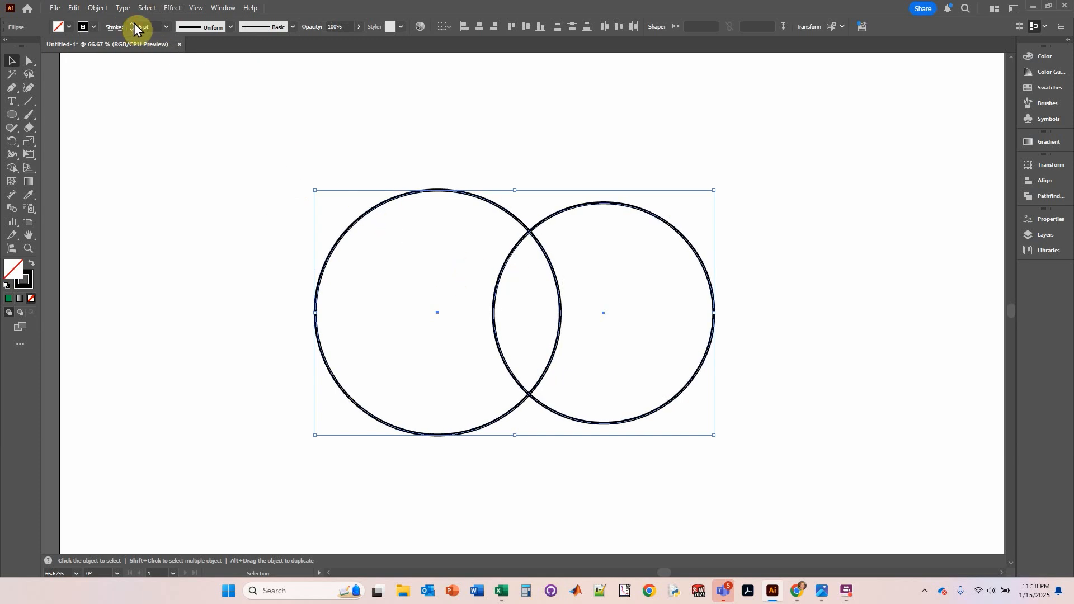
click(143, 27)
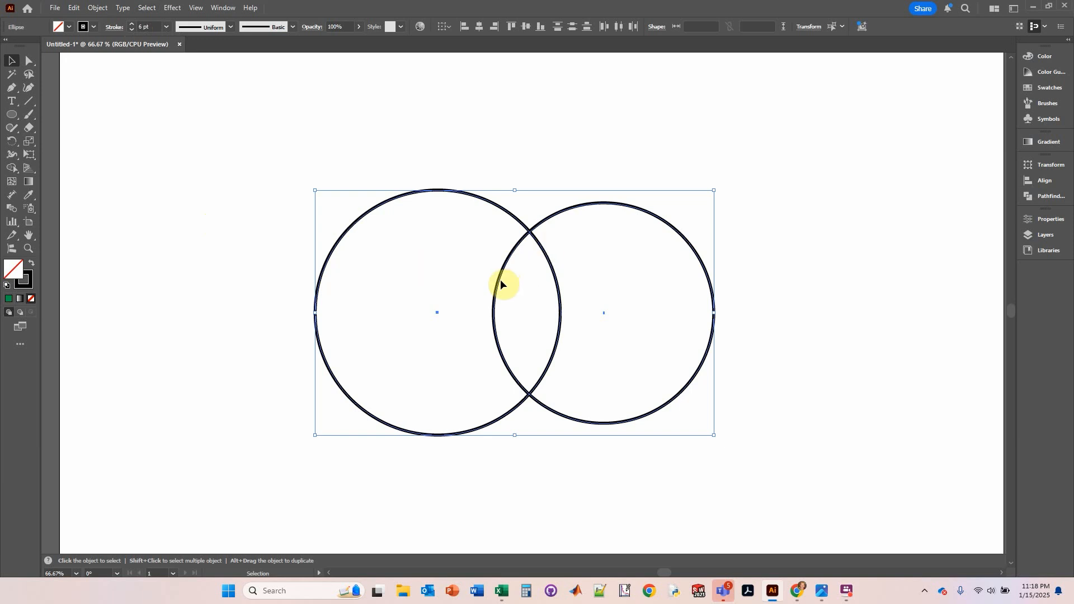
mouse_move(501, 285)
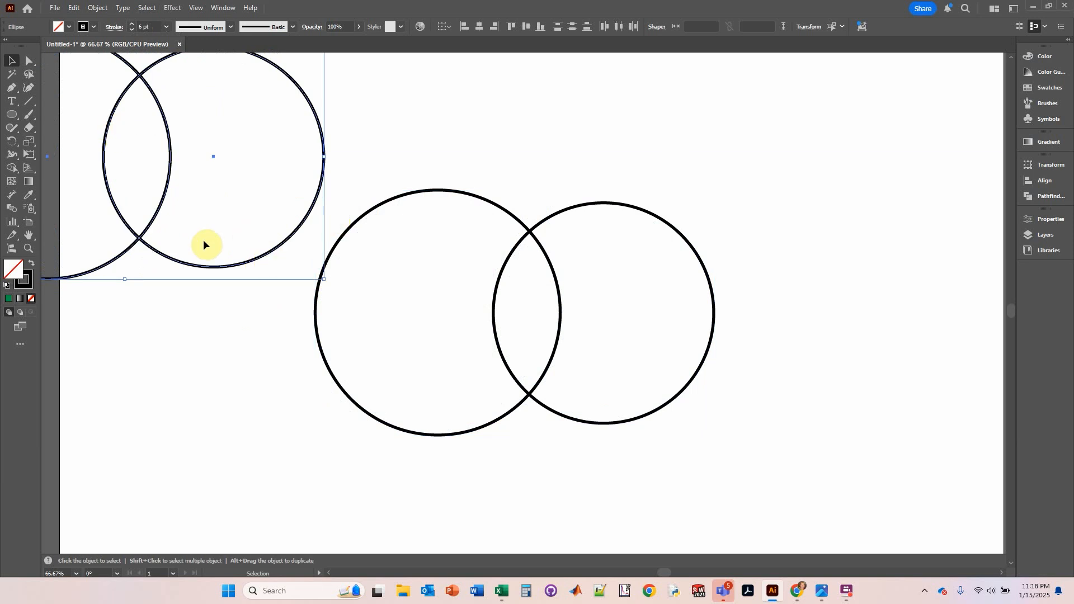
mouse_move(217, 452)
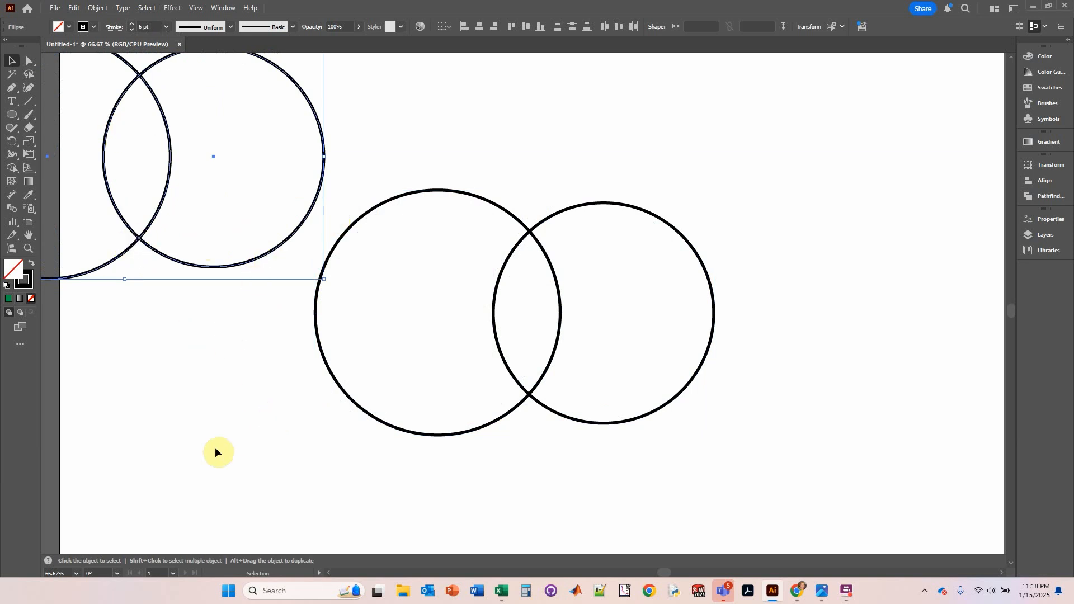
Step: Copy the outlined circle pair and paste a duplicate near the artboard's top-left
click(497, 171)
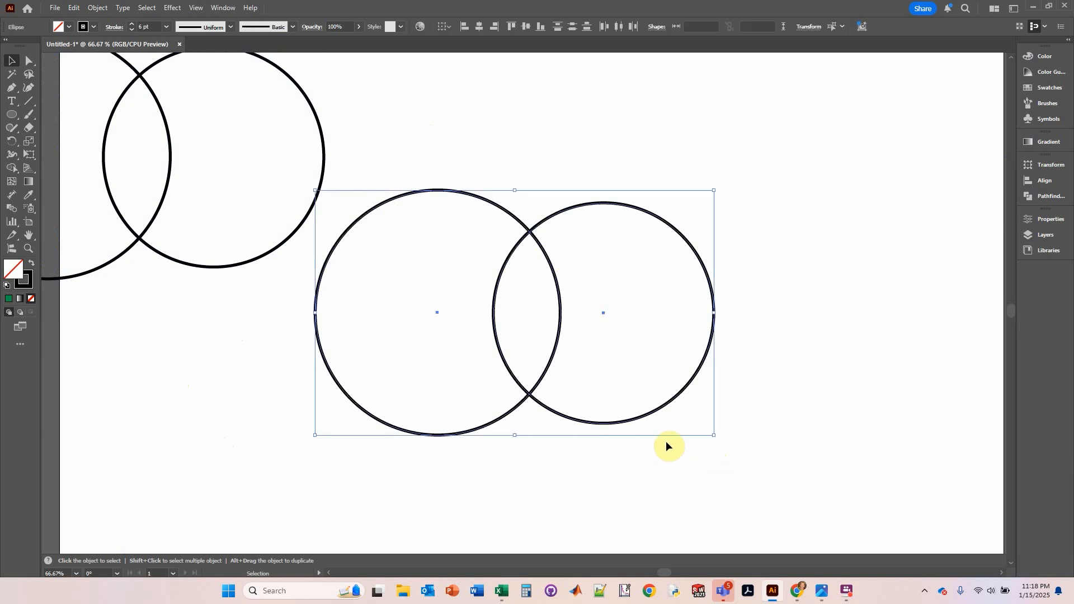
click(59, 26)
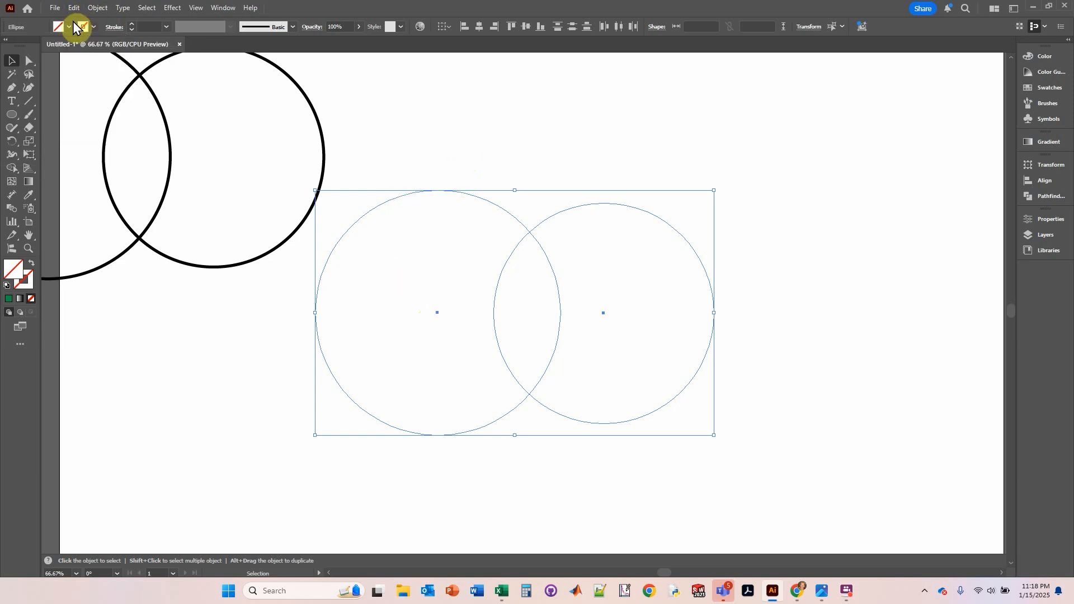
Step: Remove the original pair's outline, fill both circles green, then make the left one red
click(75, 27)
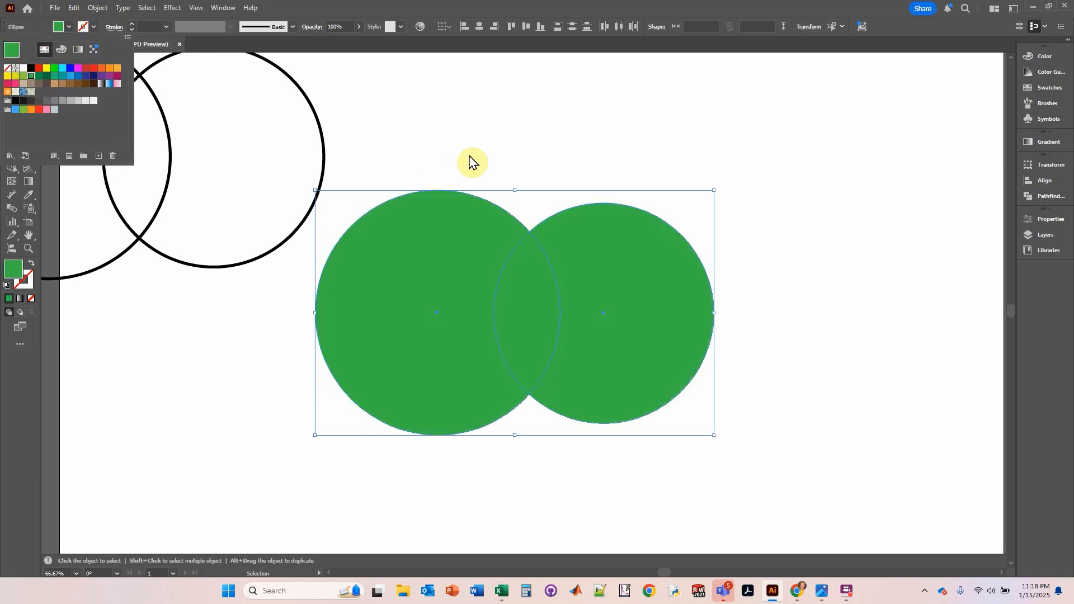
click(391, 288)
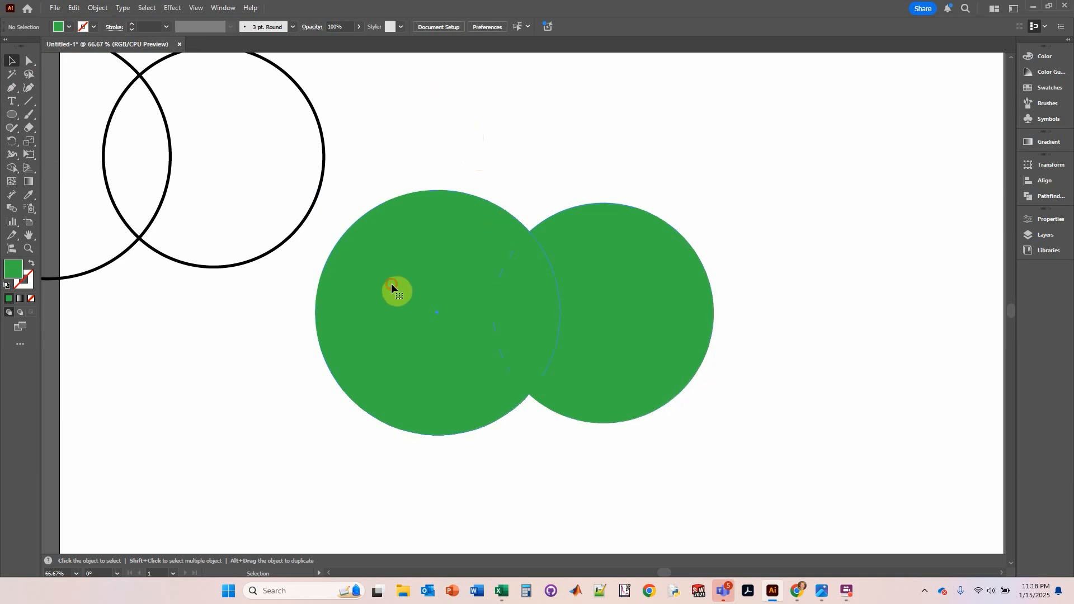
click(398, 289)
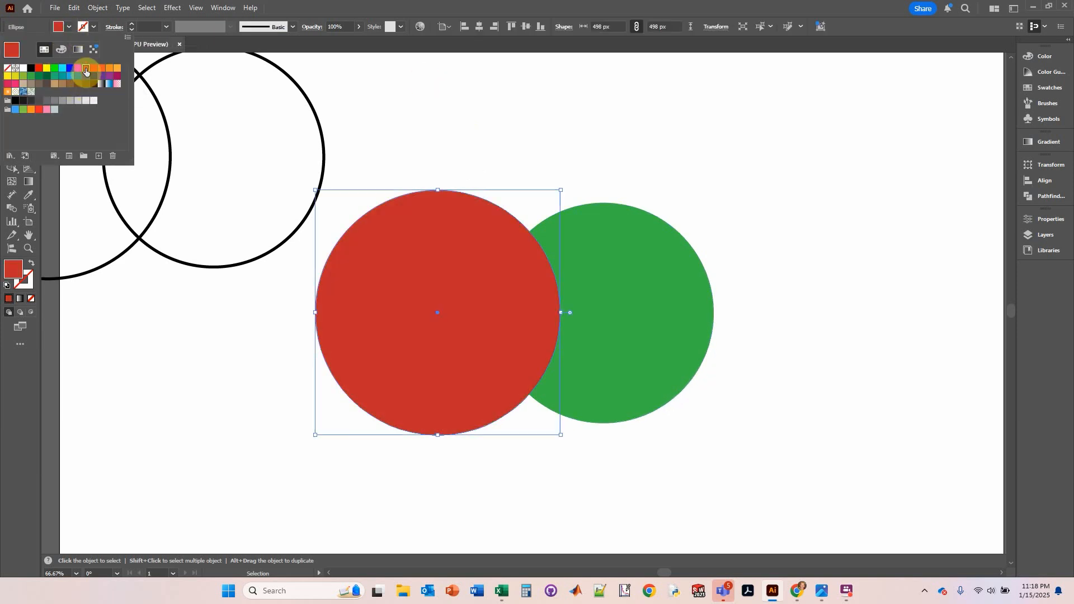
click(464, 131)
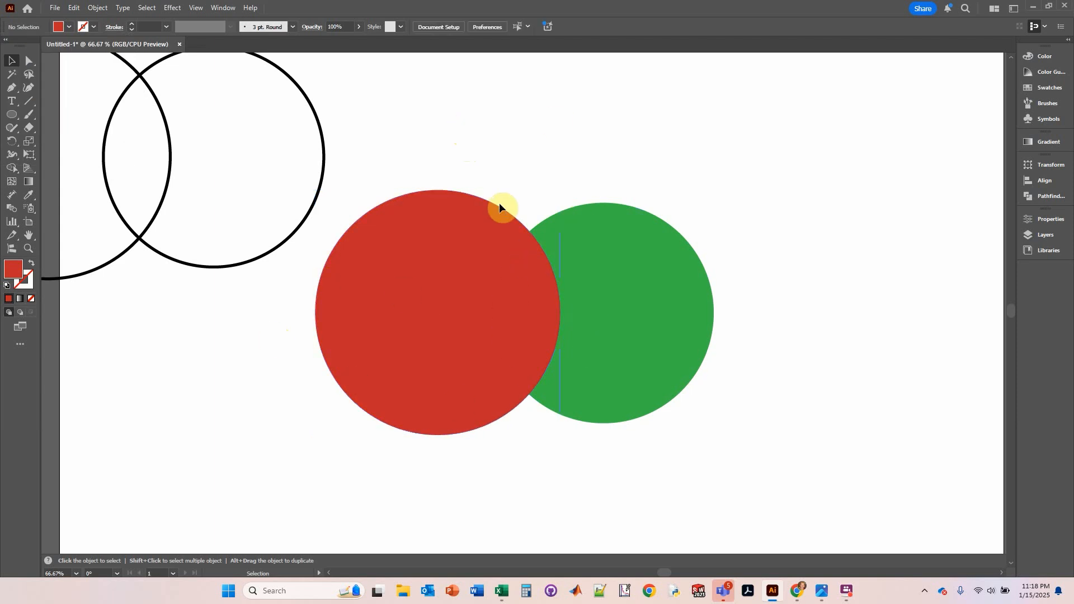
click(500, 208)
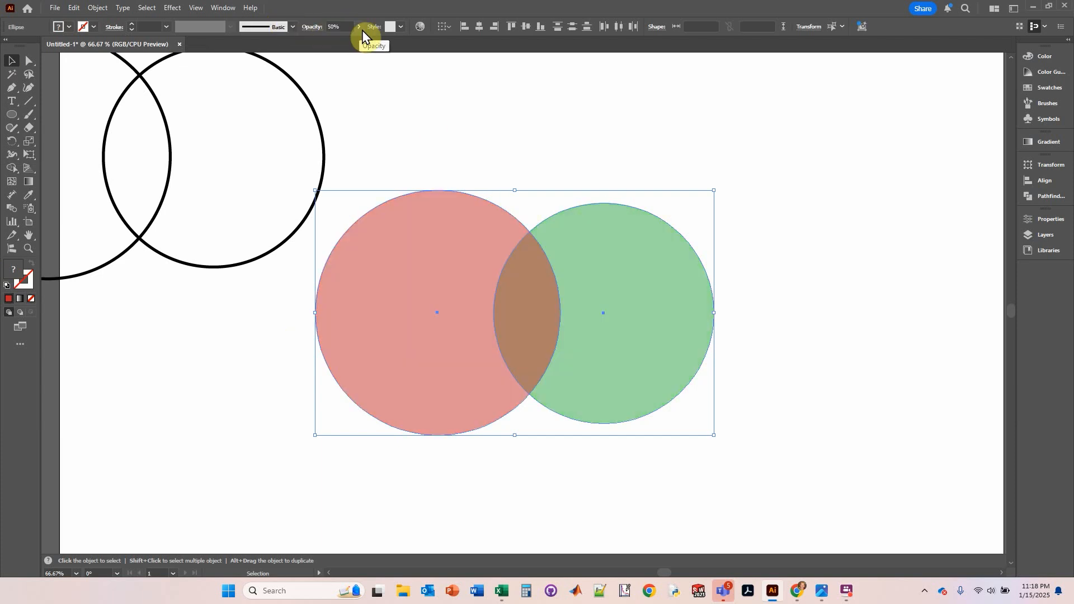
Step: Set the red and green circles to 50% opacity for a brownish overlap
click(319, 196)
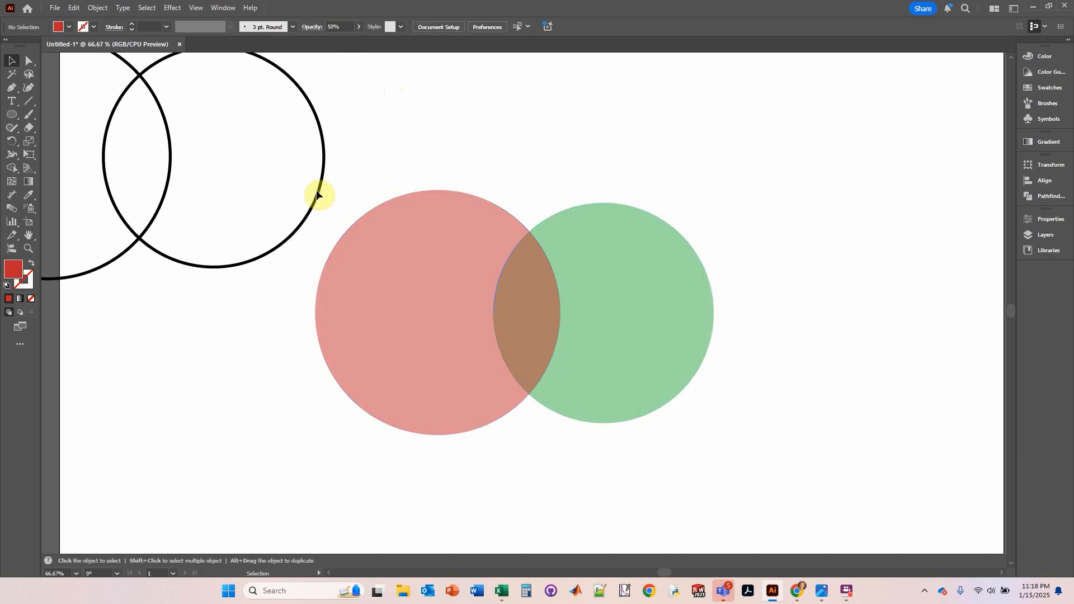
Step: Select the thick outlined copy and drag it toward the coloured circle pair
drag(318, 195, 77, 147)
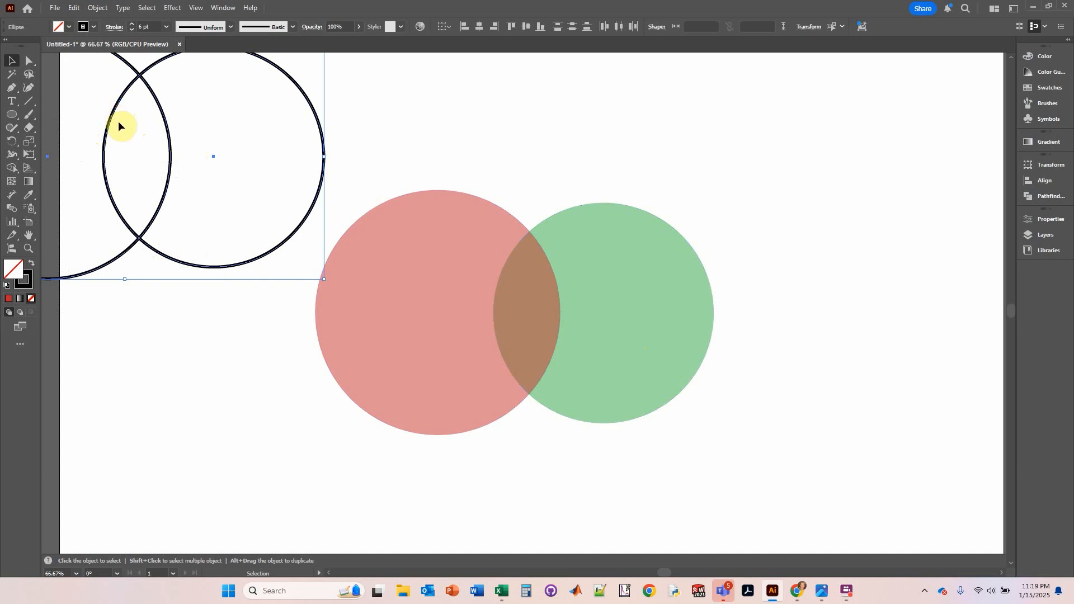
mouse_move(120, 106)
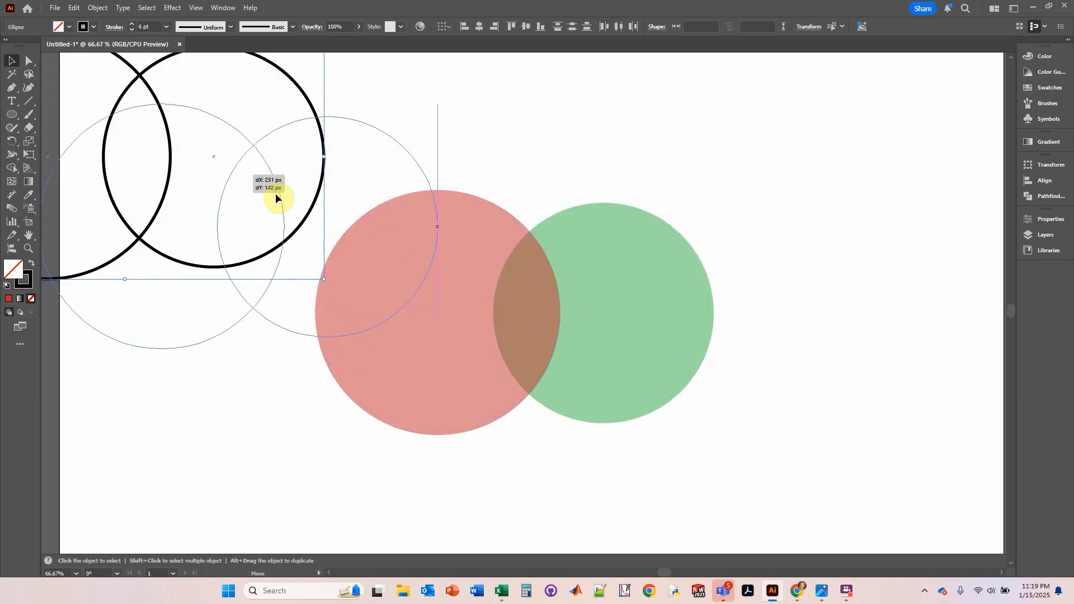
drag(276, 198, 184, 122)
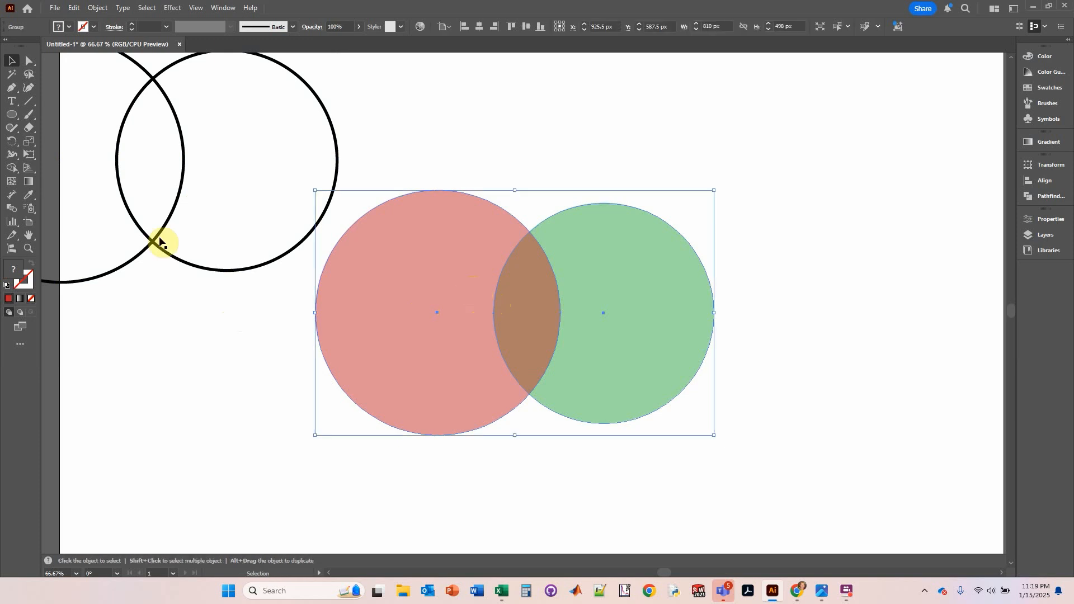
Step: Align the outlined circles over the coloured pair, deselect, and restore down the browser window
click(158, 243)
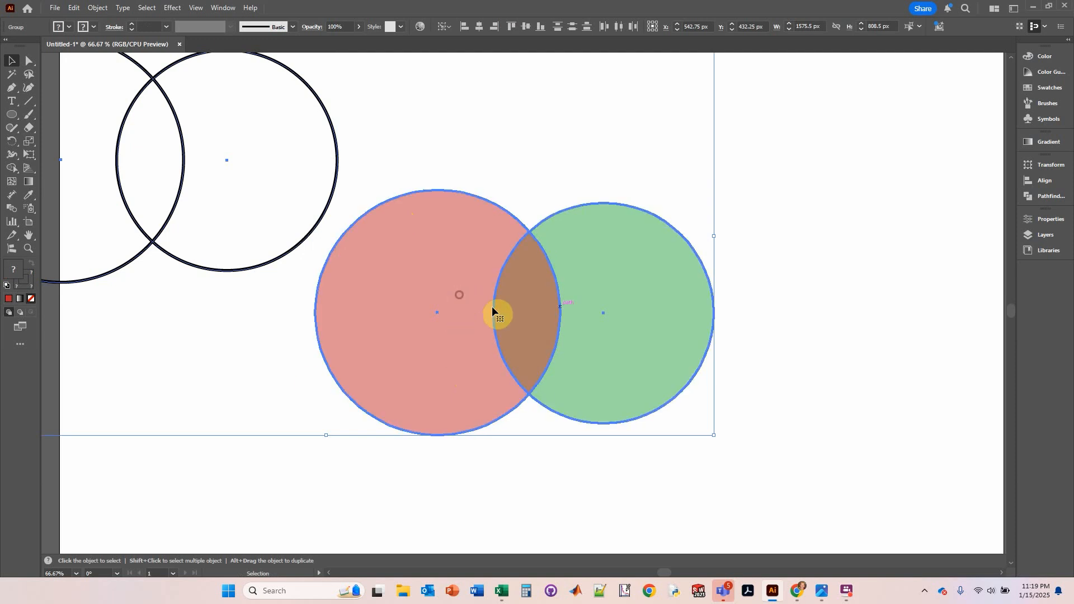
mouse_move(548, 271)
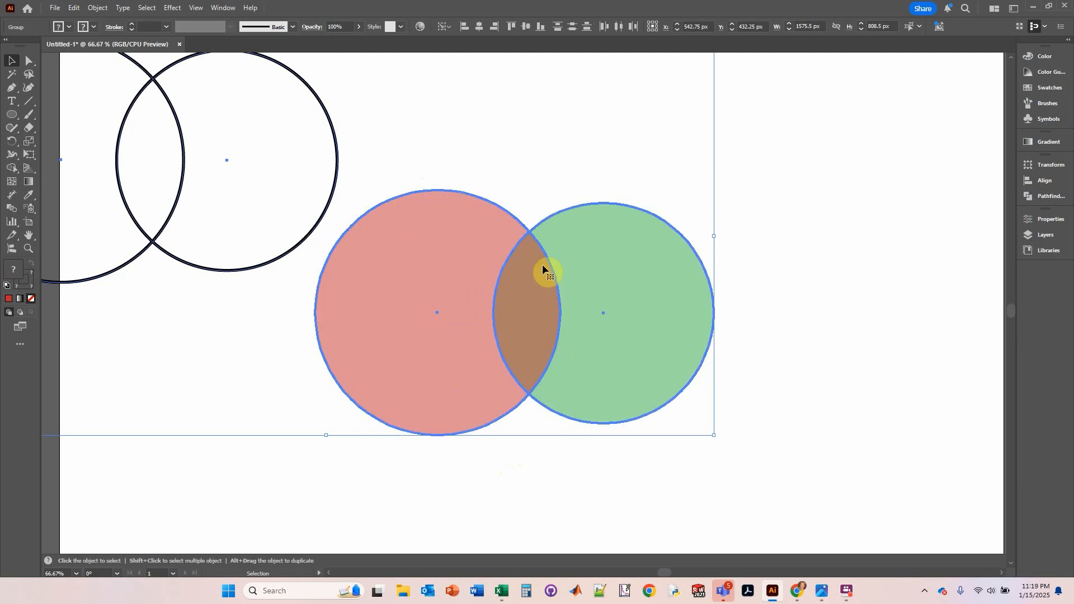
mouse_move(545, 182)
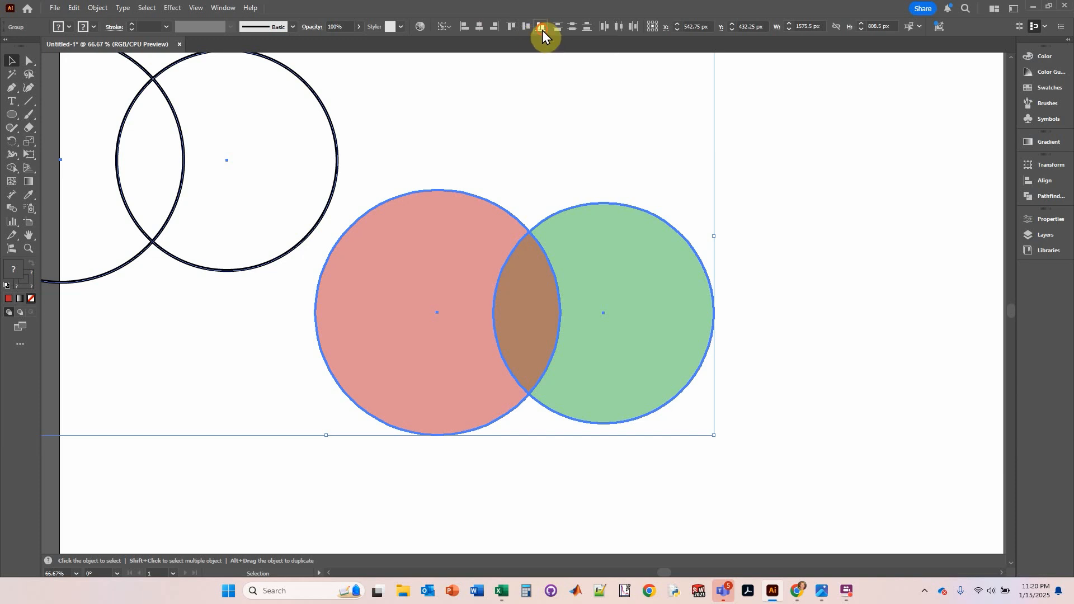
click(572, 26)
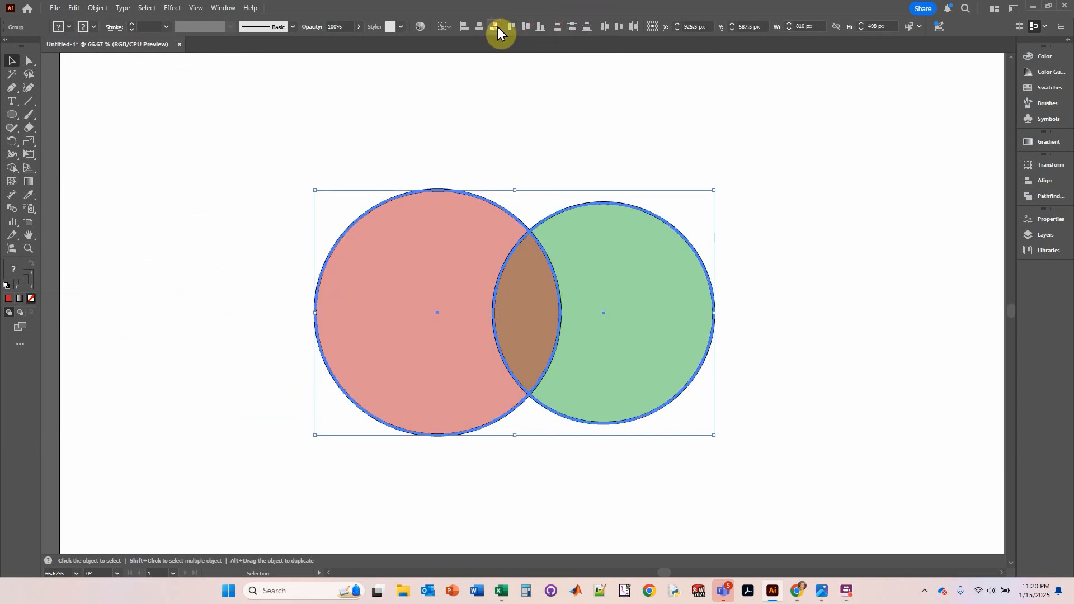
click(381, 85)
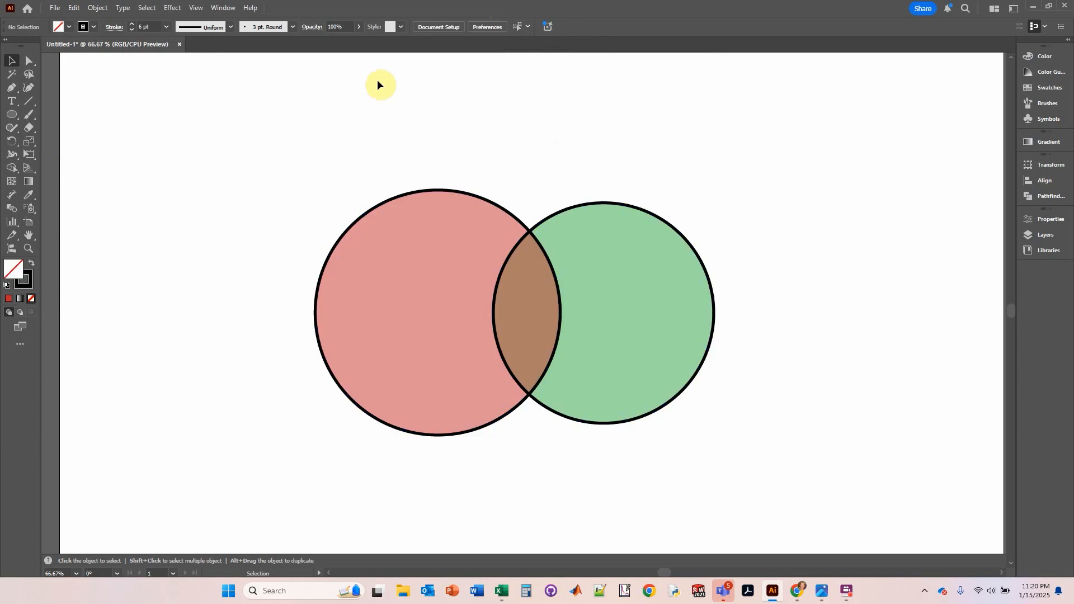
mouse_move(328, 309)
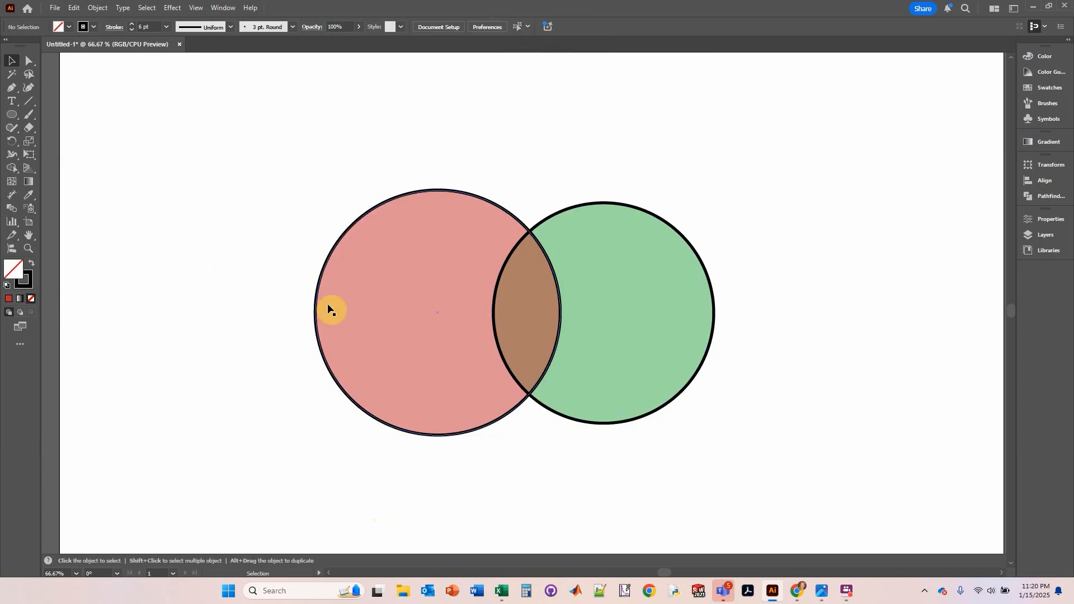
mouse_move(664, 461)
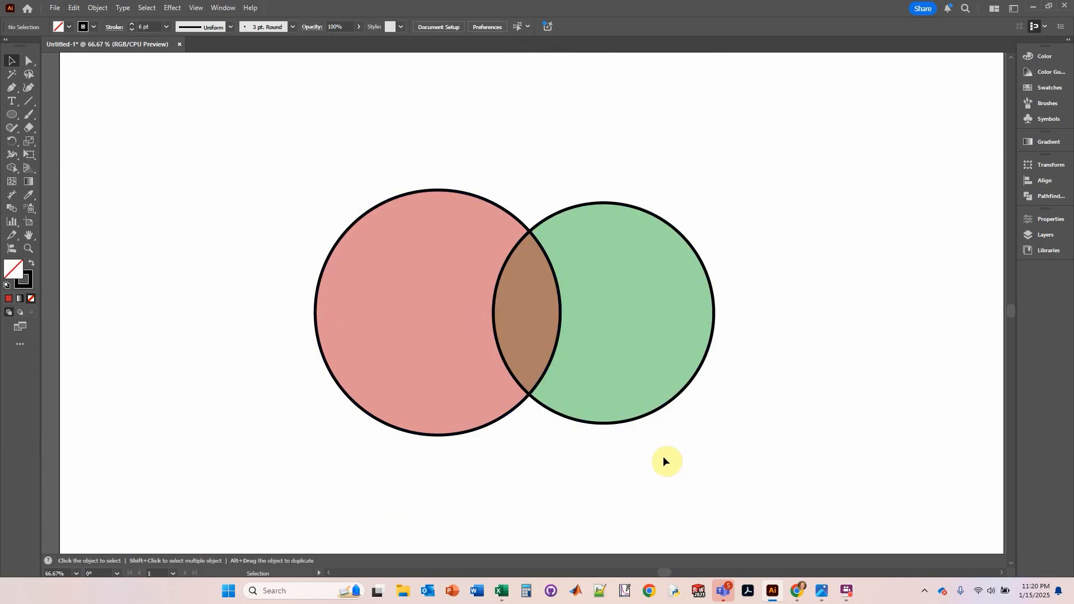
mouse_move(819, 574)
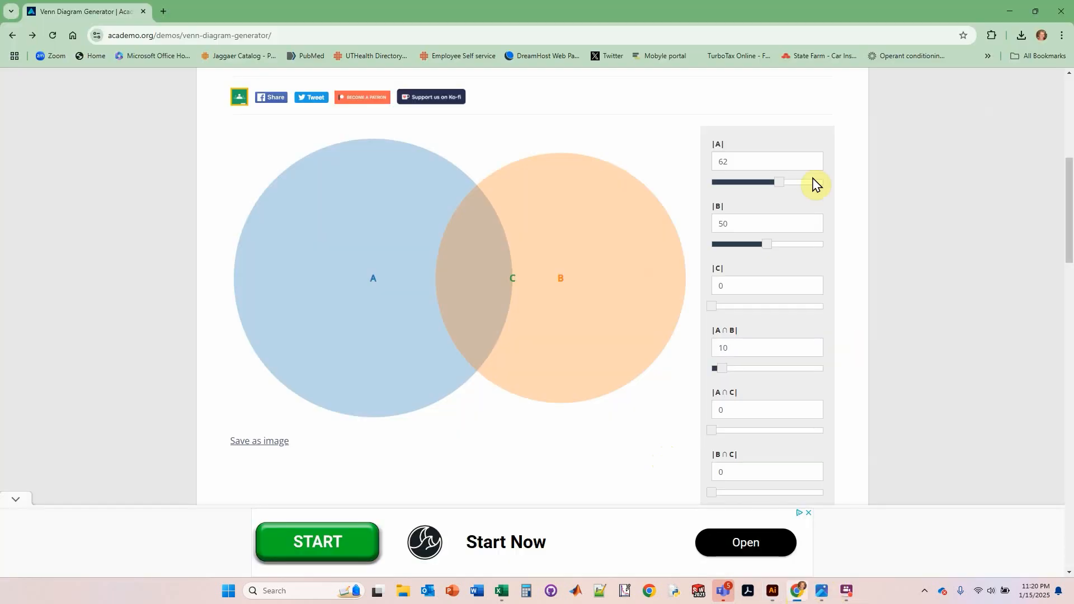
mouse_move(376, 287)
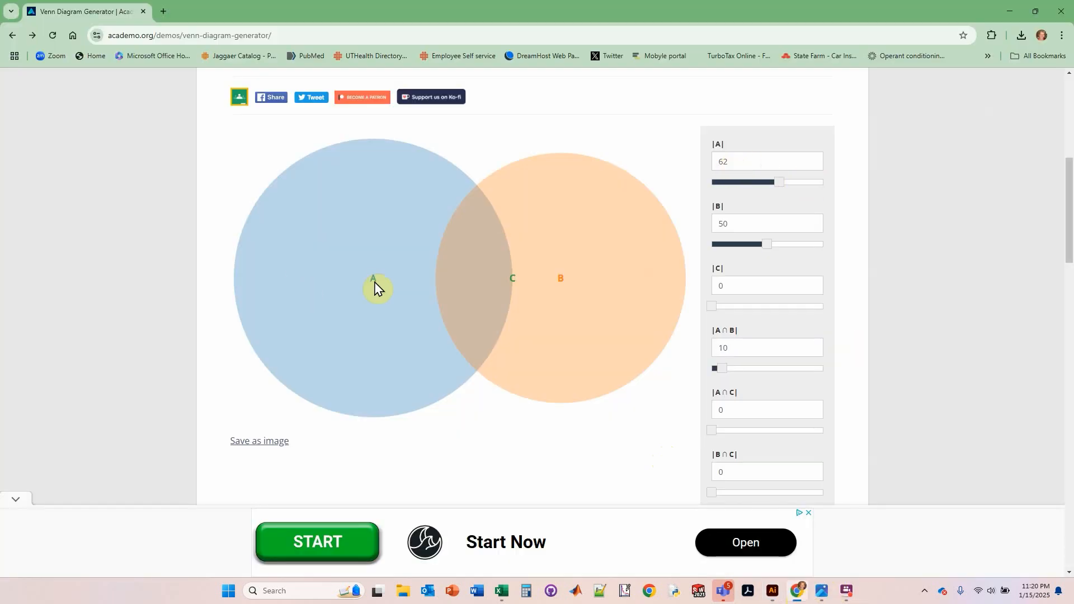
click(772, 591)
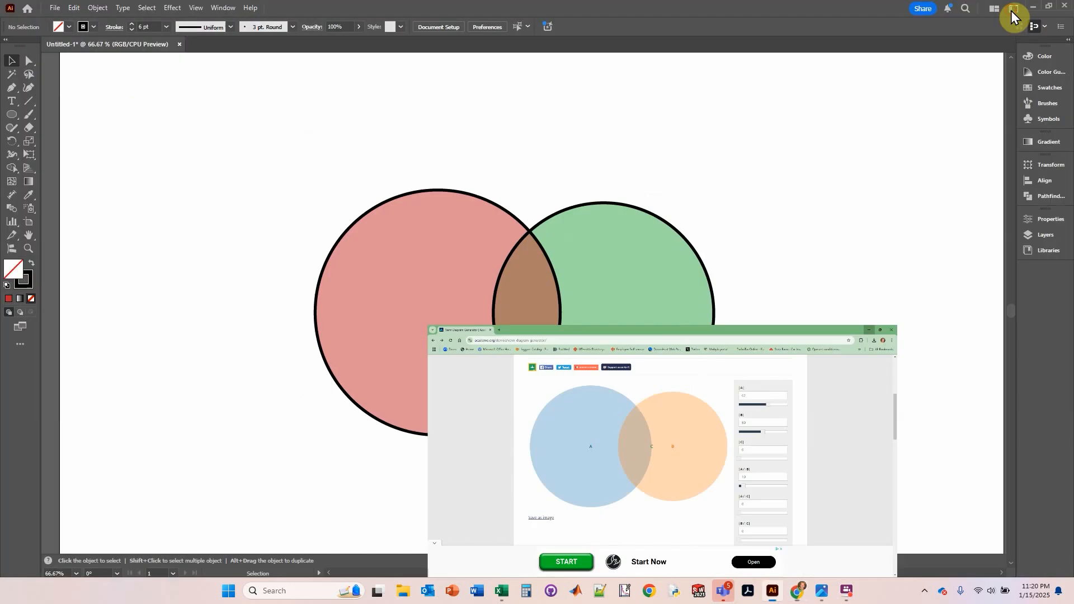
Step: Add labels 62 above the red circle and 50 above the green, checking the Venn generator
click(11, 101)
text(62)
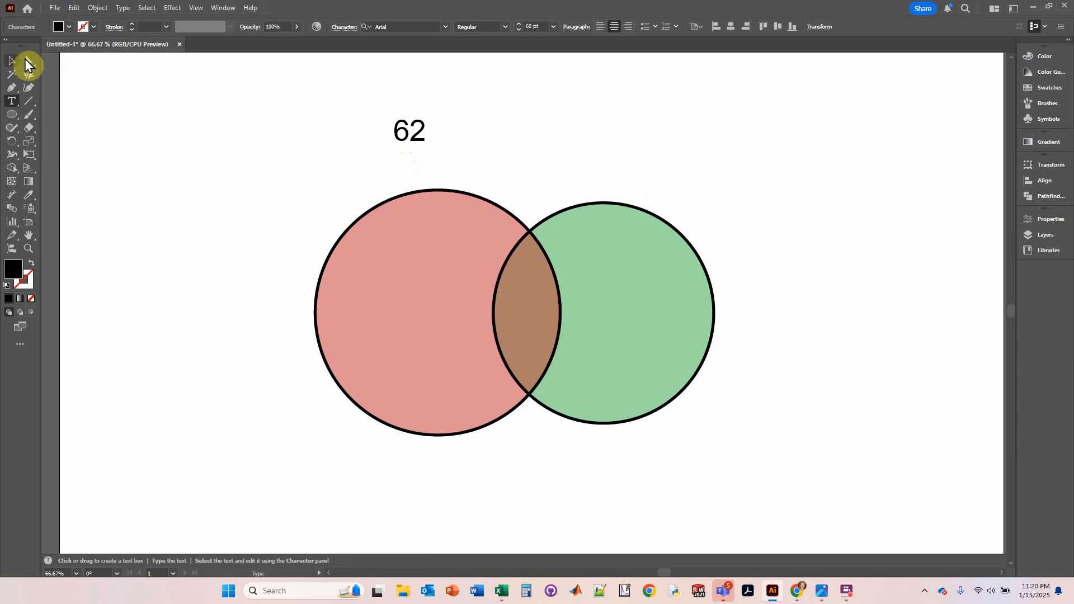
click(647, 590)
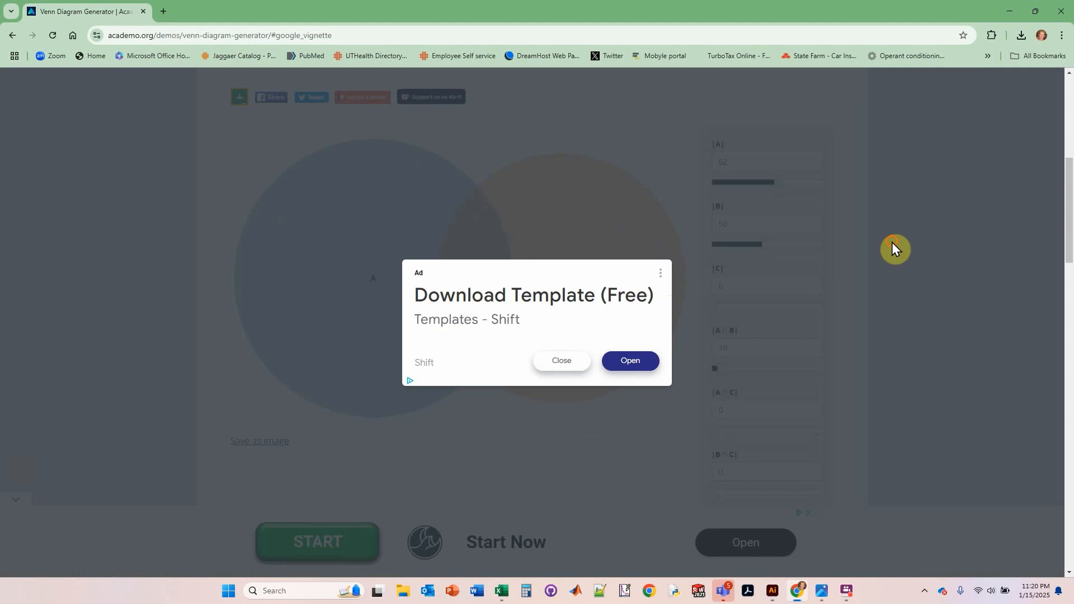
click(561, 360)
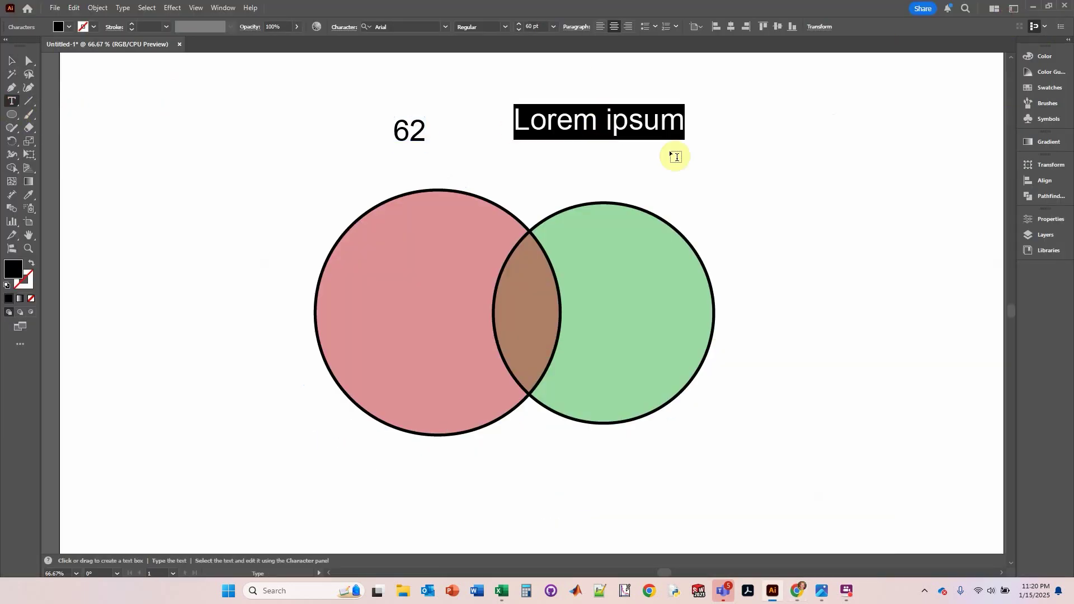
click(12, 61)
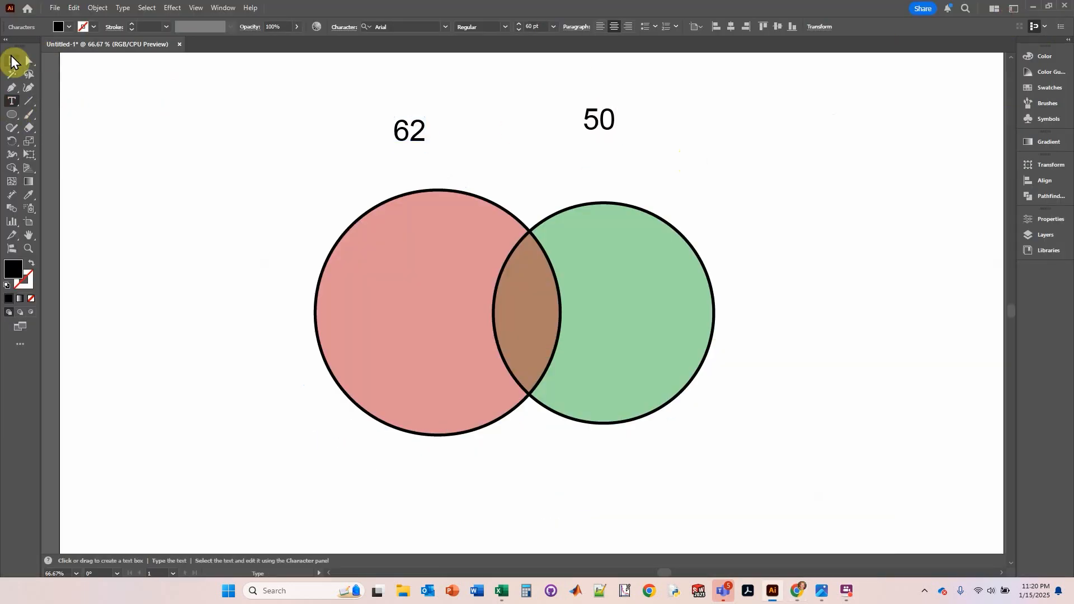
click(597, 120)
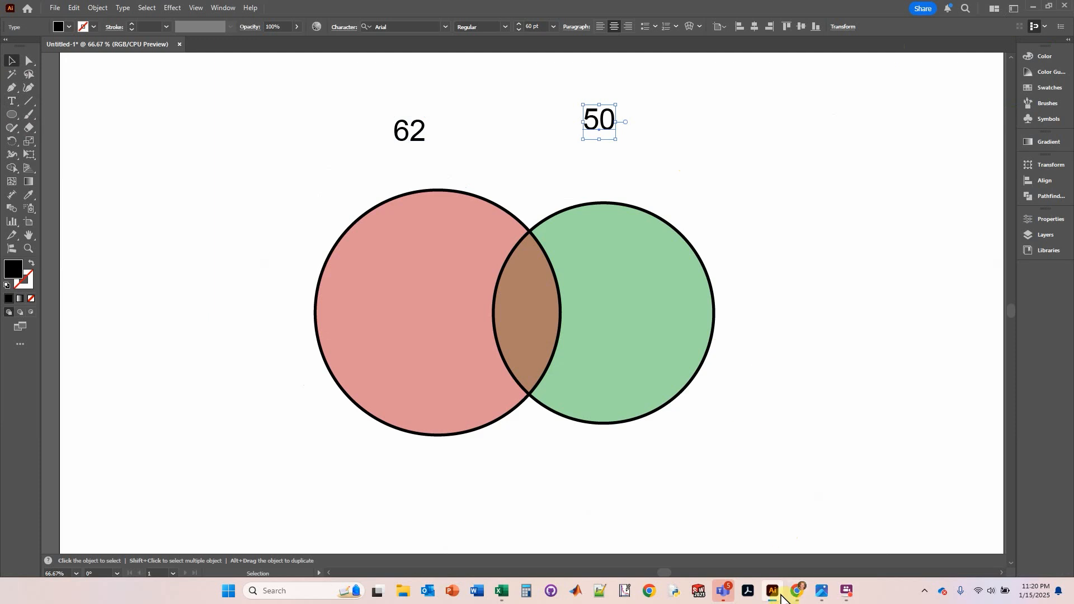
click(794, 594)
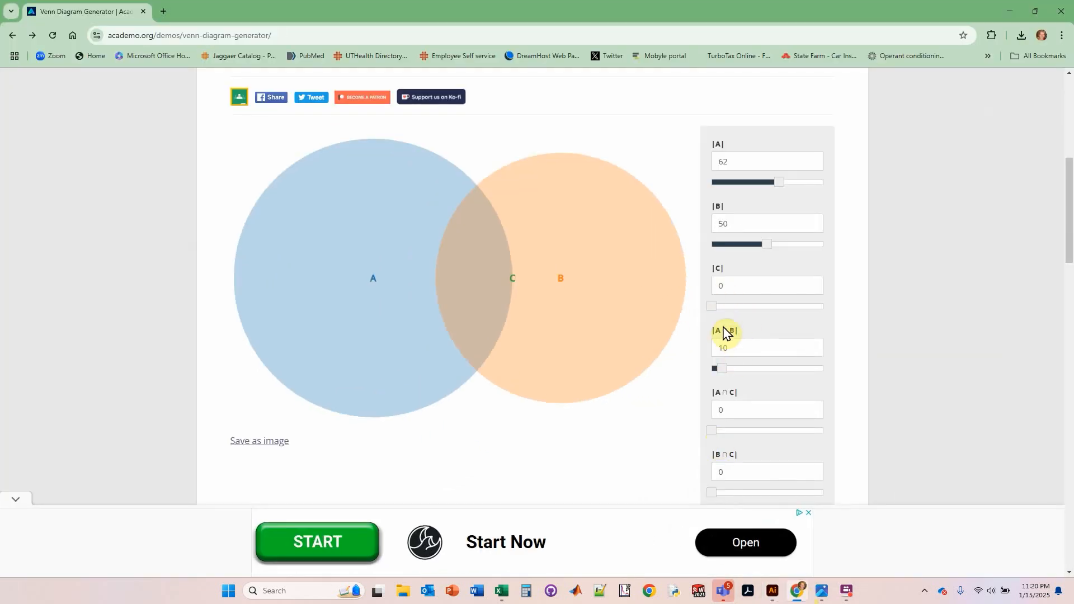
mouse_move(488, 260)
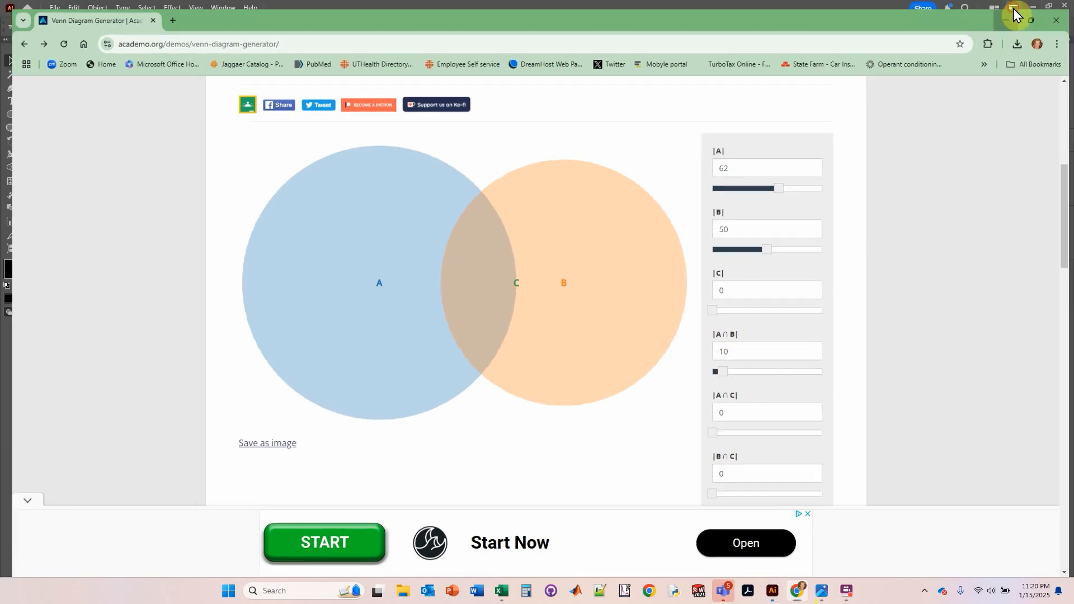
click(772, 595)
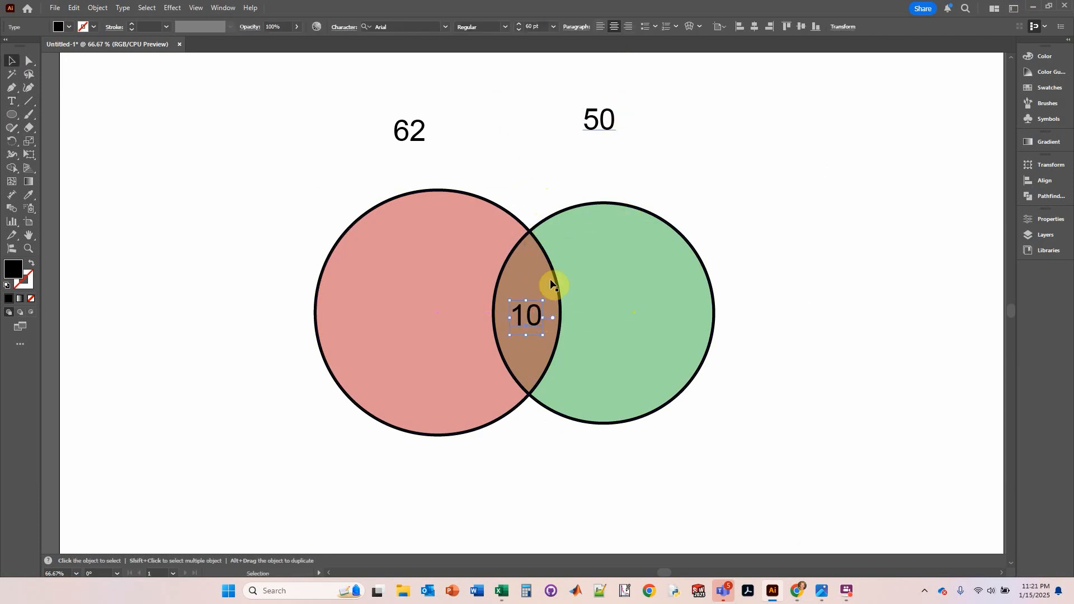
mouse_move(614, 115)
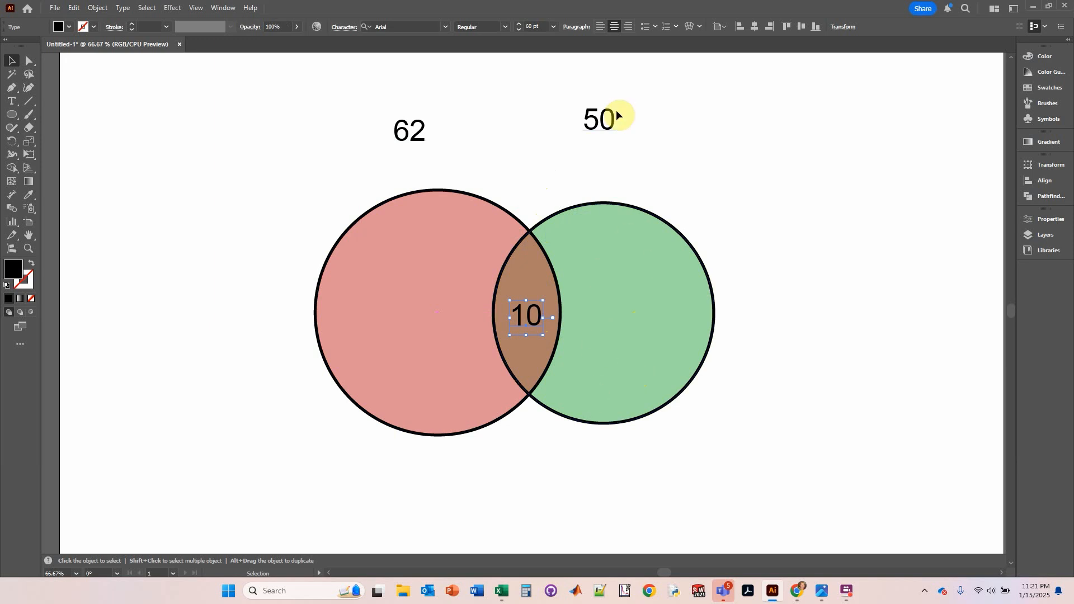
Step: Edit the labels to 52 and 40, with 10 in the overlap, inside the regions
click(589, 119)
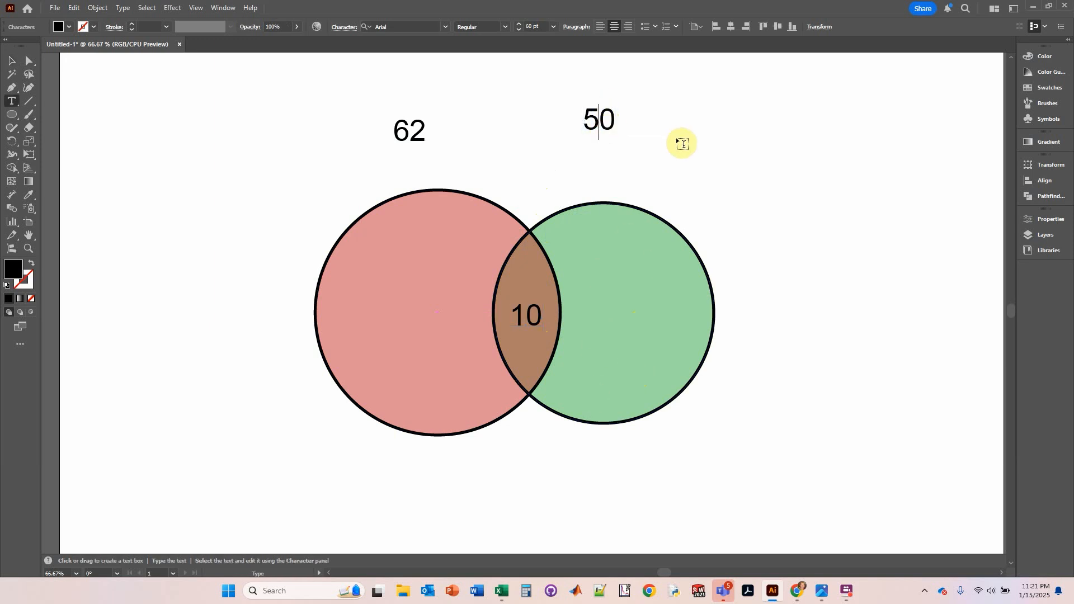
text(4)
click(410, 130)
text(52)
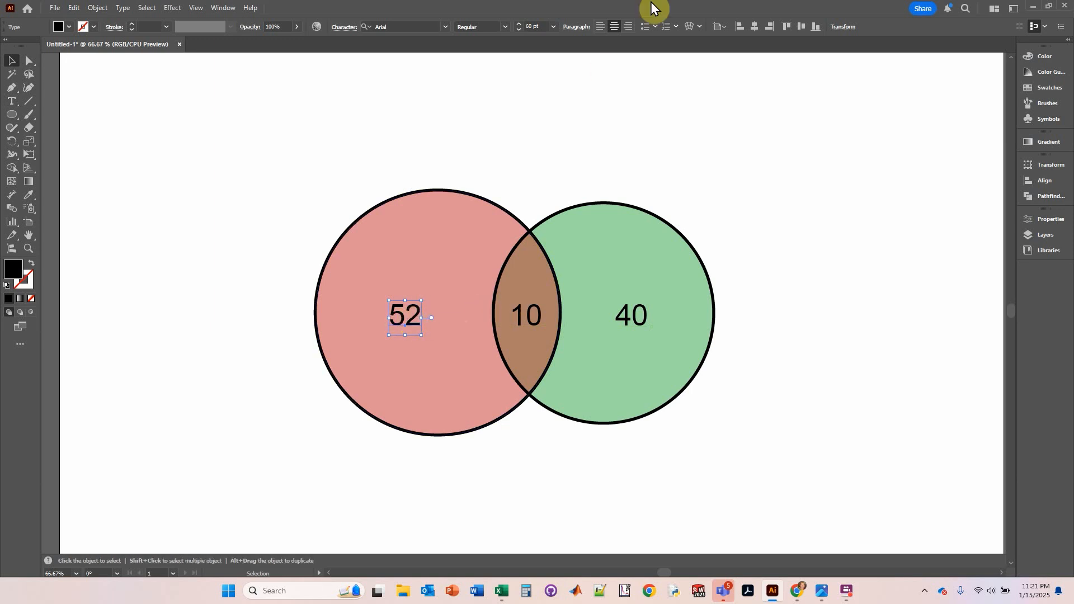
click(525, 315)
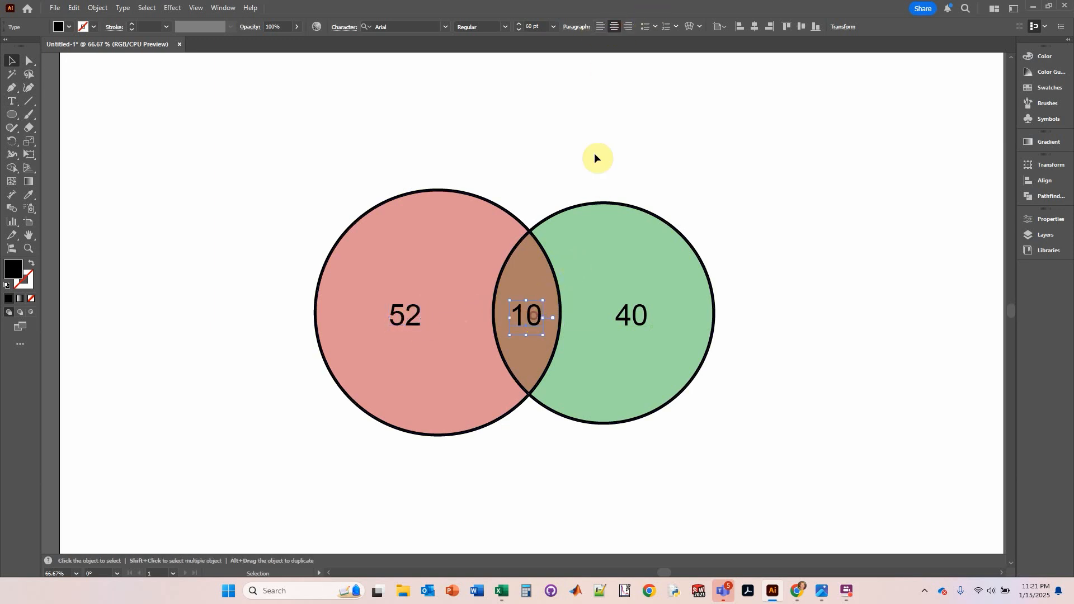
Step: Vertically center-align the 52, 10 and 40 labels, then deselect
click(629, 315)
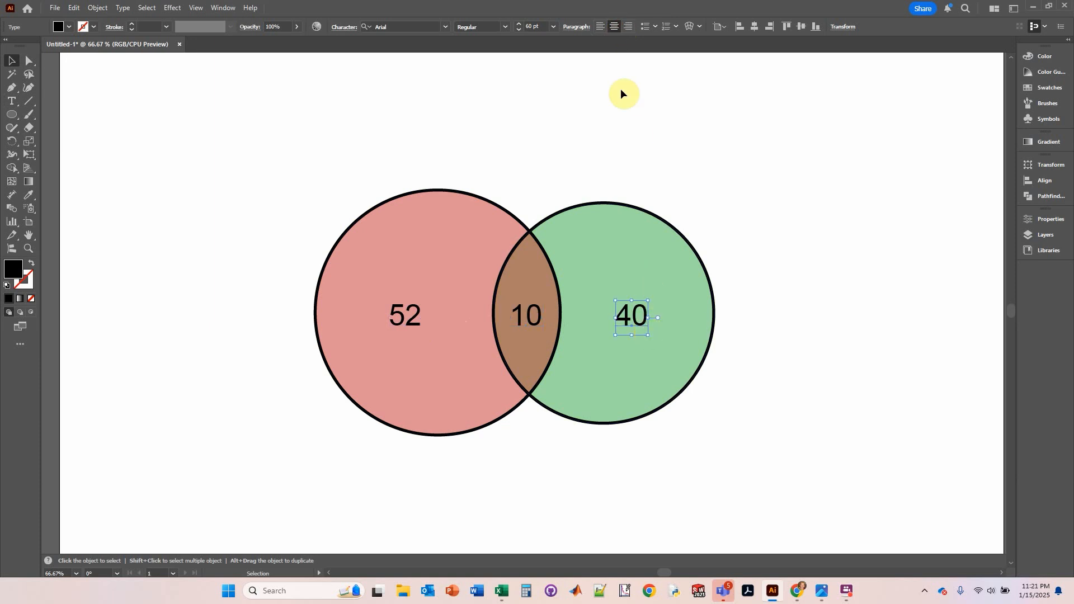
click(524, 315)
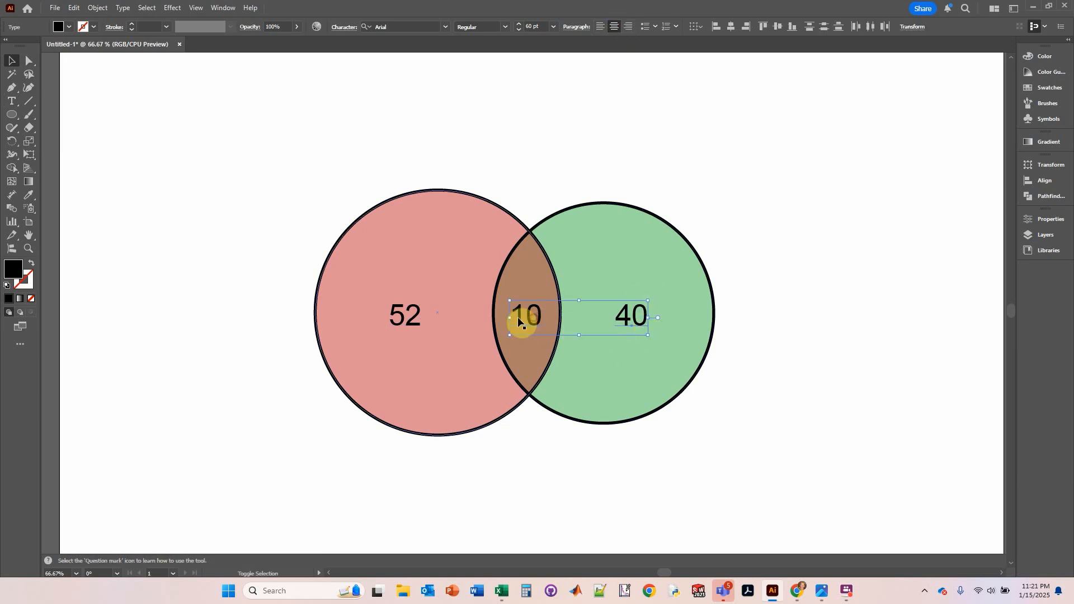
click(629, 315)
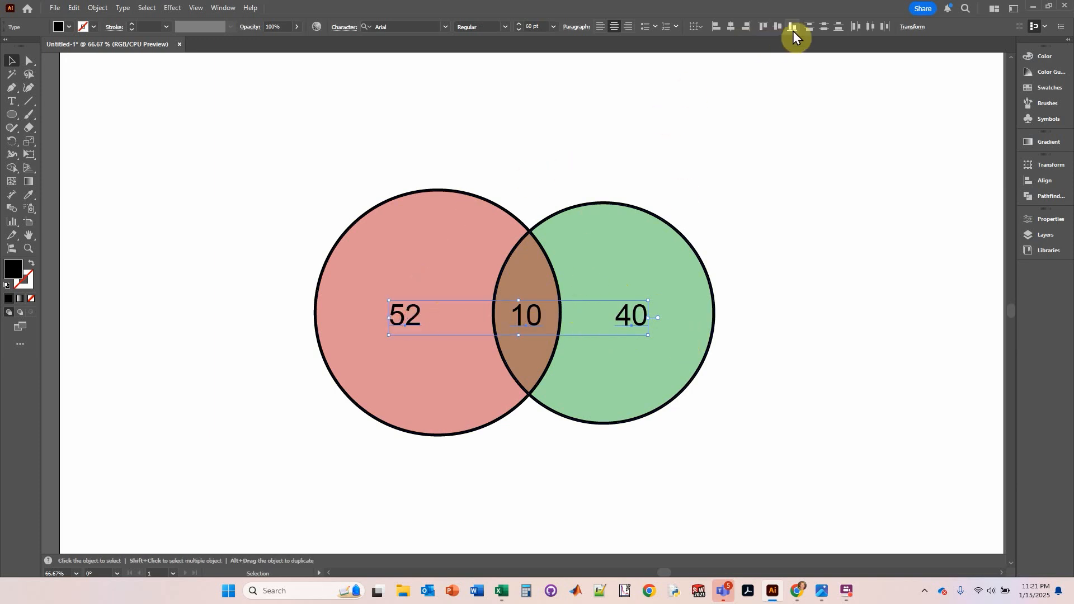
mouse_move(792, 213)
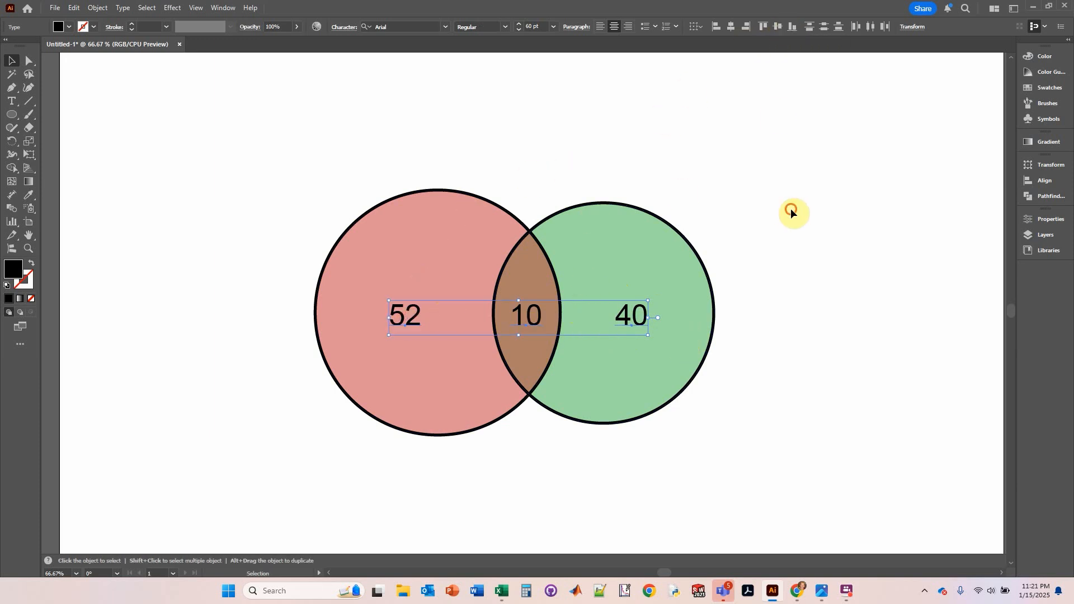
click(793, 213)
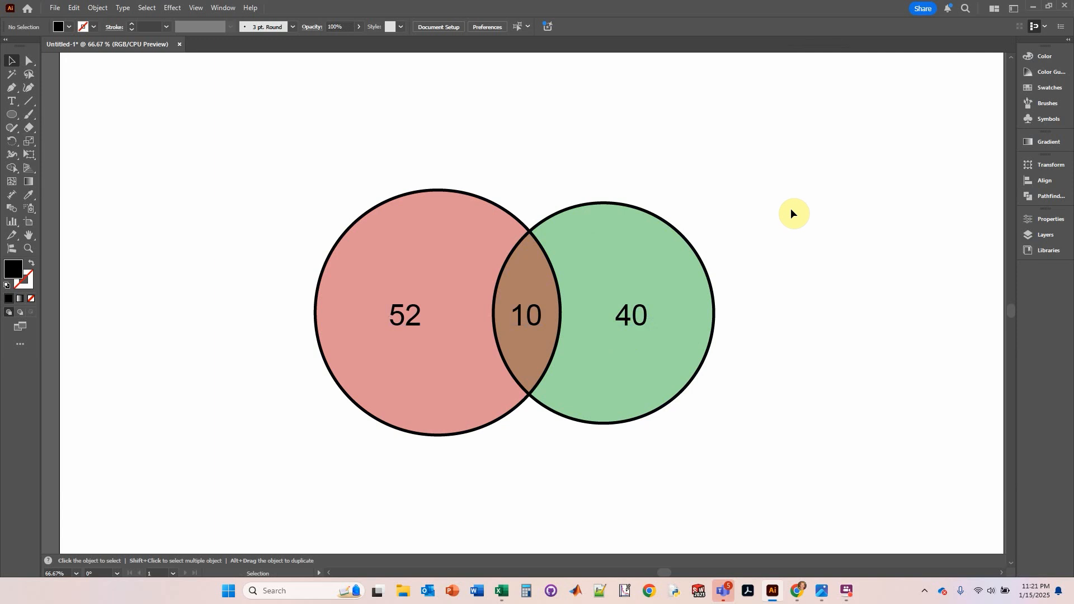
mouse_move(269, 408)
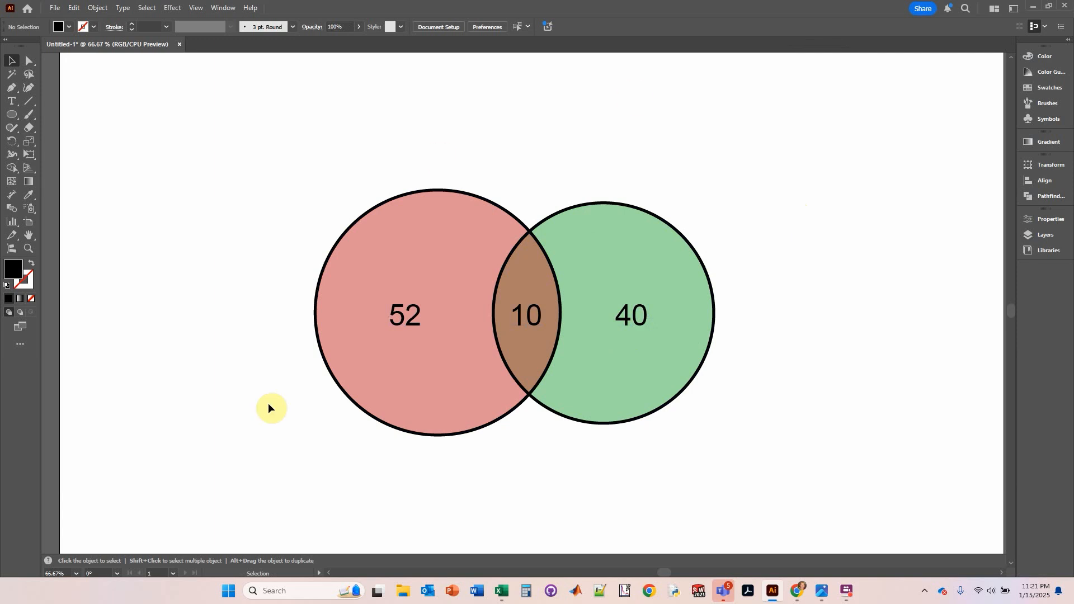
mouse_move(633, 524)
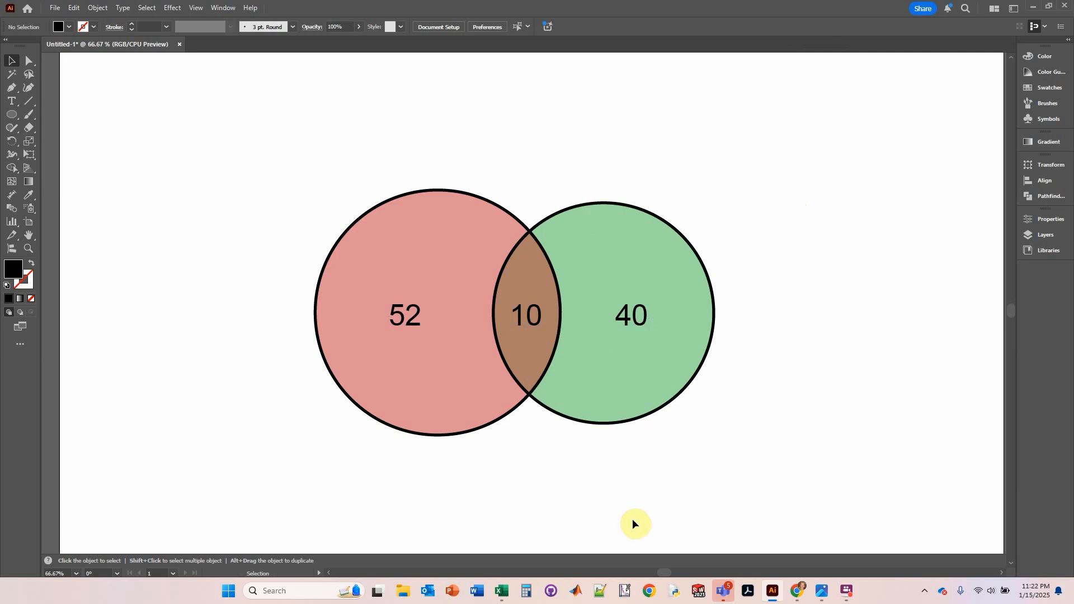